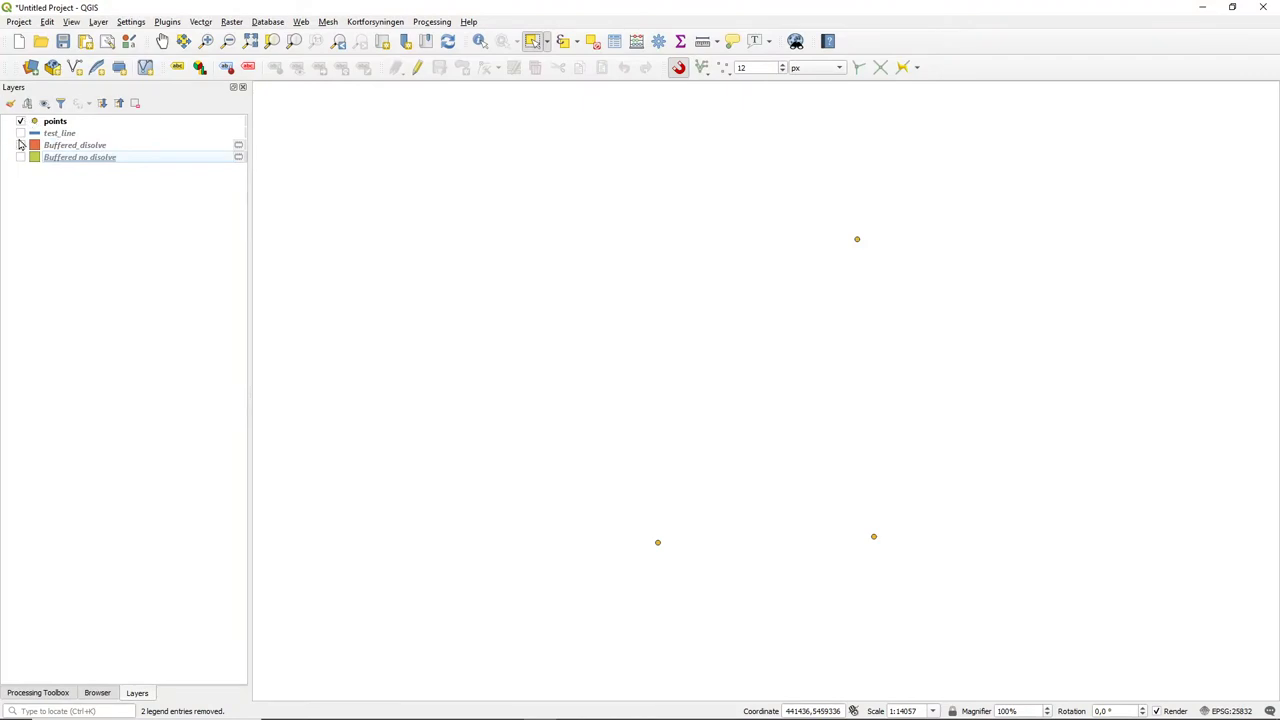
Show the 'Buffered no dissolve' circles and hide the merged dissolved buffer layer
{"action": "left_click", "coordinate": [20, 144]}
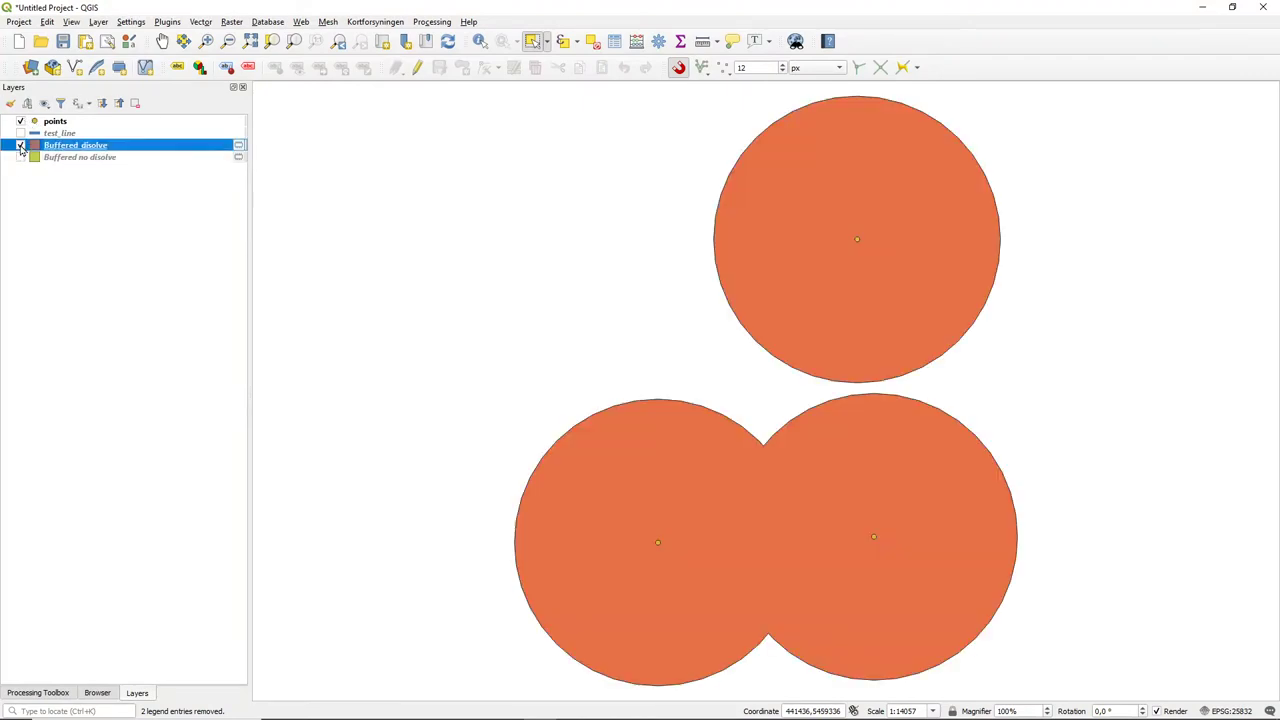
{"action": "left_click", "coordinate": [20, 156]}
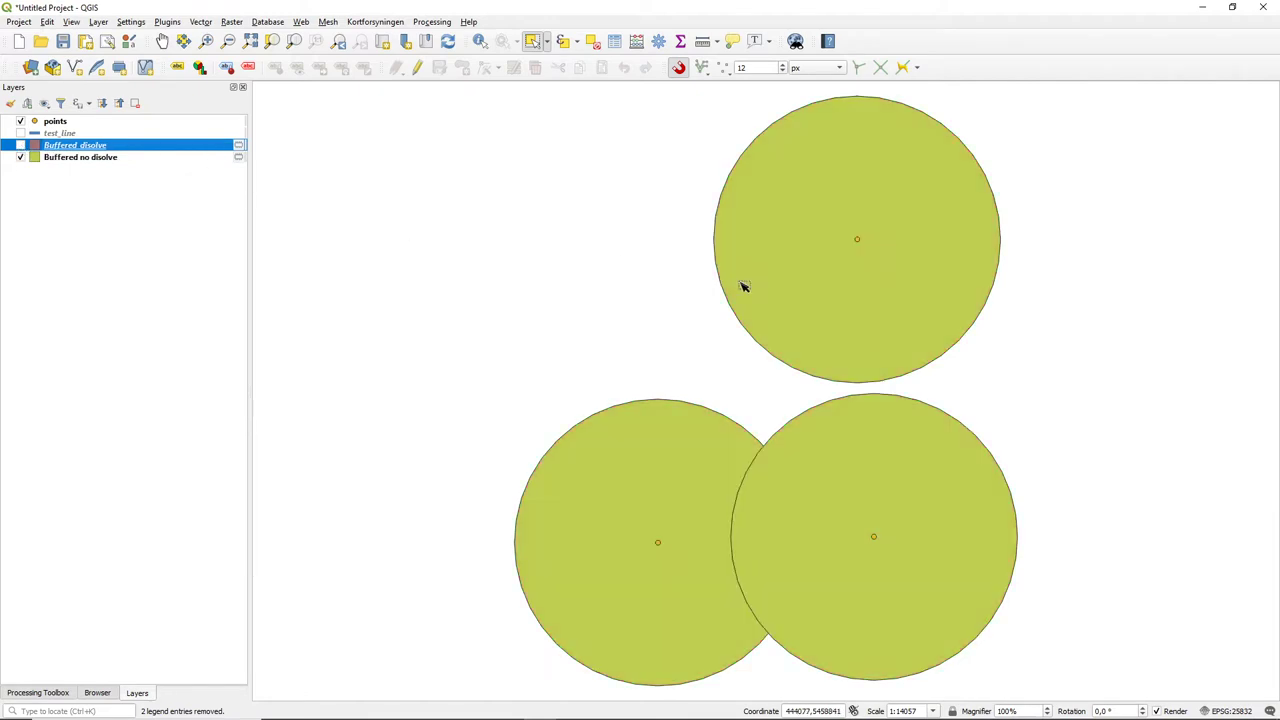
{"action": "mouse_move", "coordinate": [652, 528]}
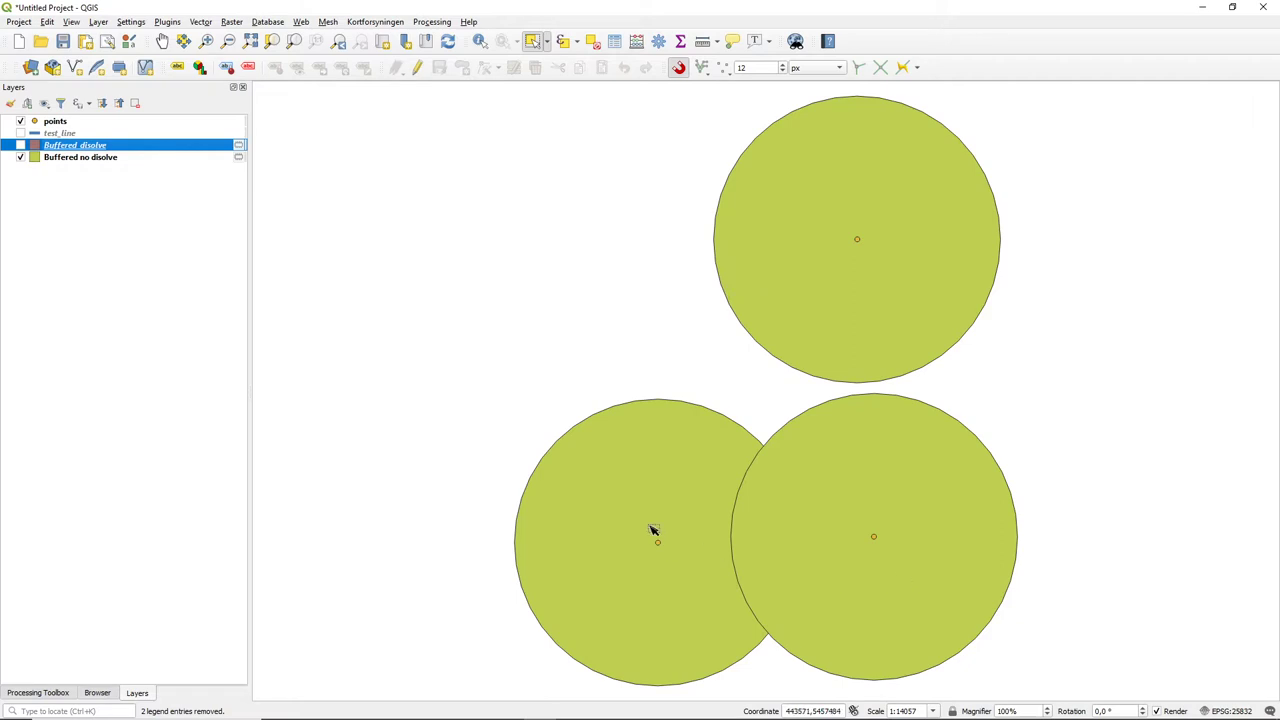
{"action": "mouse_move", "coordinate": [612, 468]}
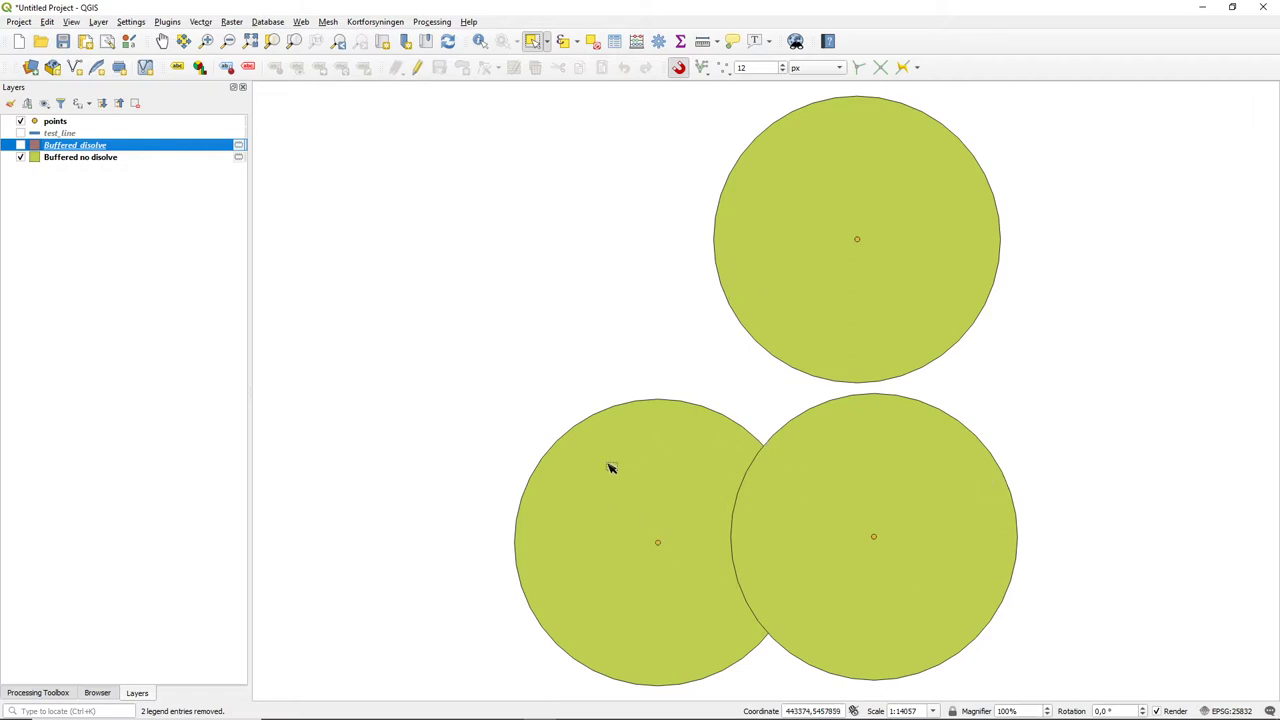
{"action": "mouse_move", "coordinate": [324, 184]}
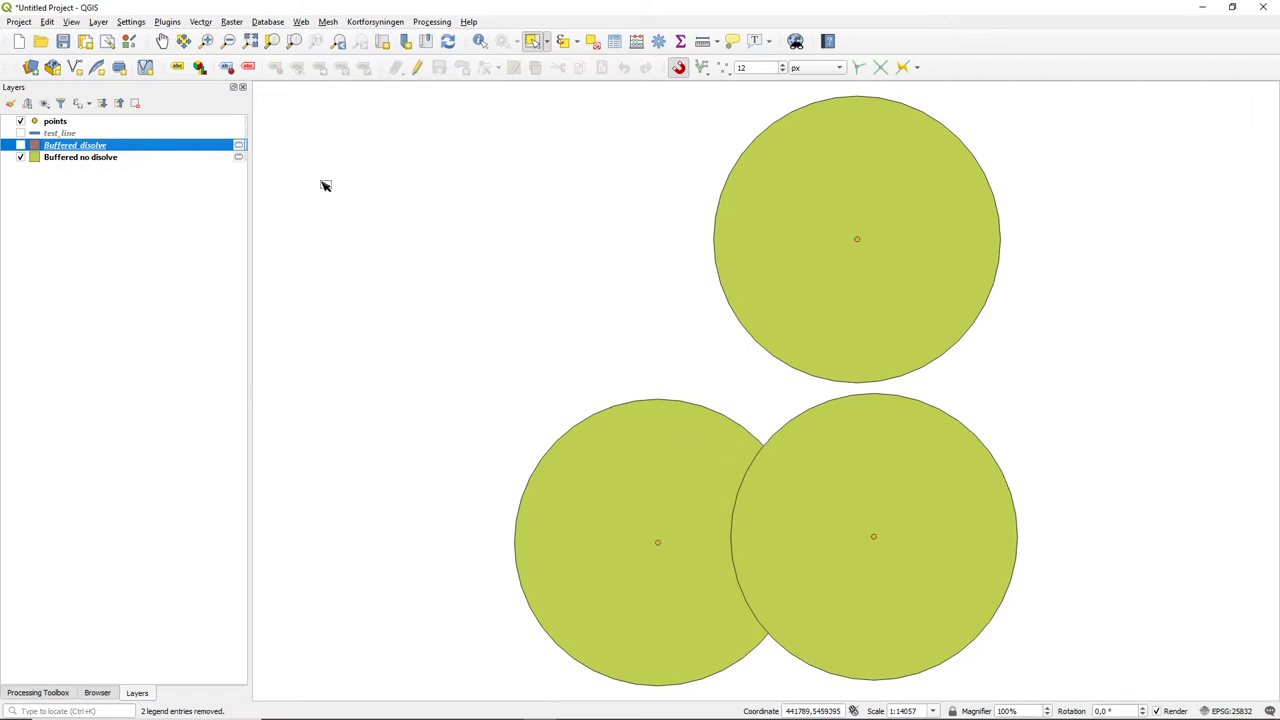
{"action": "mouse_move", "coordinate": [194, 188]}
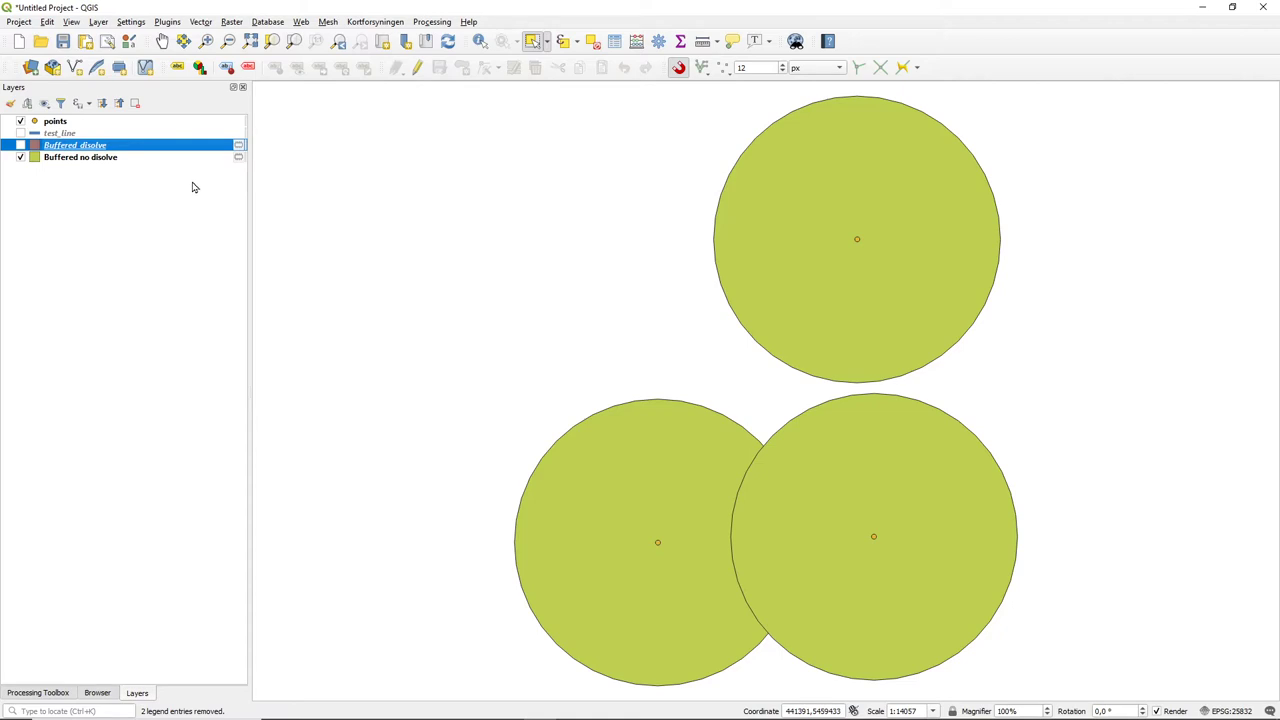
{"action": "mouse_move", "coordinate": [82, 156]}
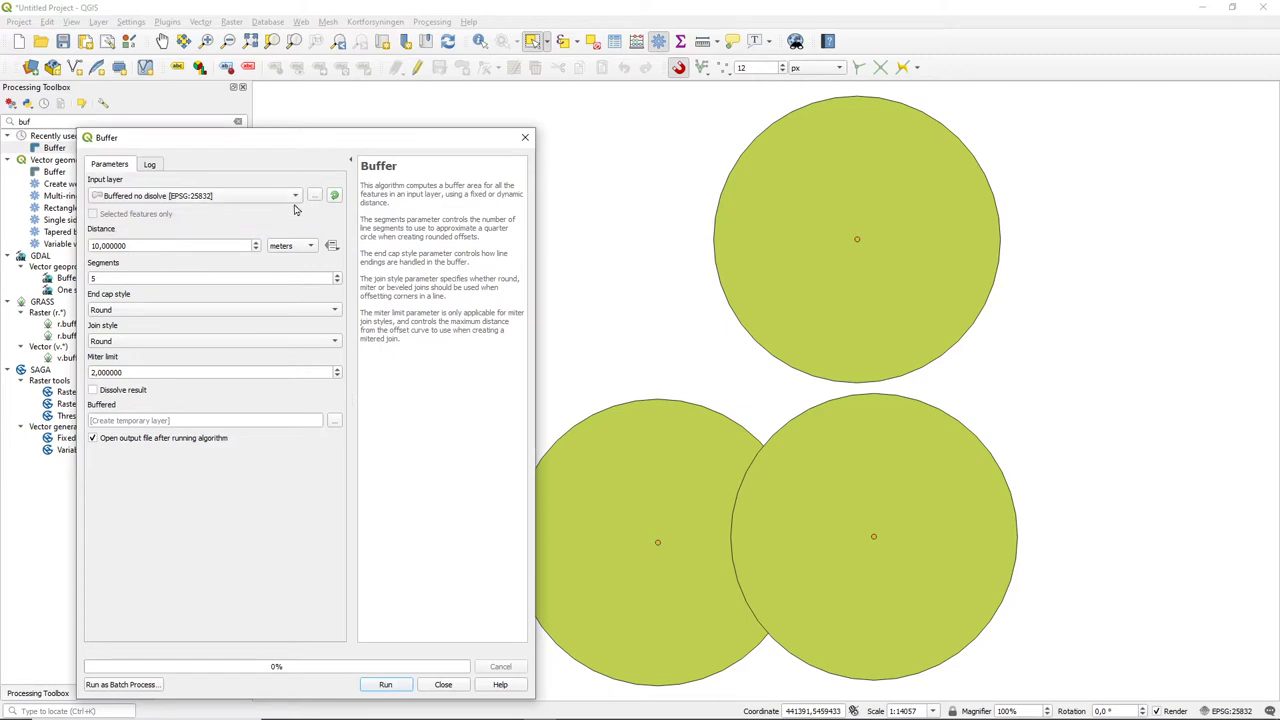
Buffer the non-dissolved circles by 100 metres into a new Buffered layer and close the tool
{"action": "triple_click", "coordinate": [170, 244]}
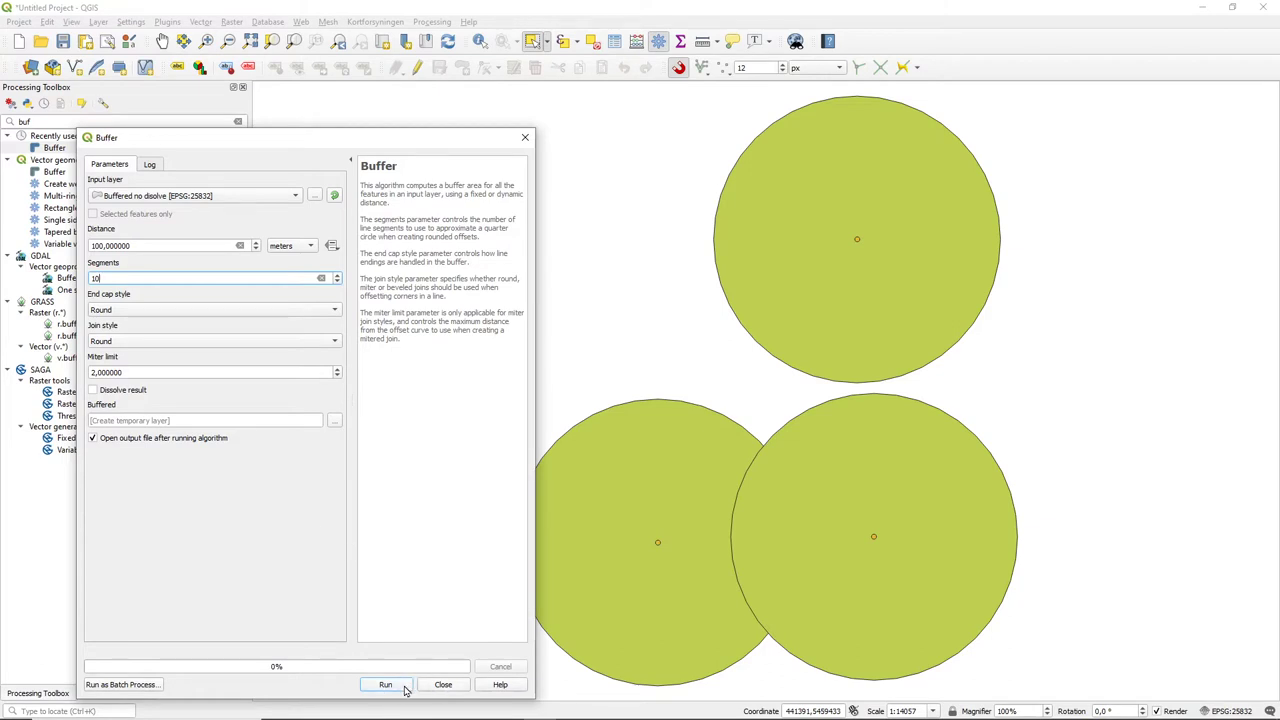
{"action": "mouse_move", "coordinate": [390, 688]}
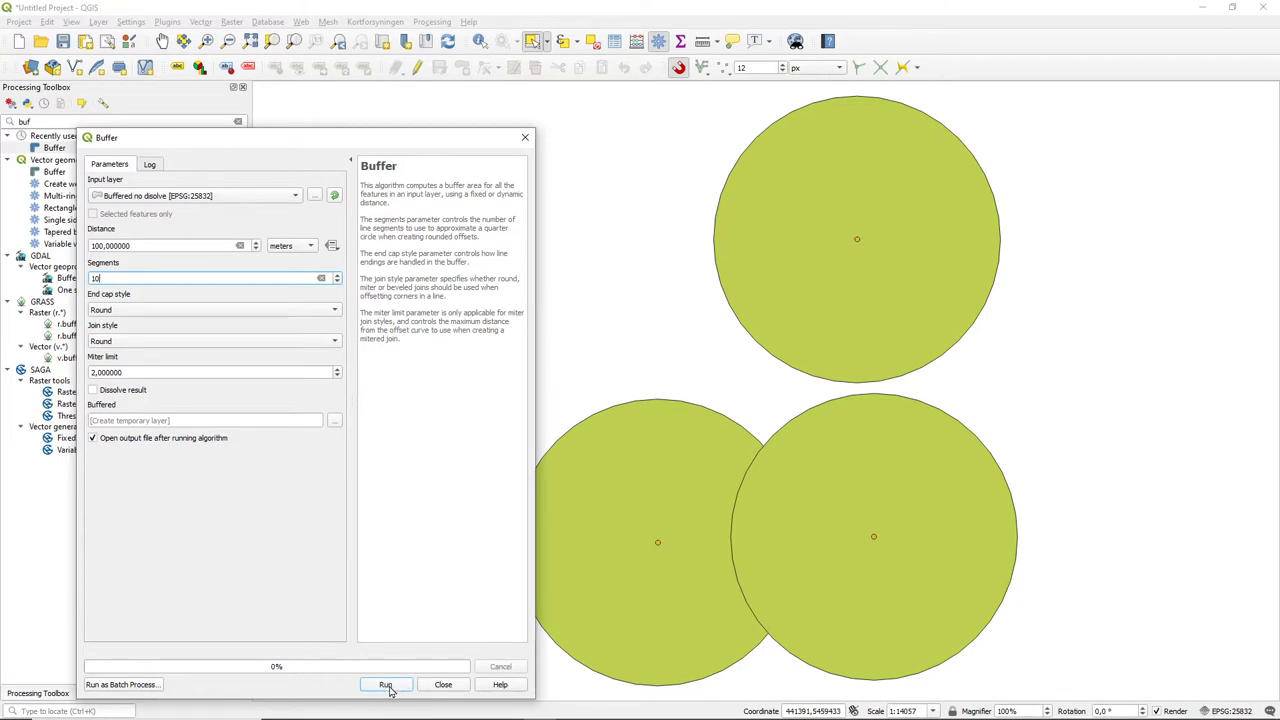
{"action": "left_click", "coordinate": [386, 684]}
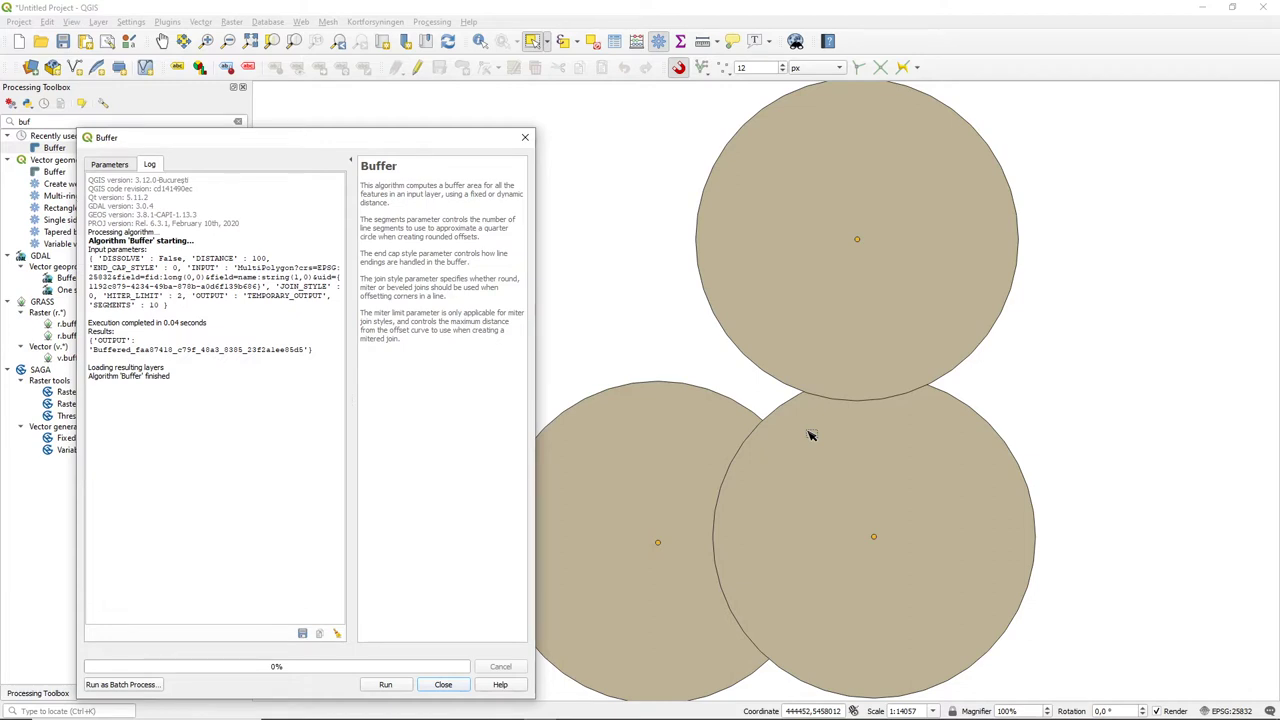
{"action": "mouse_move", "coordinate": [556, 248]}
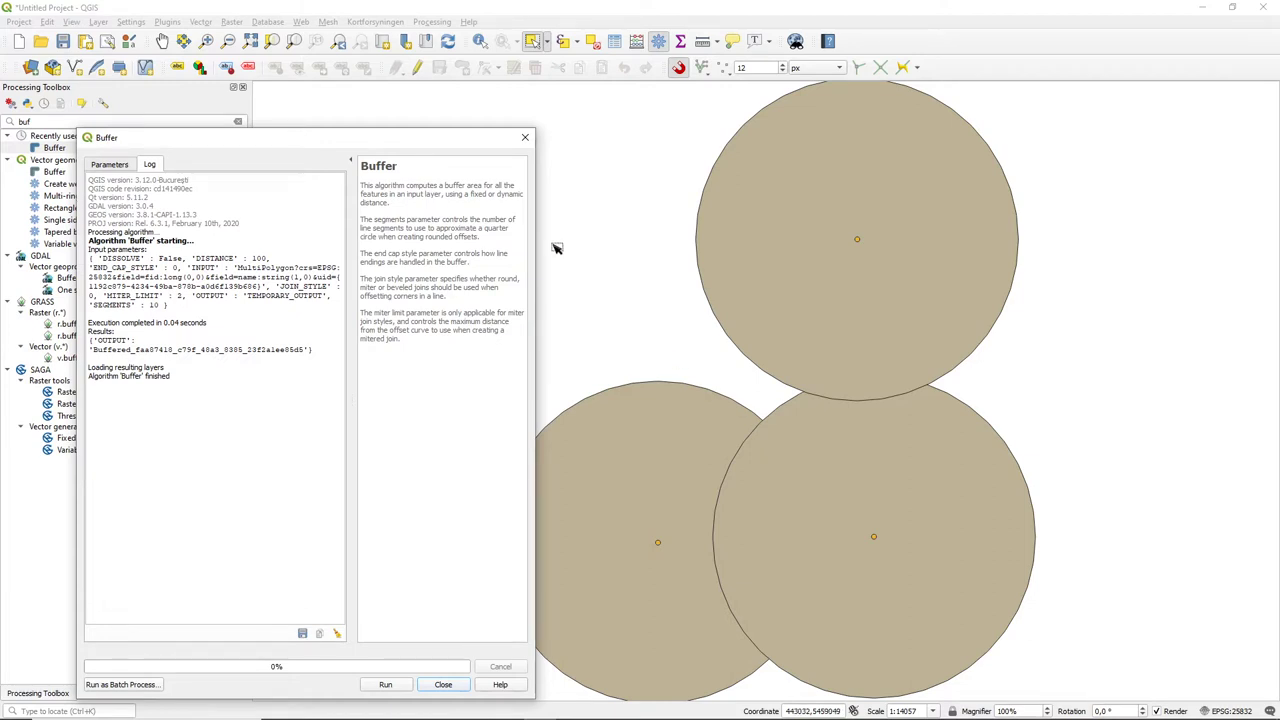
{"action": "left_click", "coordinate": [444, 684]}
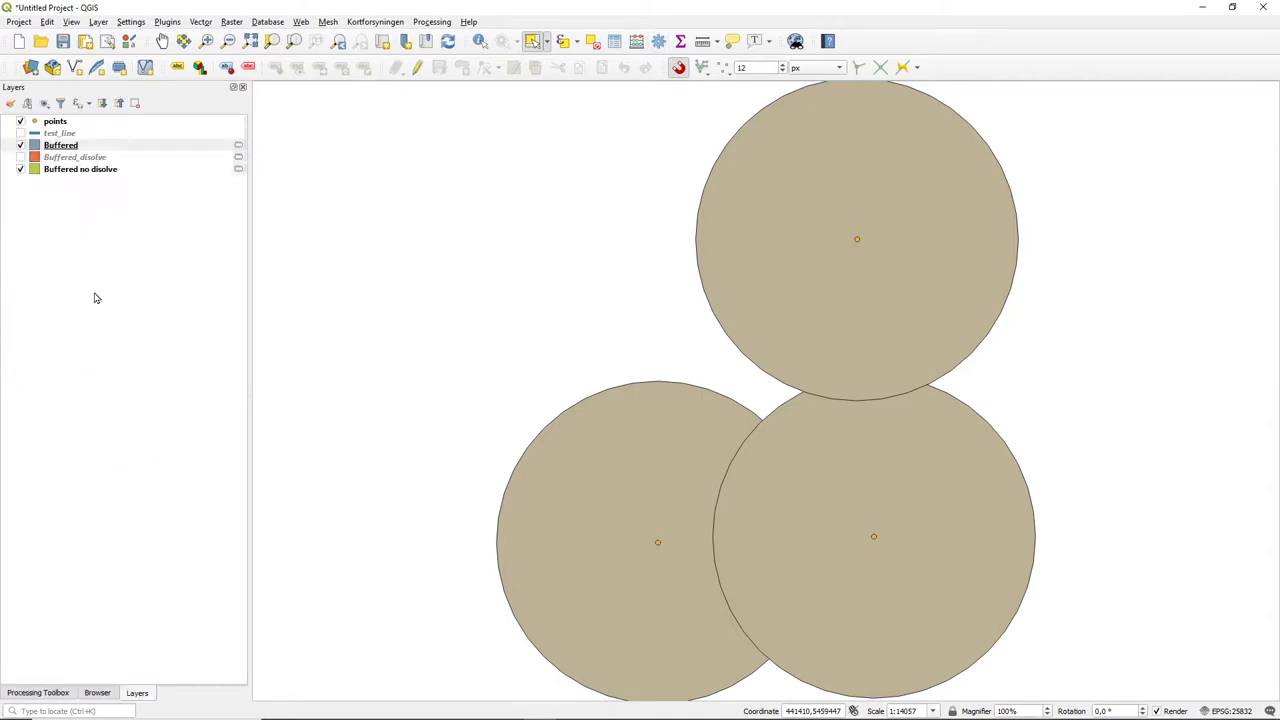
{"action": "mouse_move", "coordinate": [64, 150]}
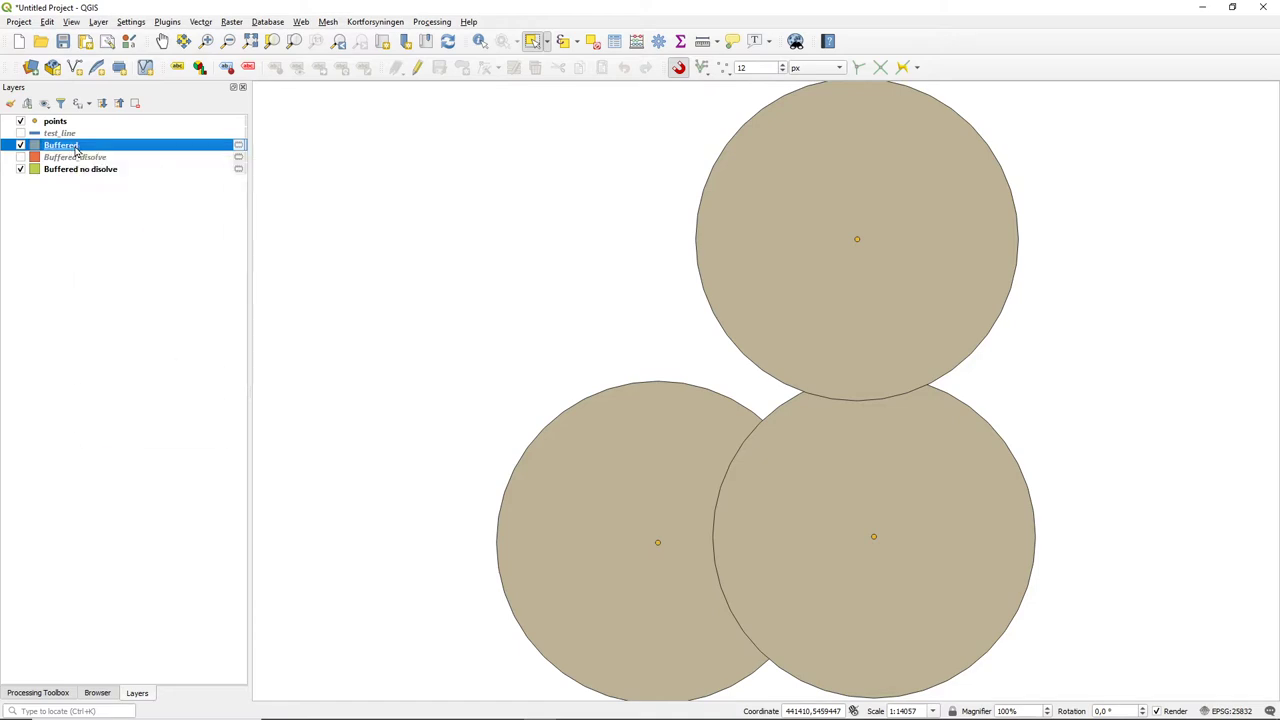
Rename the new layer 'Buffered BUFFERED' and reorder it below the other buffer layers
{"action": "right_click", "coordinate": [60, 144]}
{"action": "type", "text": " BUFFERED"}
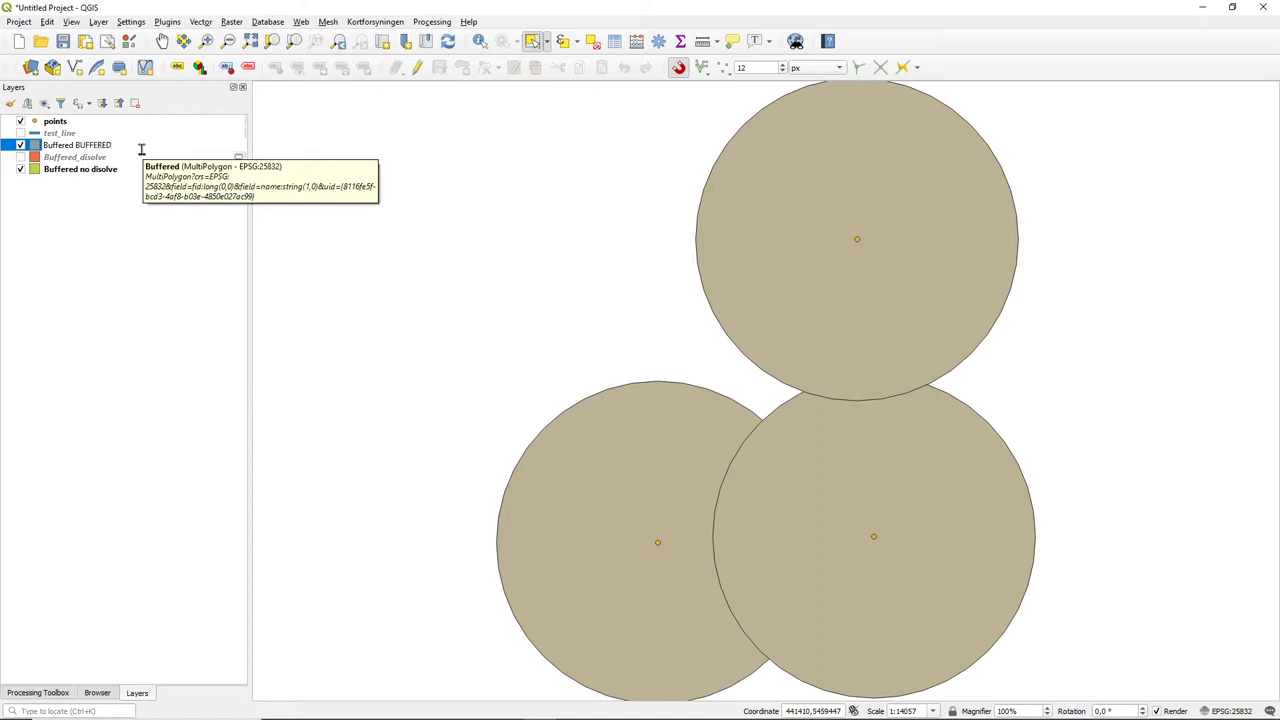
{"action": "left_click", "coordinate": [80, 144]}
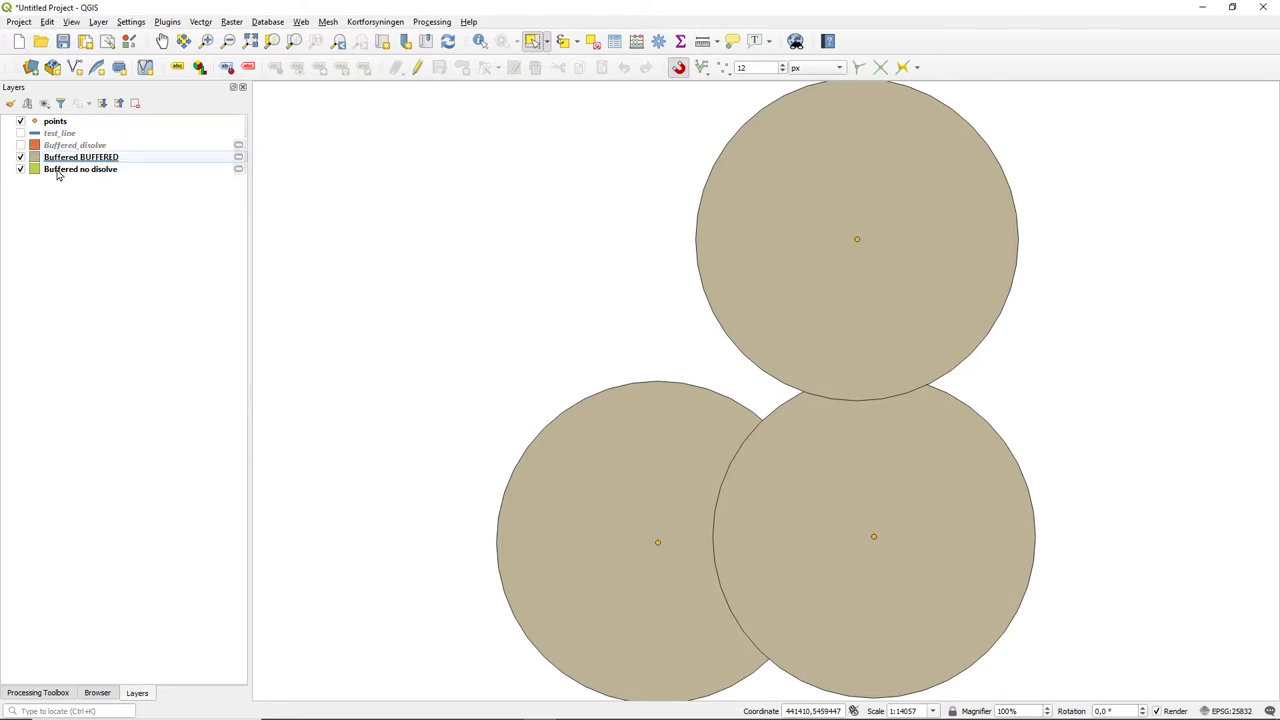
{"action": "left_click", "coordinate": [20, 156]}
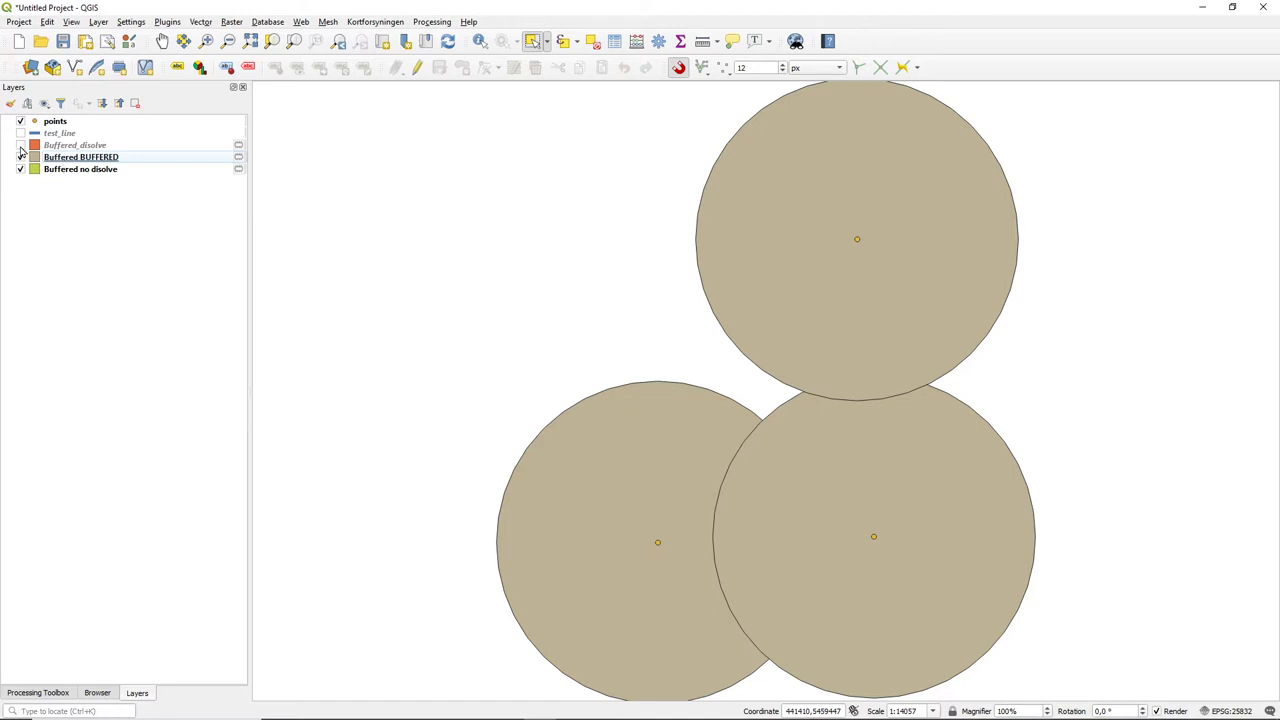
{"action": "left_click", "coordinate": [20, 144]}
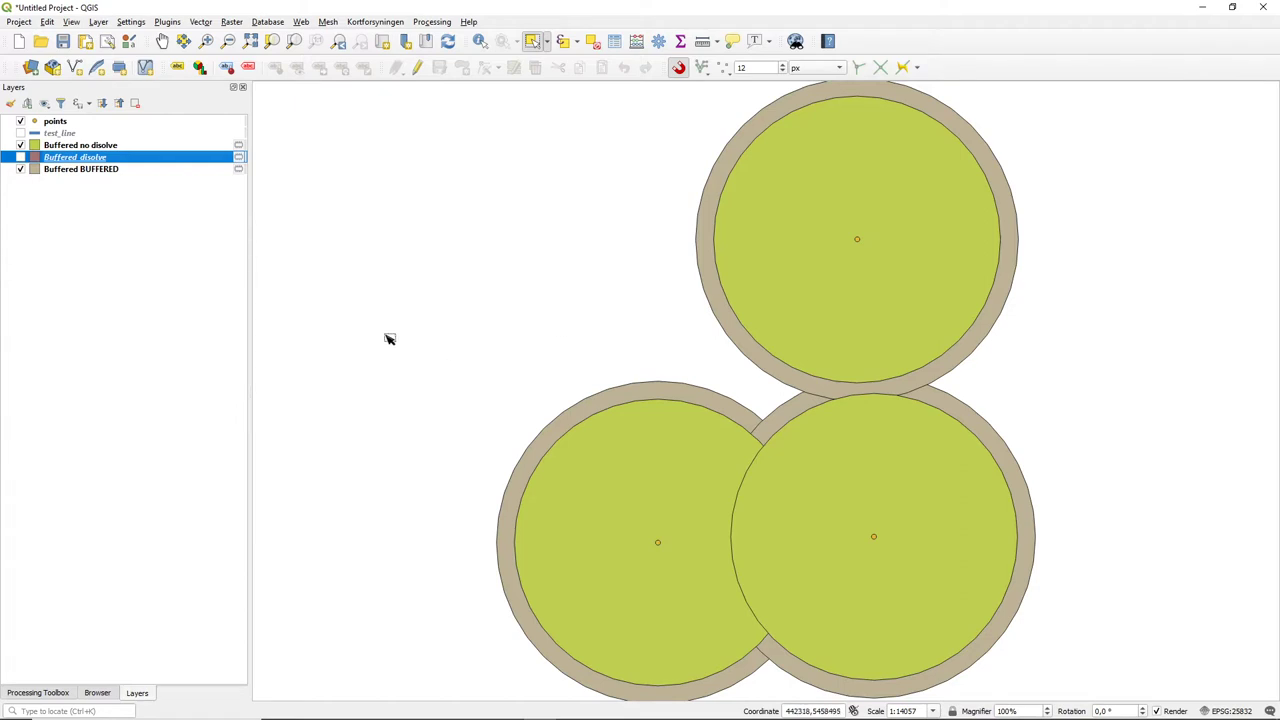
Hide 'Buffered no dissolve' so only the wider 'Buffered BUFFERED' circles show
{"action": "left_click", "coordinate": [20, 144]}
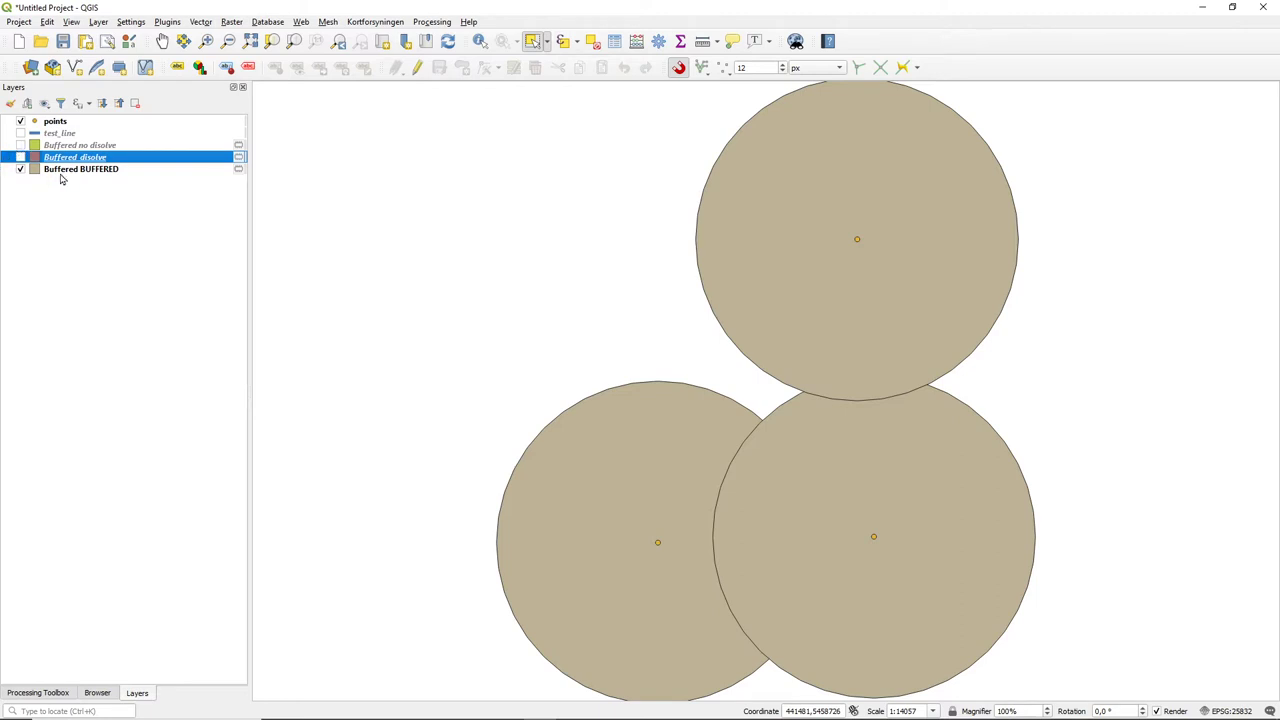
{"action": "mouse_move", "coordinate": [680, 388]}
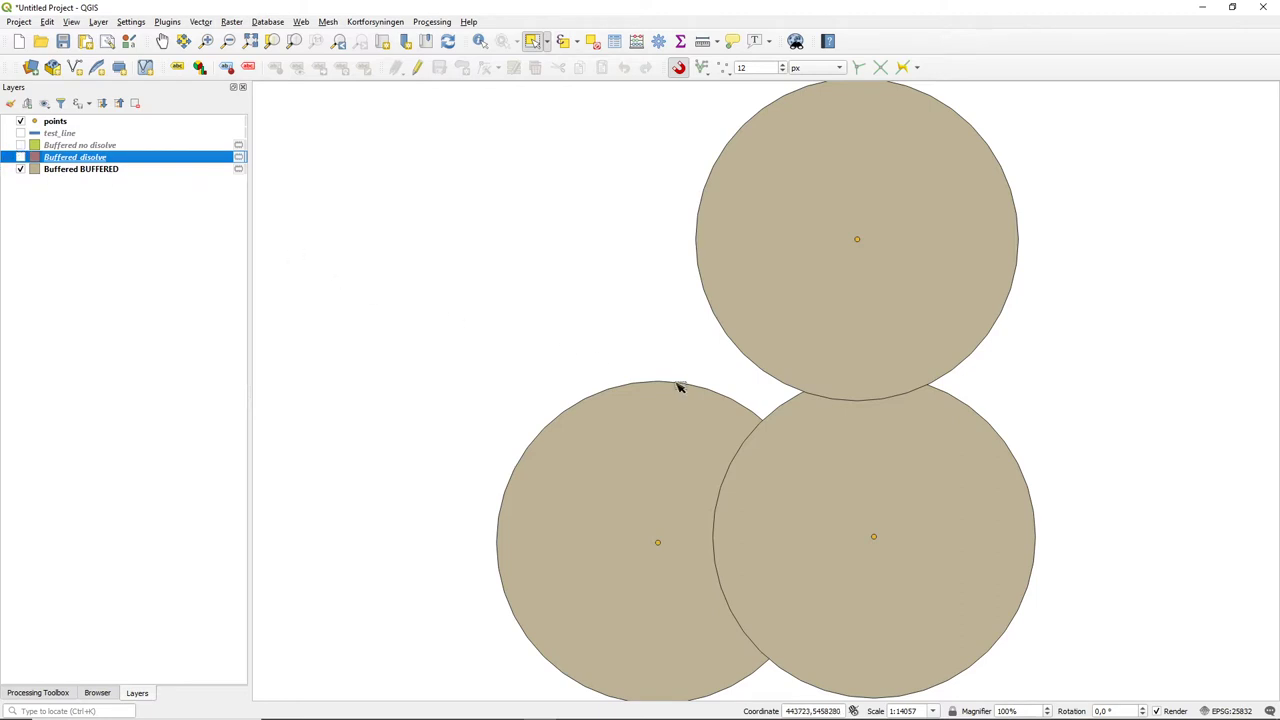
{"action": "mouse_move", "coordinate": [640, 456]}
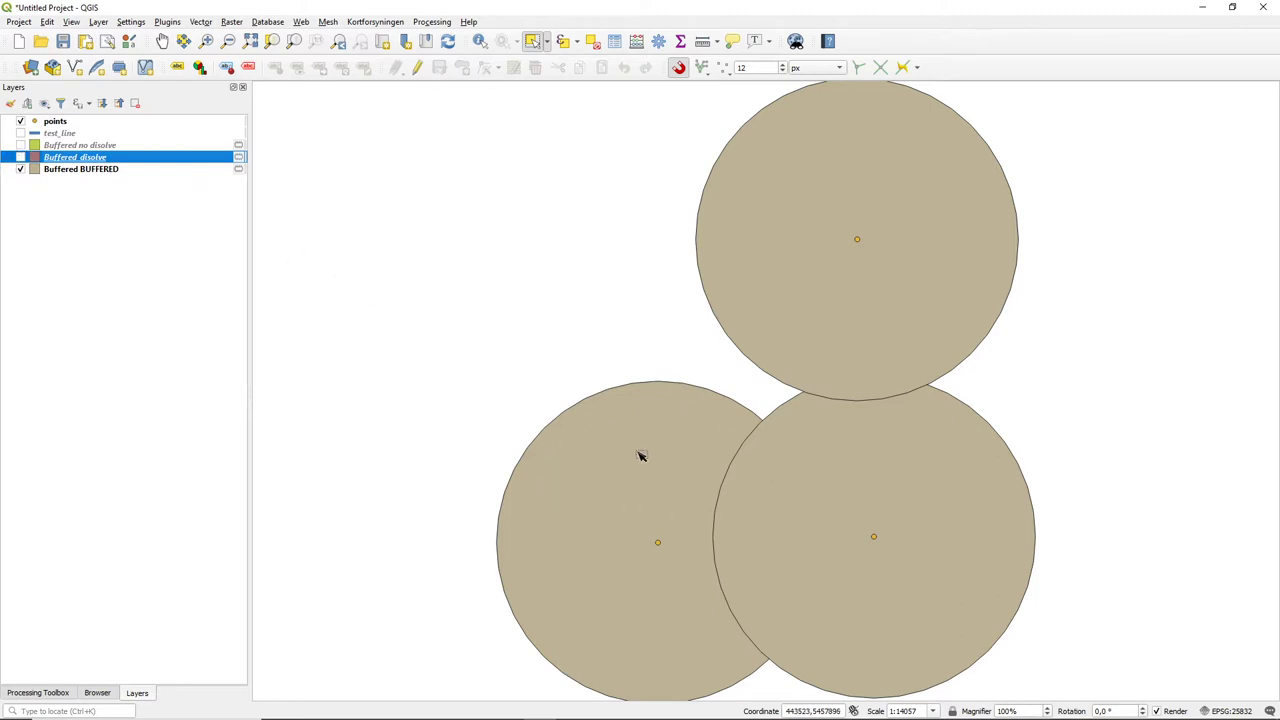
{"action": "mouse_move", "coordinate": [718, 466]}
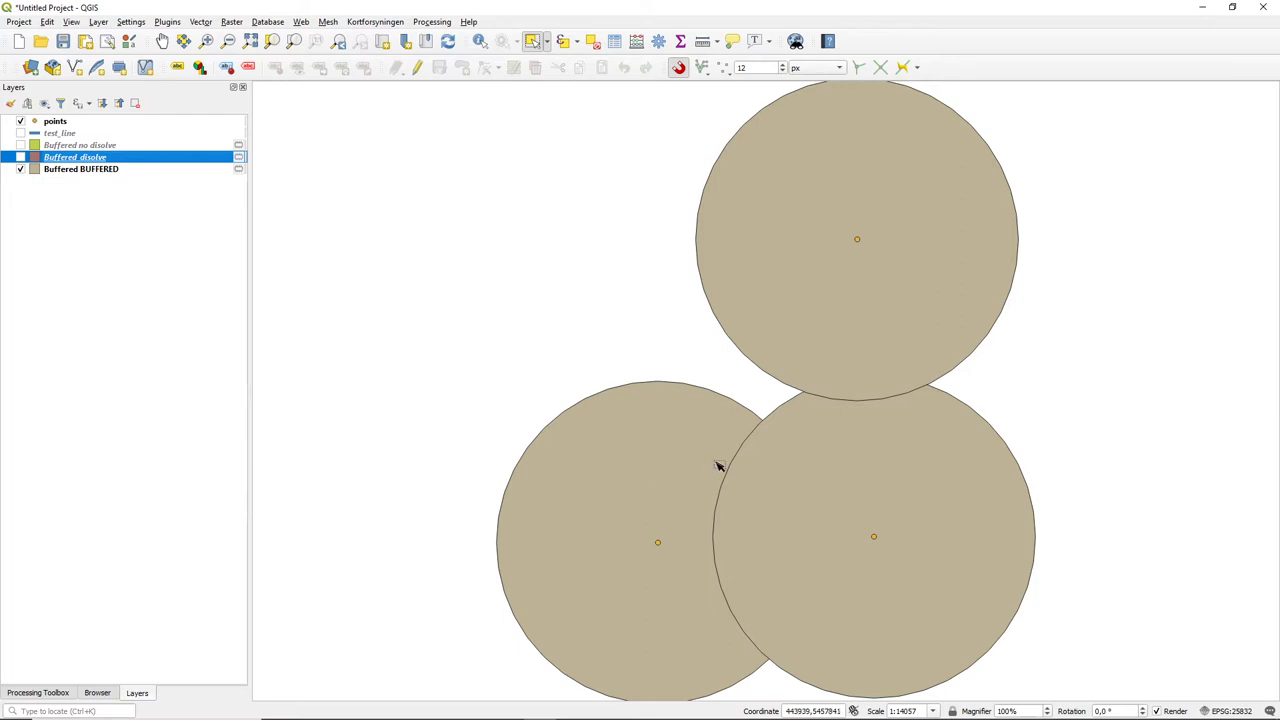
{"action": "mouse_move", "coordinate": [708, 444]}
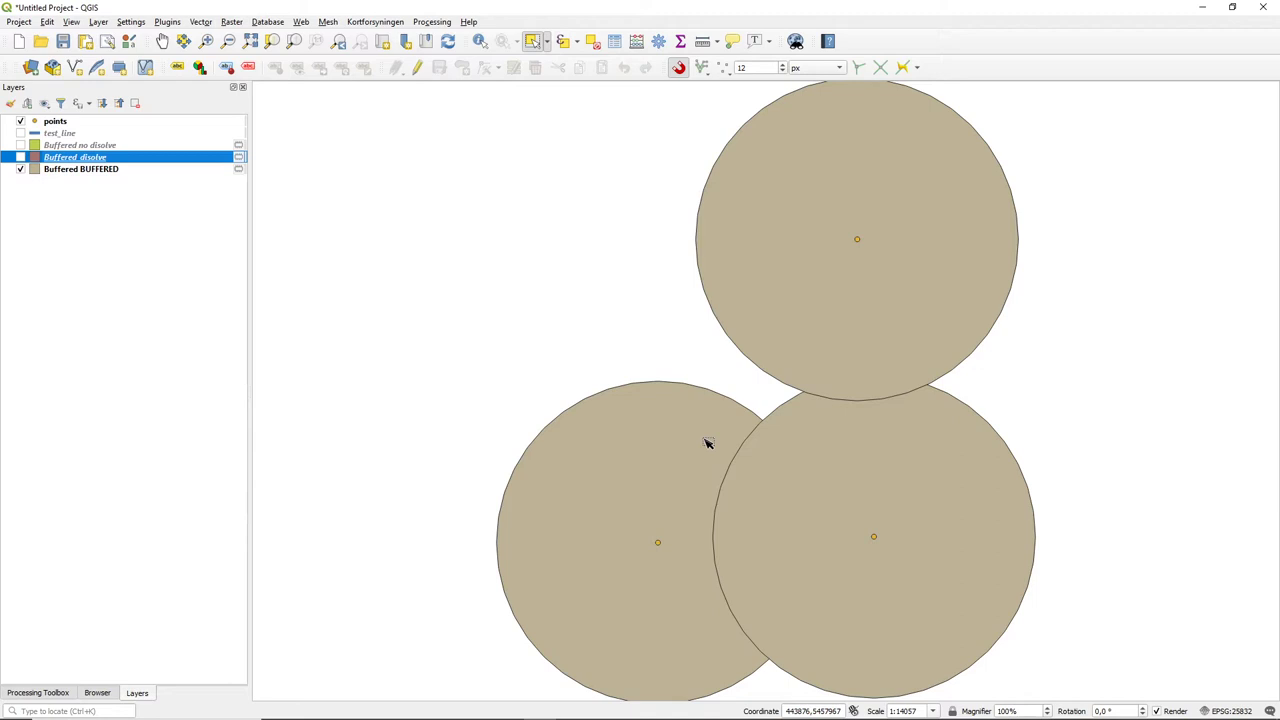
{"action": "mouse_move", "coordinate": [110, 212]}
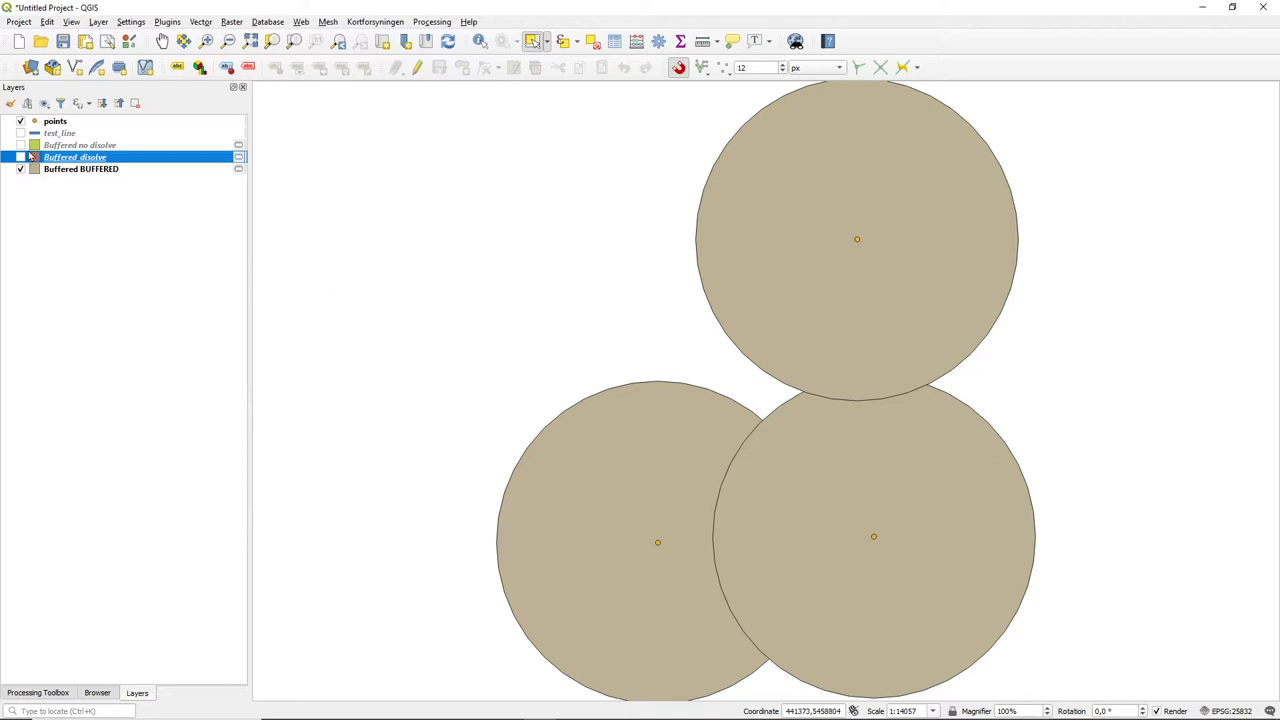
Compare the non-dissolved and dissolved inner buffers over the large circles, leaving the dissolved one visible
{"action": "left_click", "coordinate": [20, 156]}
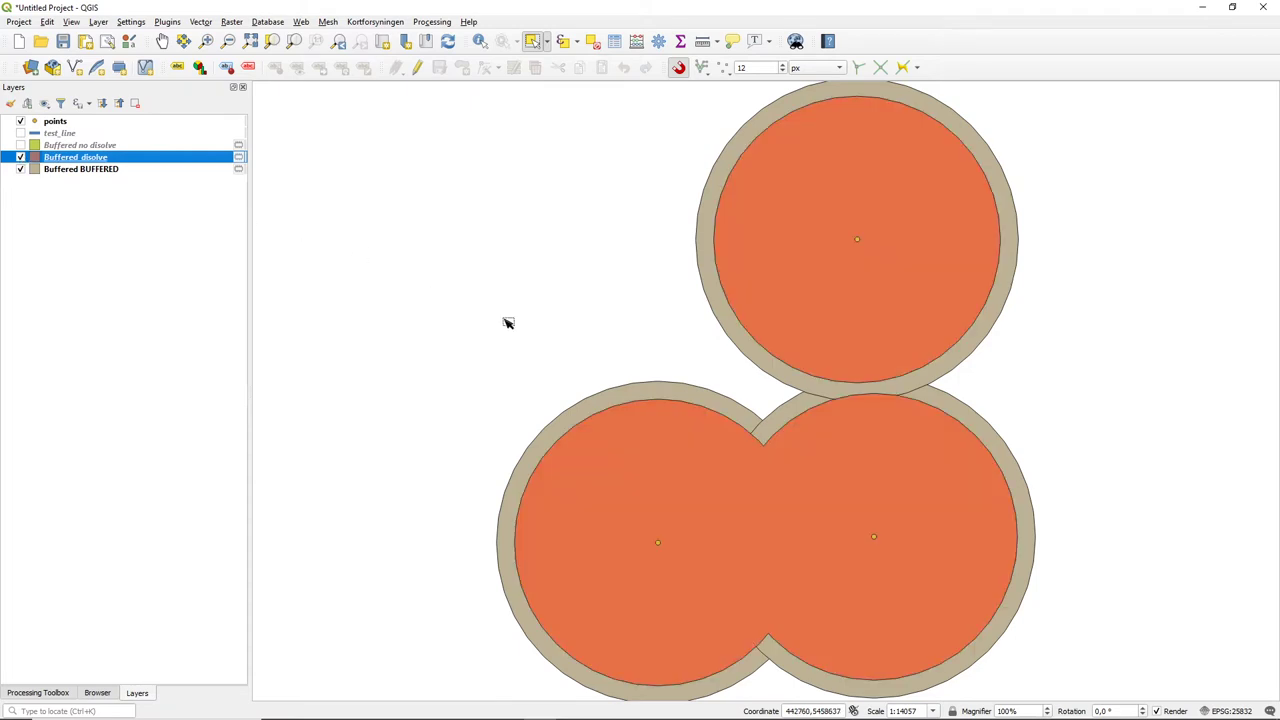
{"action": "mouse_move", "coordinate": [788, 256]}
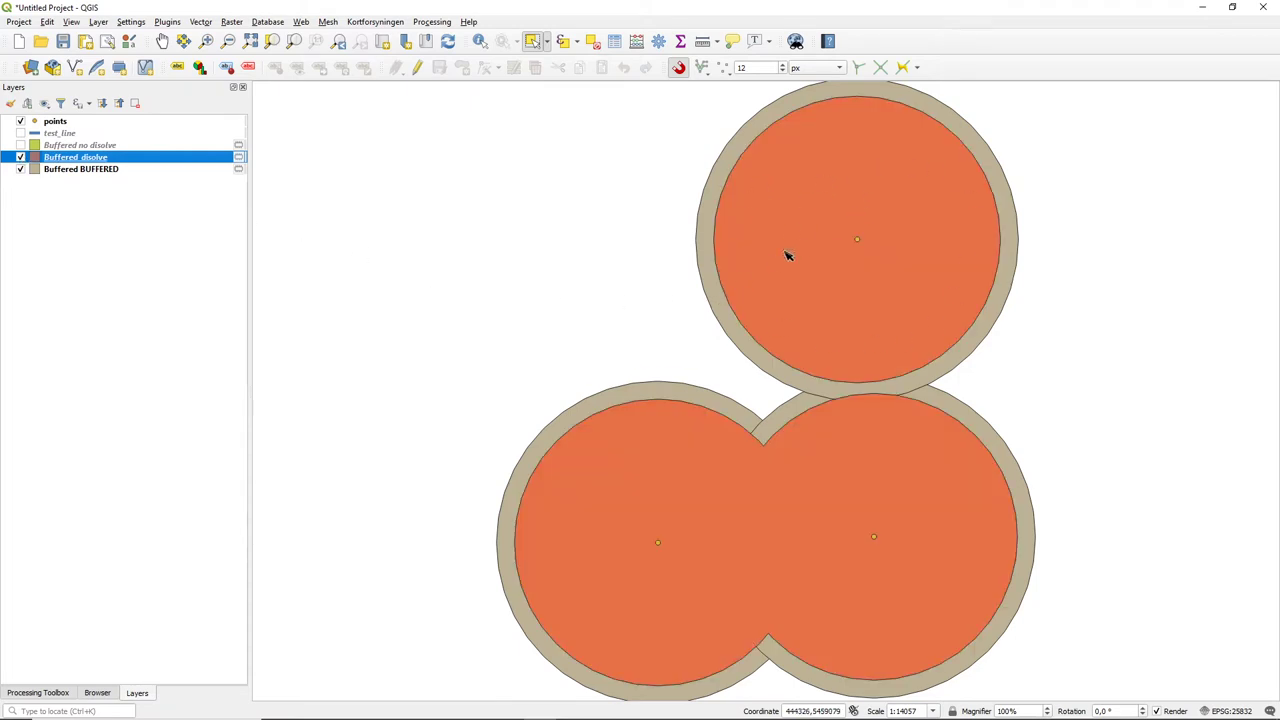
{"action": "mouse_move", "coordinate": [450, 296]}
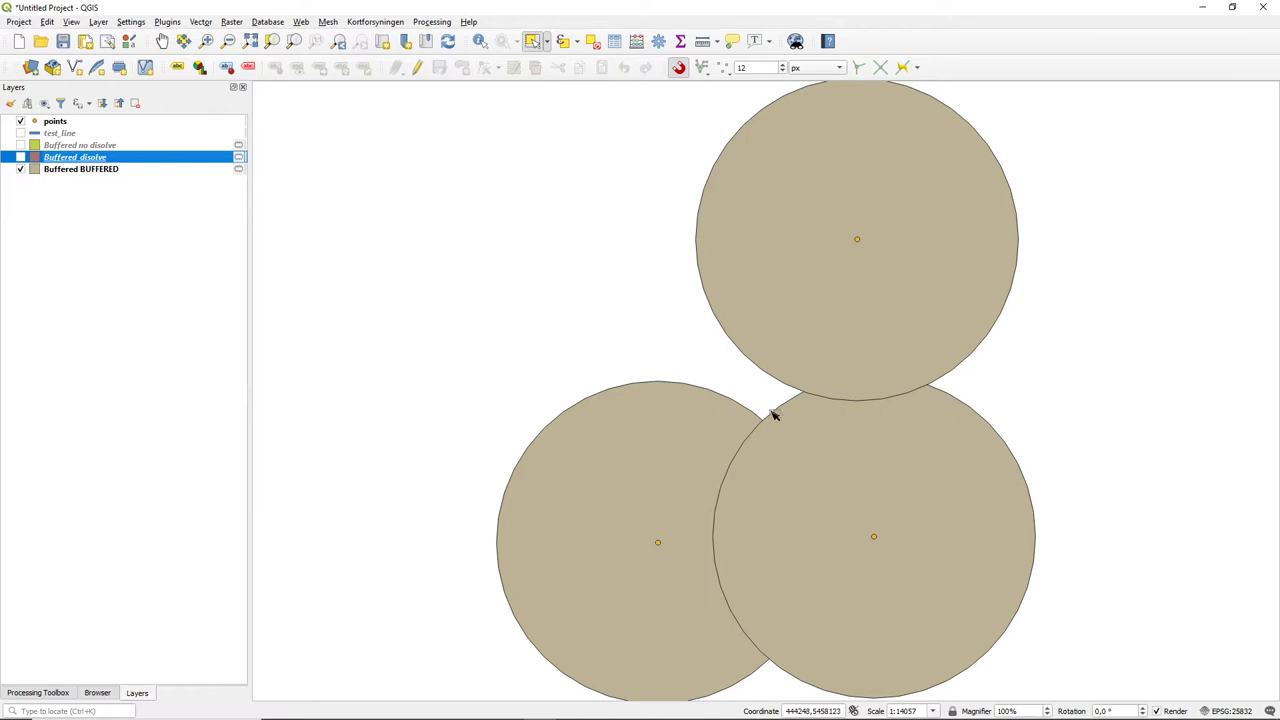
{"action": "mouse_move", "coordinate": [544, 356]}
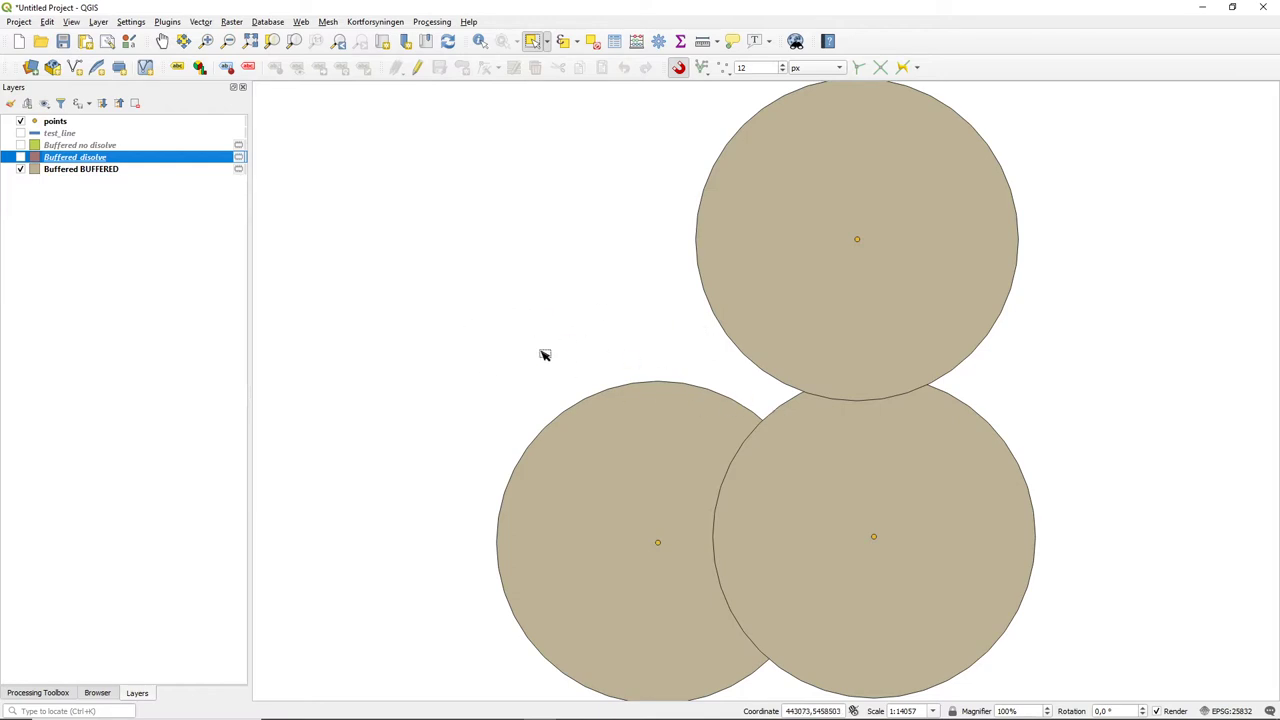
{"action": "mouse_move", "coordinate": [526, 488]}
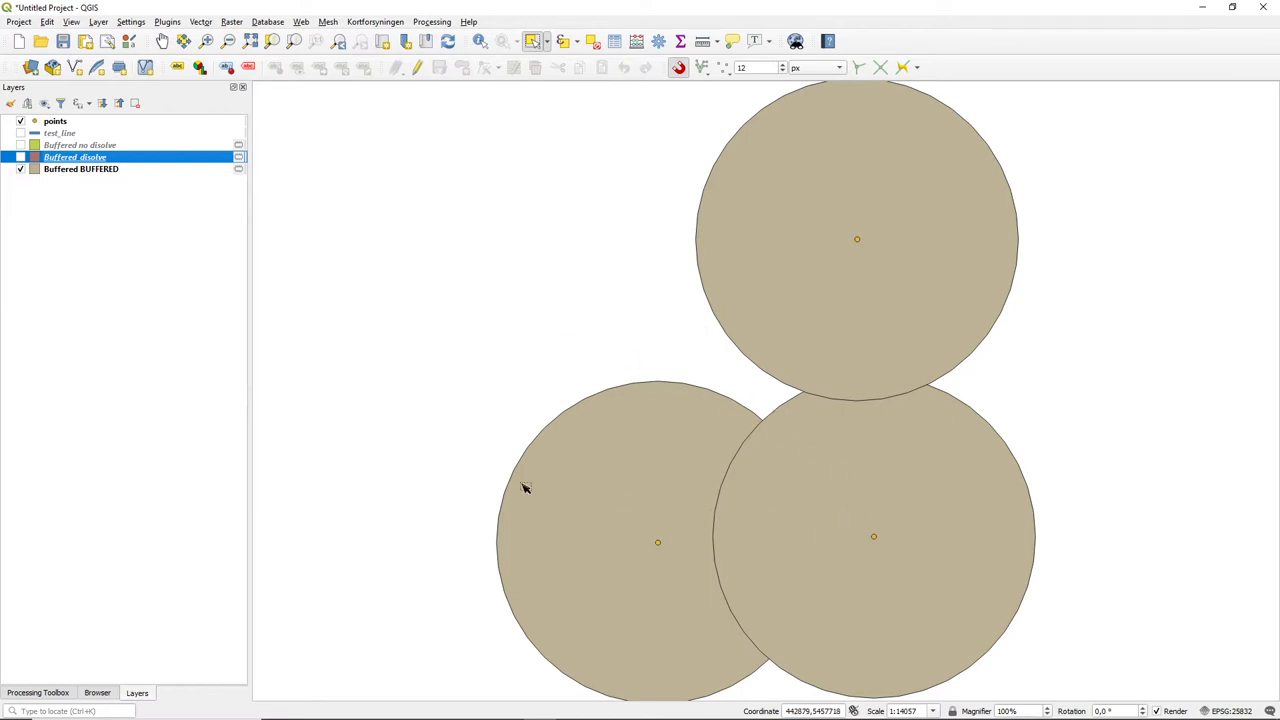
{"action": "mouse_move", "coordinate": [696, 416]}
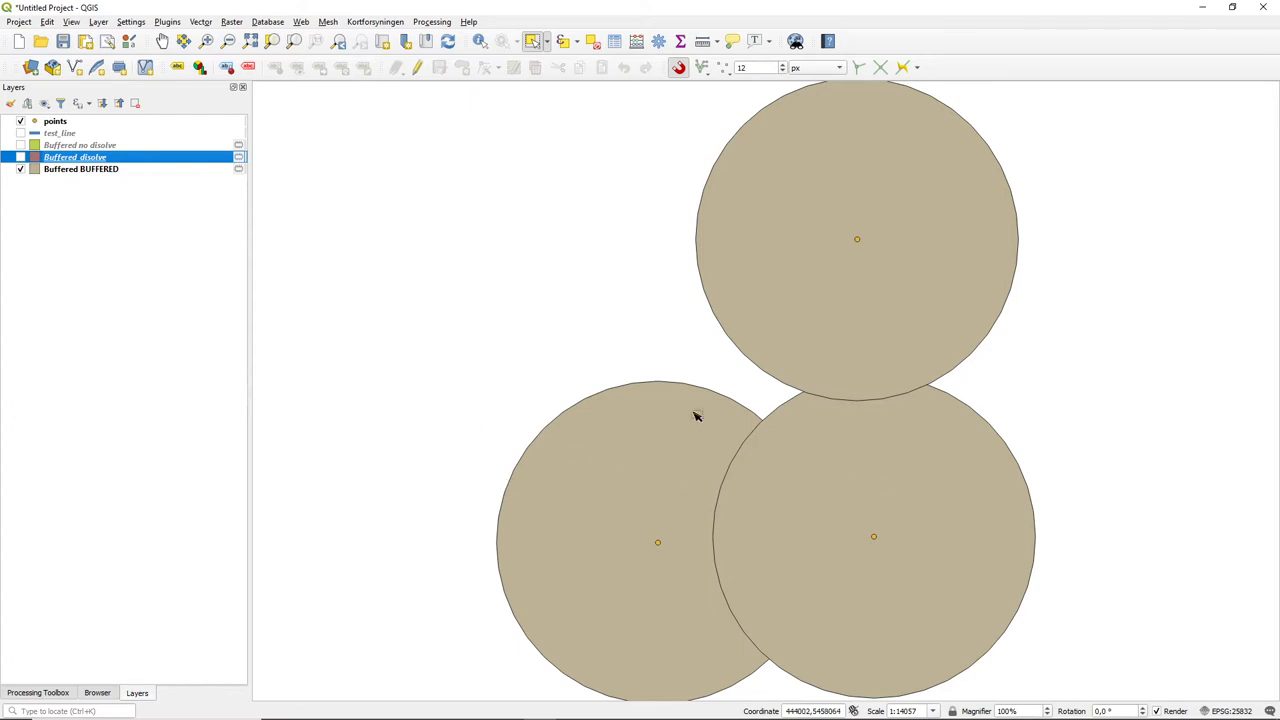
{"action": "mouse_move", "coordinate": [436, 280]}
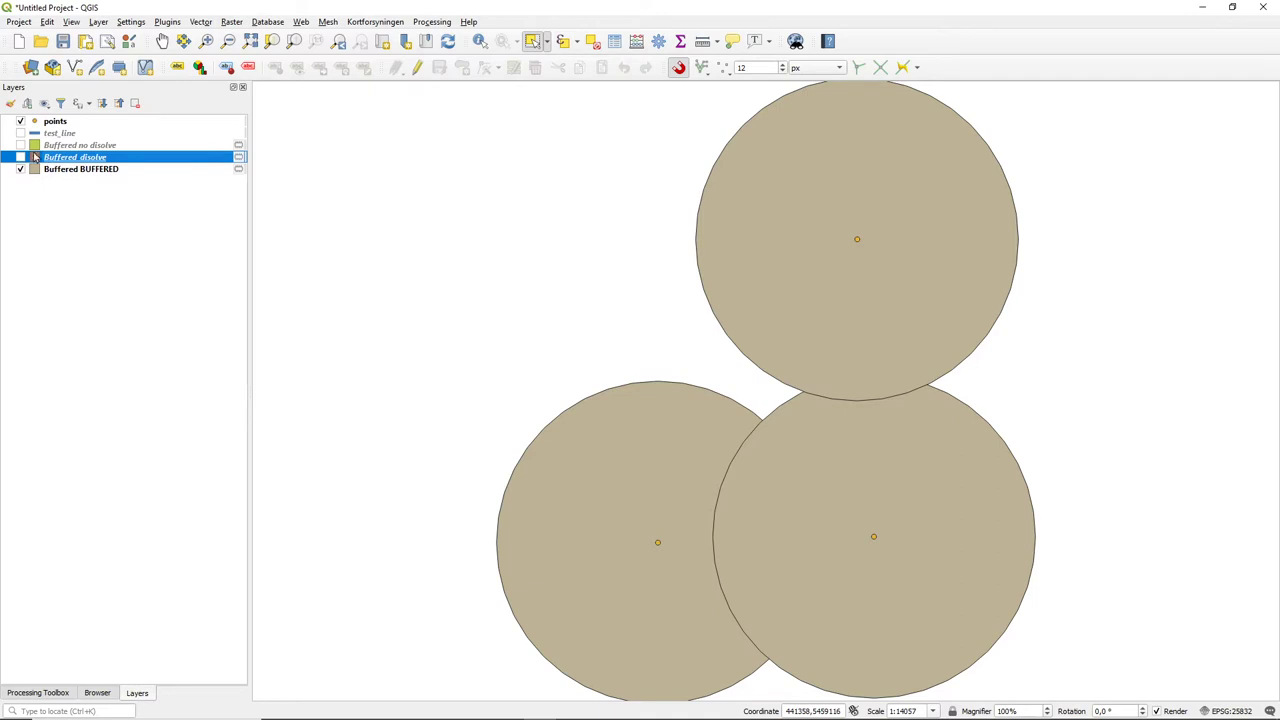
{"action": "left_click", "coordinate": [20, 144]}
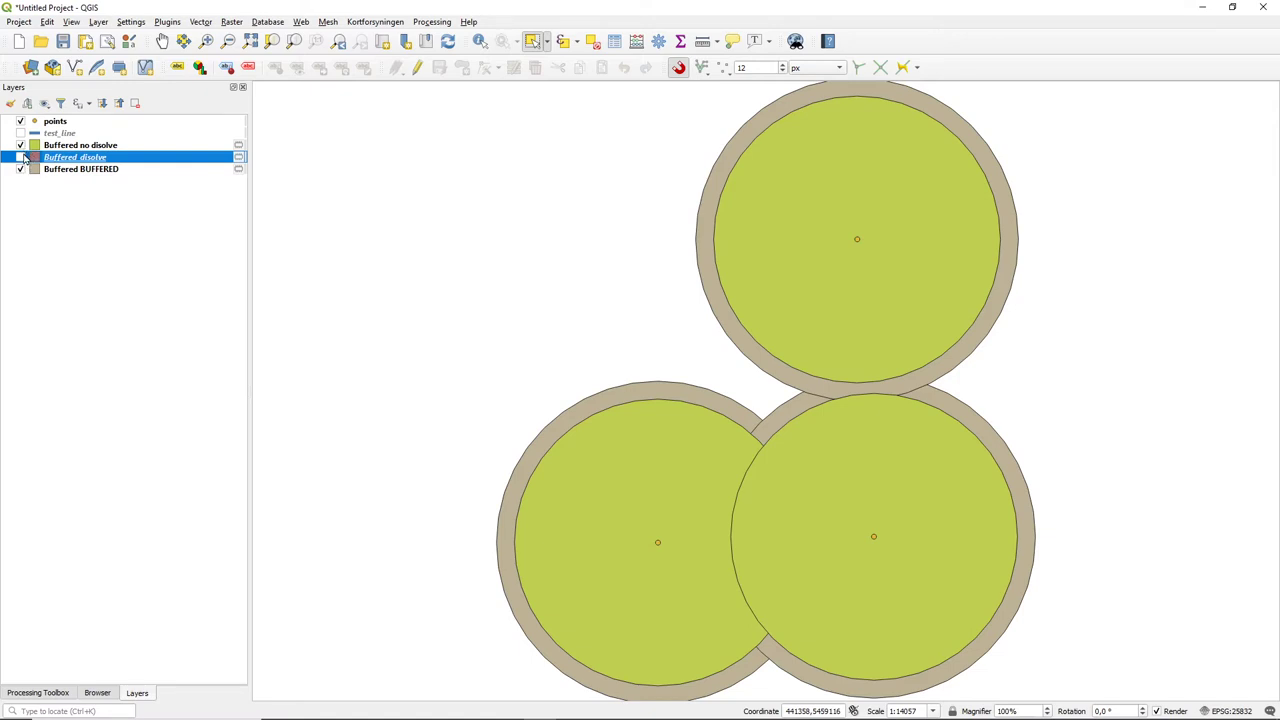
{"action": "left_click", "coordinate": [20, 156]}
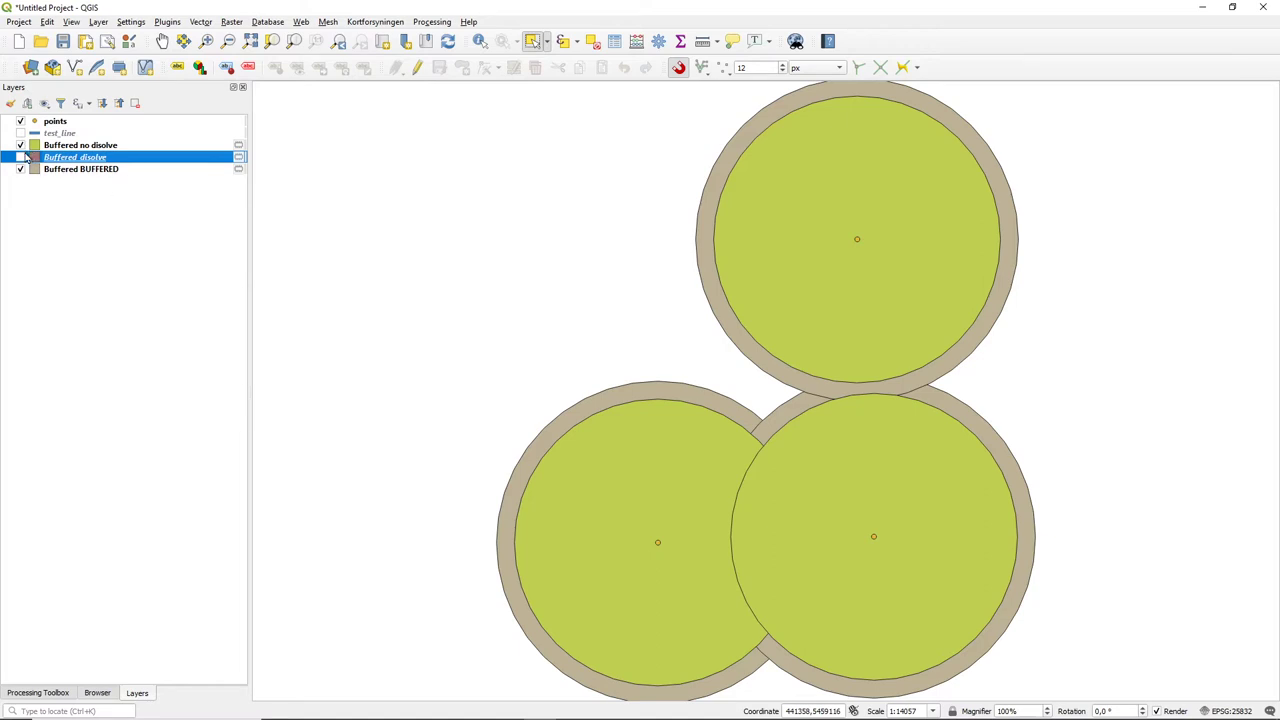
{"action": "left_click", "coordinate": [20, 144]}
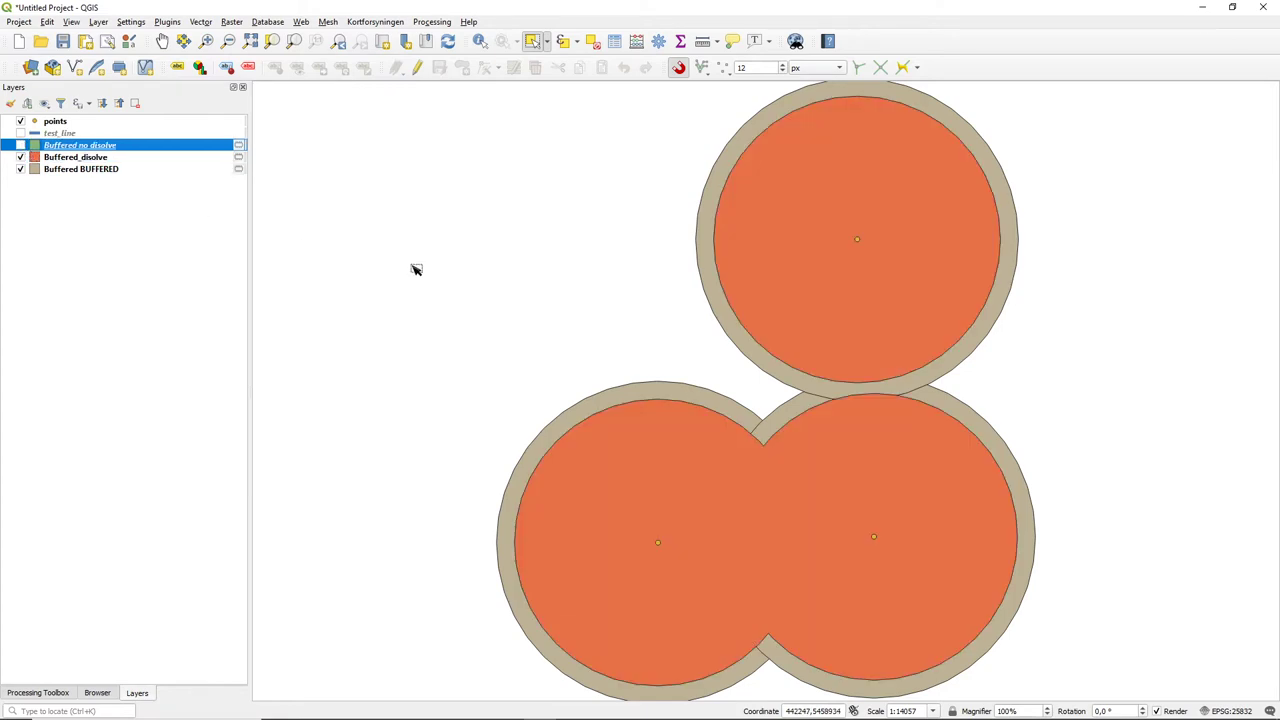
{"action": "mouse_move", "coordinate": [756, 432]}
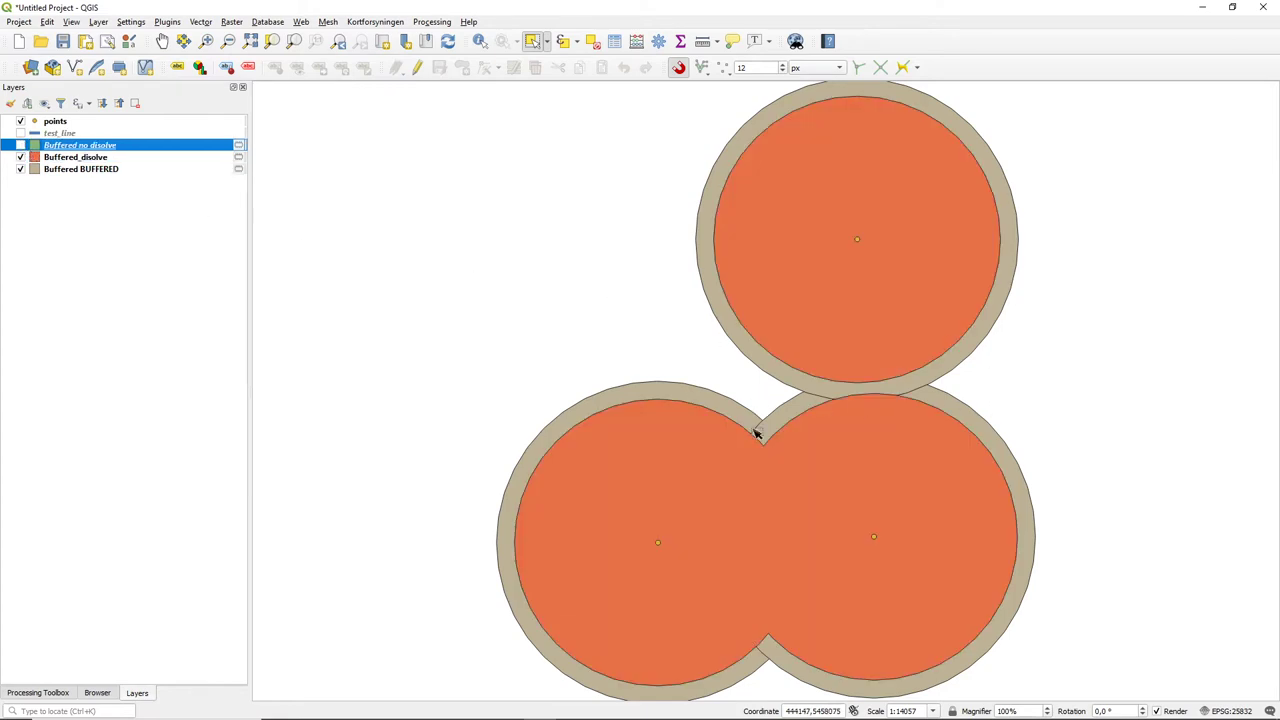
{"action": "mouse_move", "coordinate": [922, 610]}
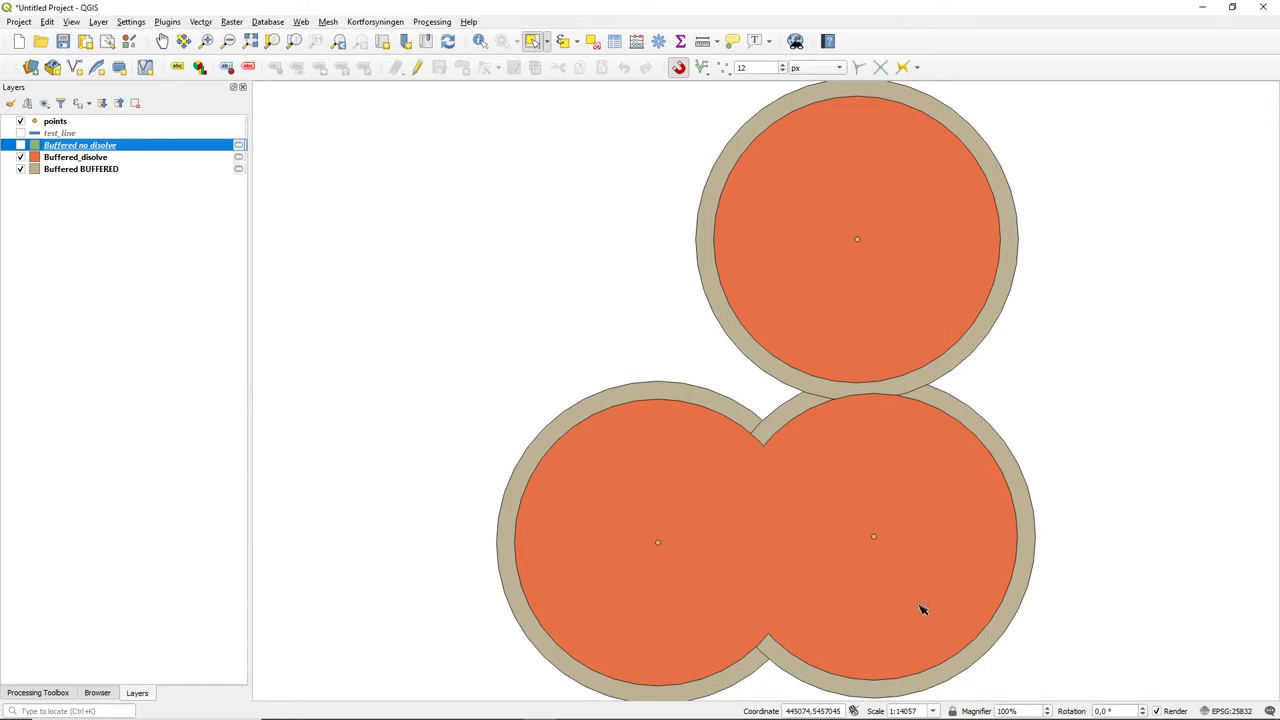
{"action": "mouse_move", "coordinate": [204, 176]}
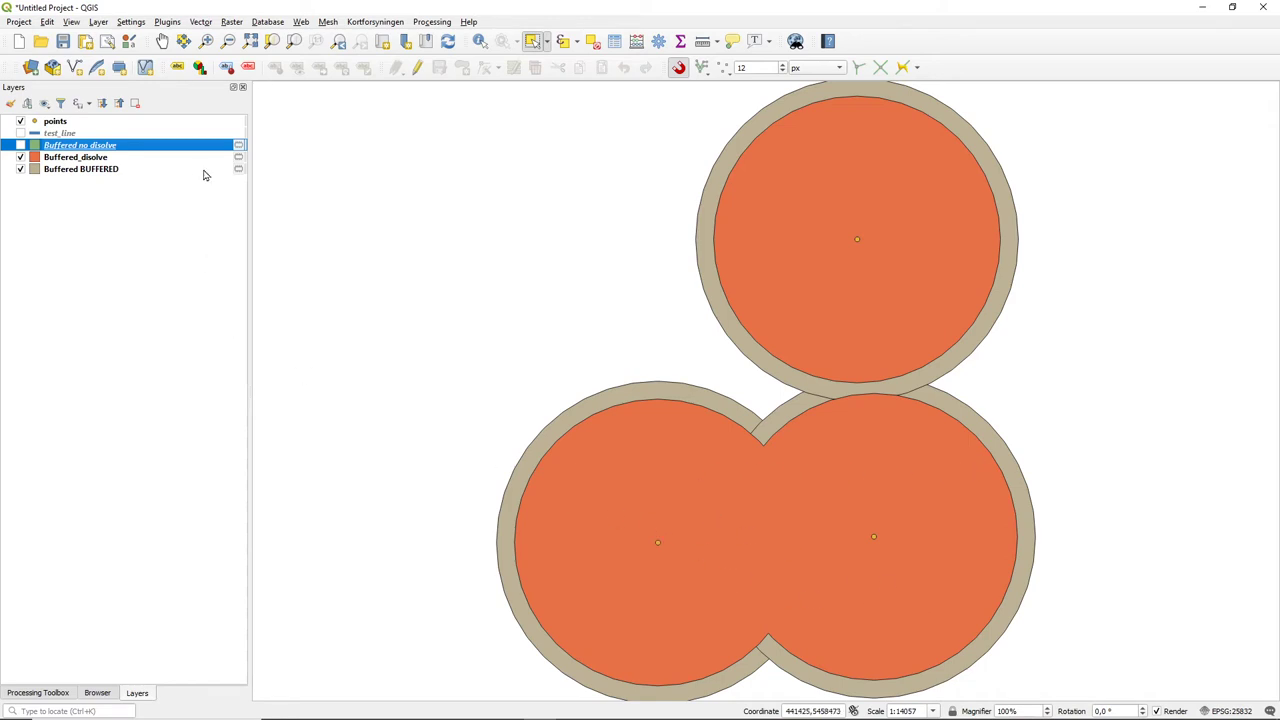
{"action": "mouse_move", "coordinate": [662, 226]}
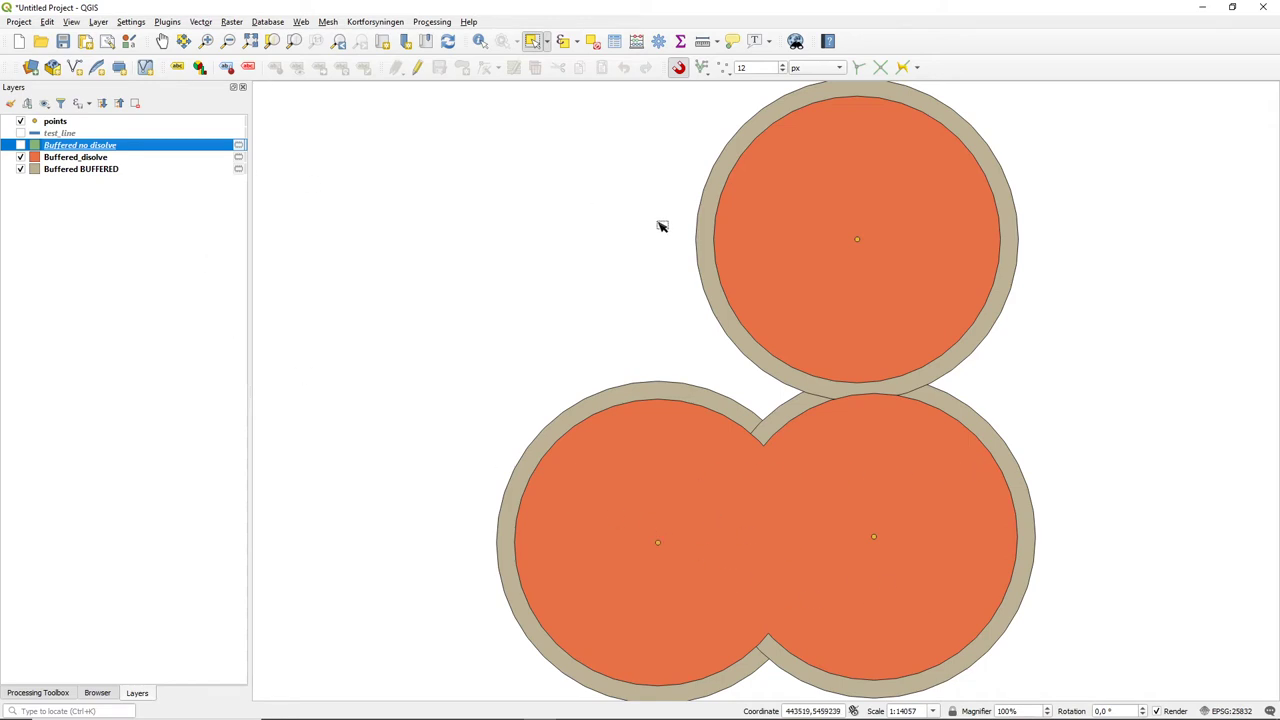
{"action": "mouse_move", "coordinate": [720, 268]}
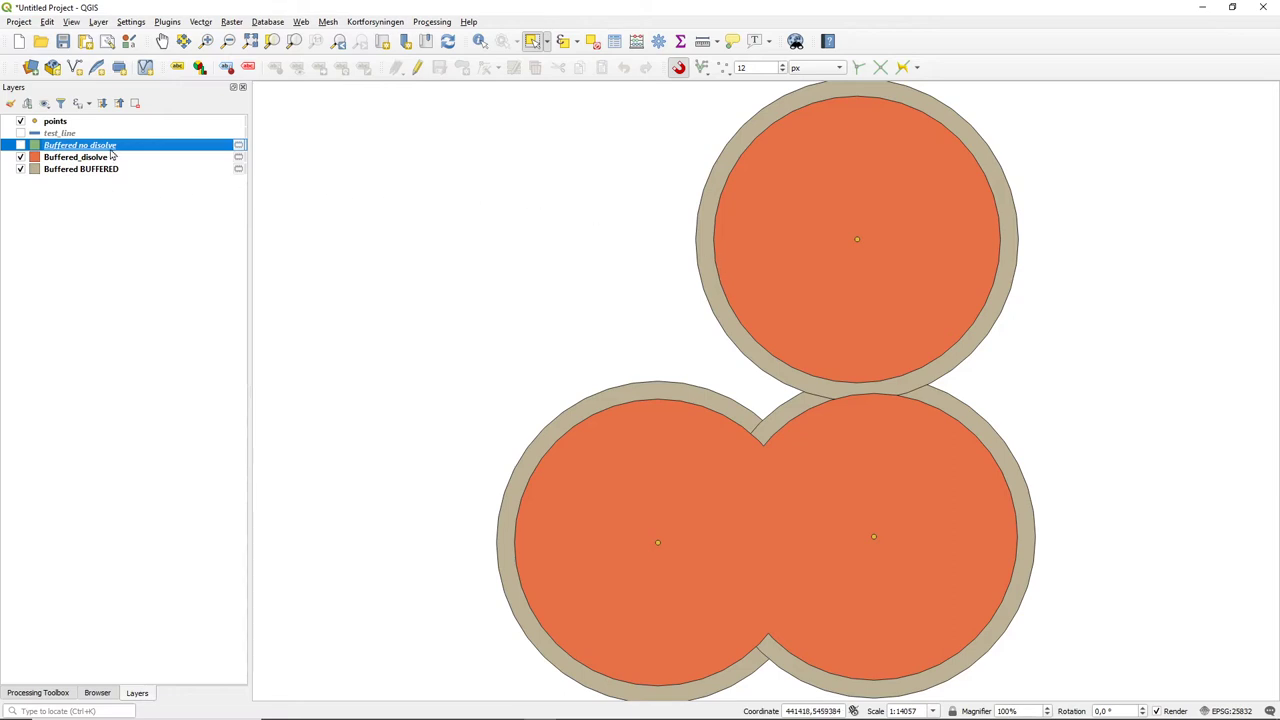
{"action": "mouse_move", "coordinate": [192, 238]}
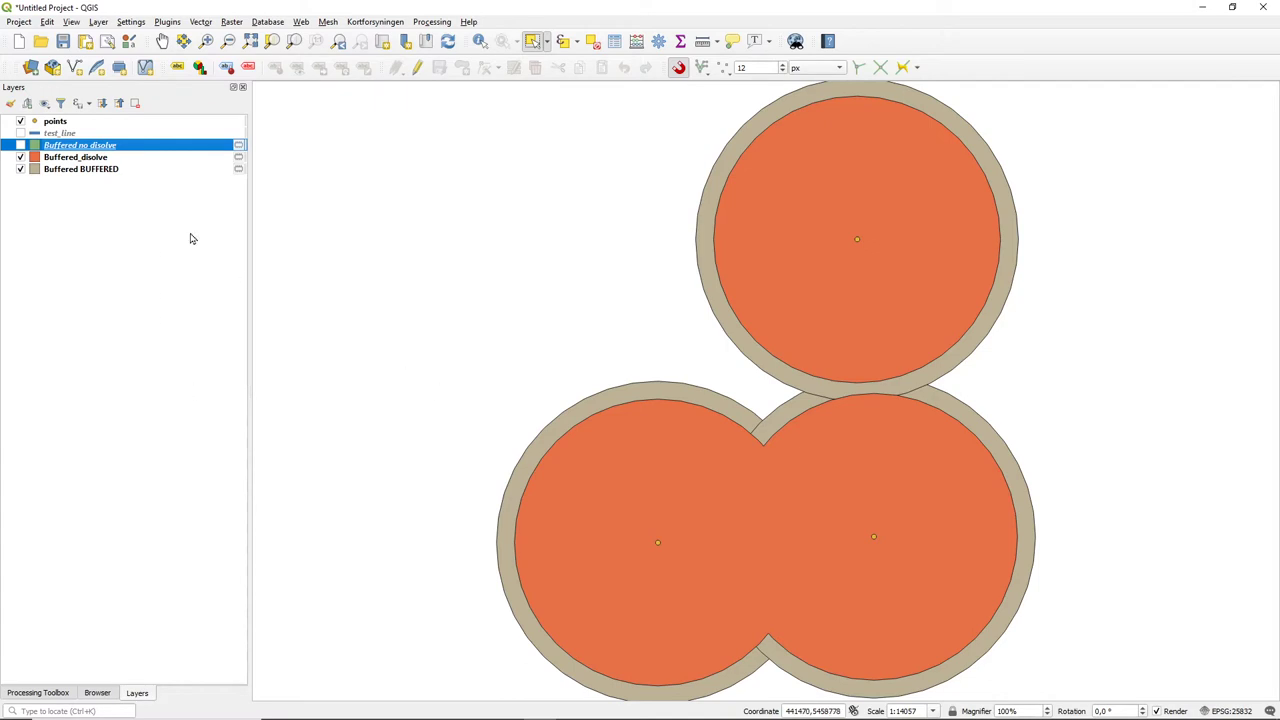
{"action": "mouse_move", "coordinate": [128, 446]}
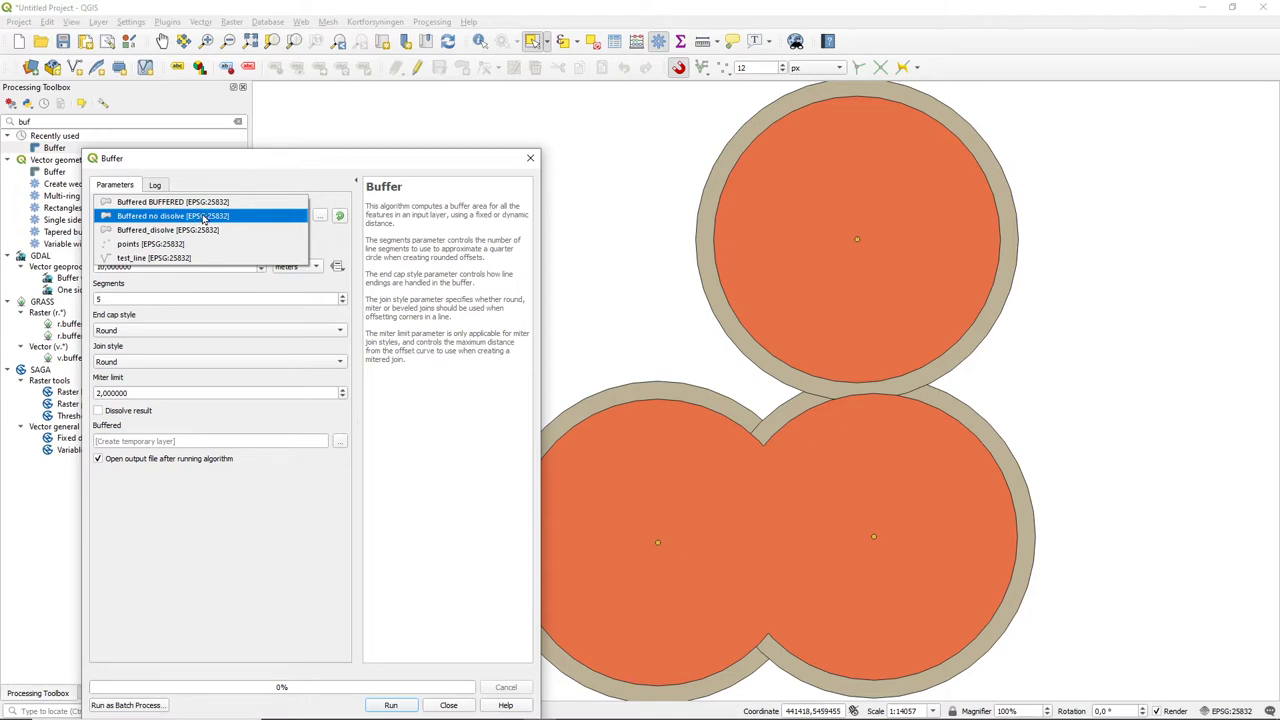
Run a negative buffer on 'Buffered no dissolve', adding smaller inner circles, and close the tool
{"action": "left_click", "coordinate": [172, 216]}
{"action": "type", "text": "-"}
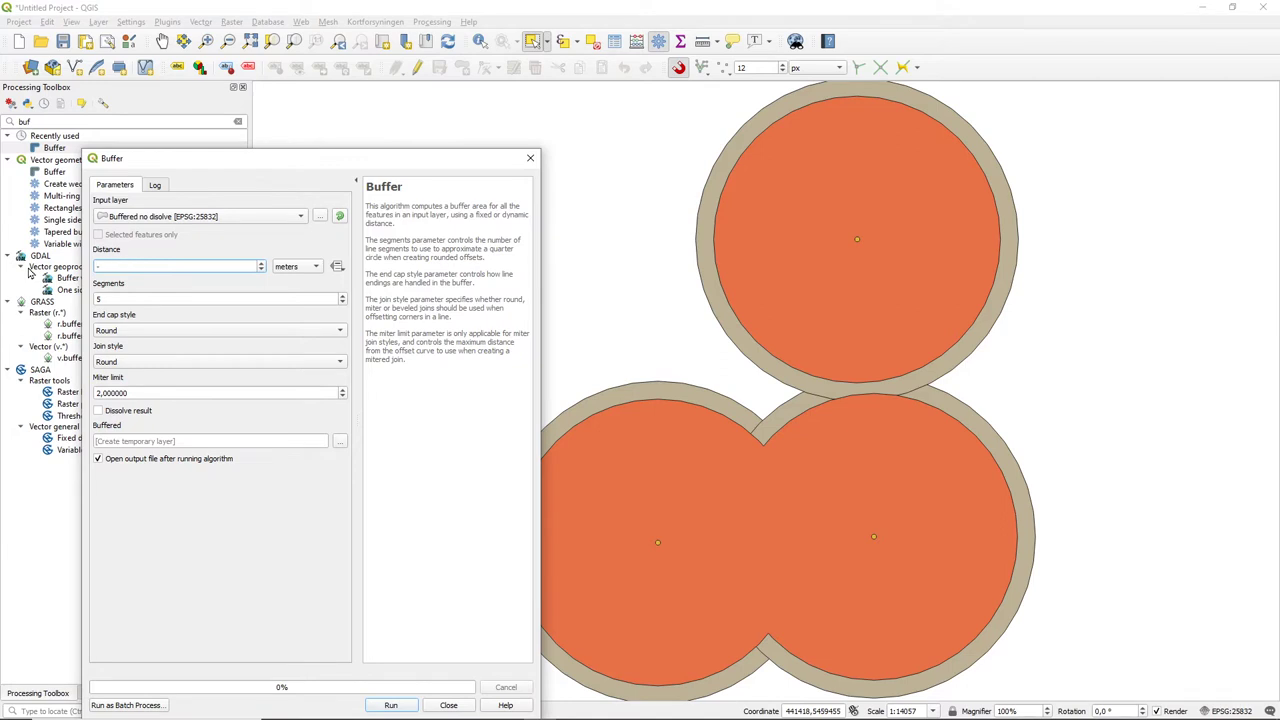
{"action": "left_click", "coordinate": [176, 266]}
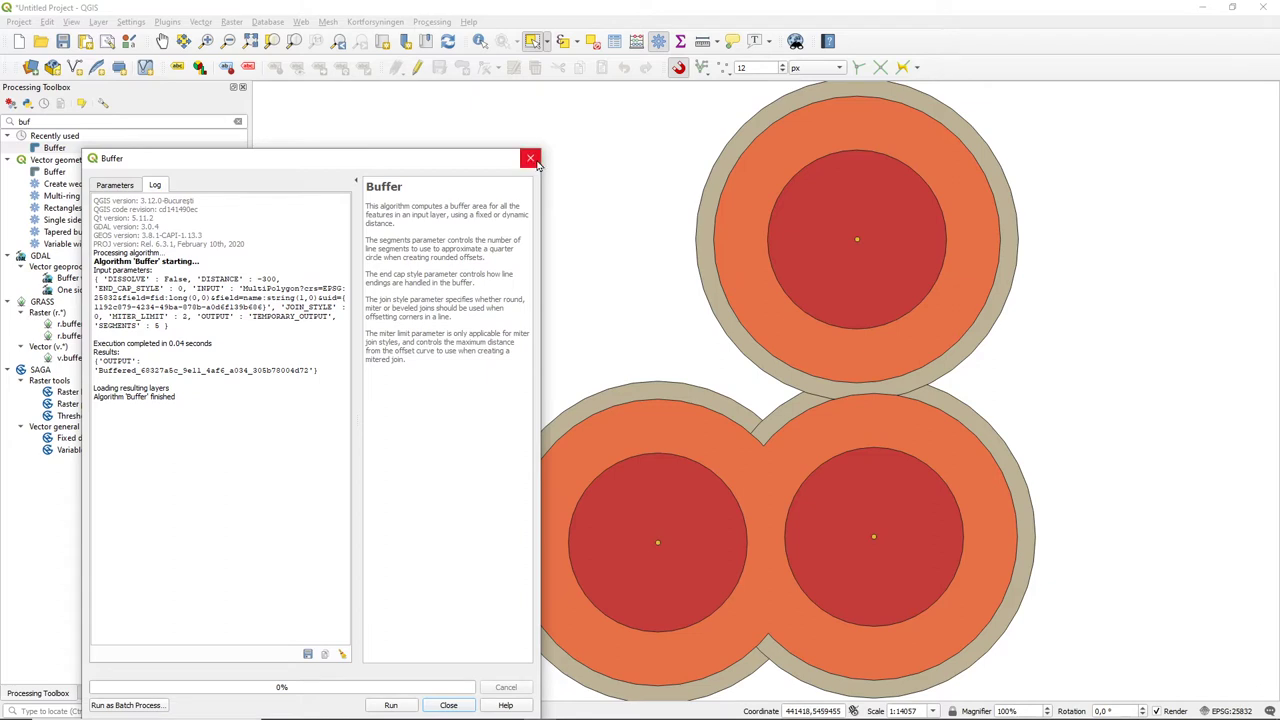
{"action": "left_click", "coordinate": [530, 158]}
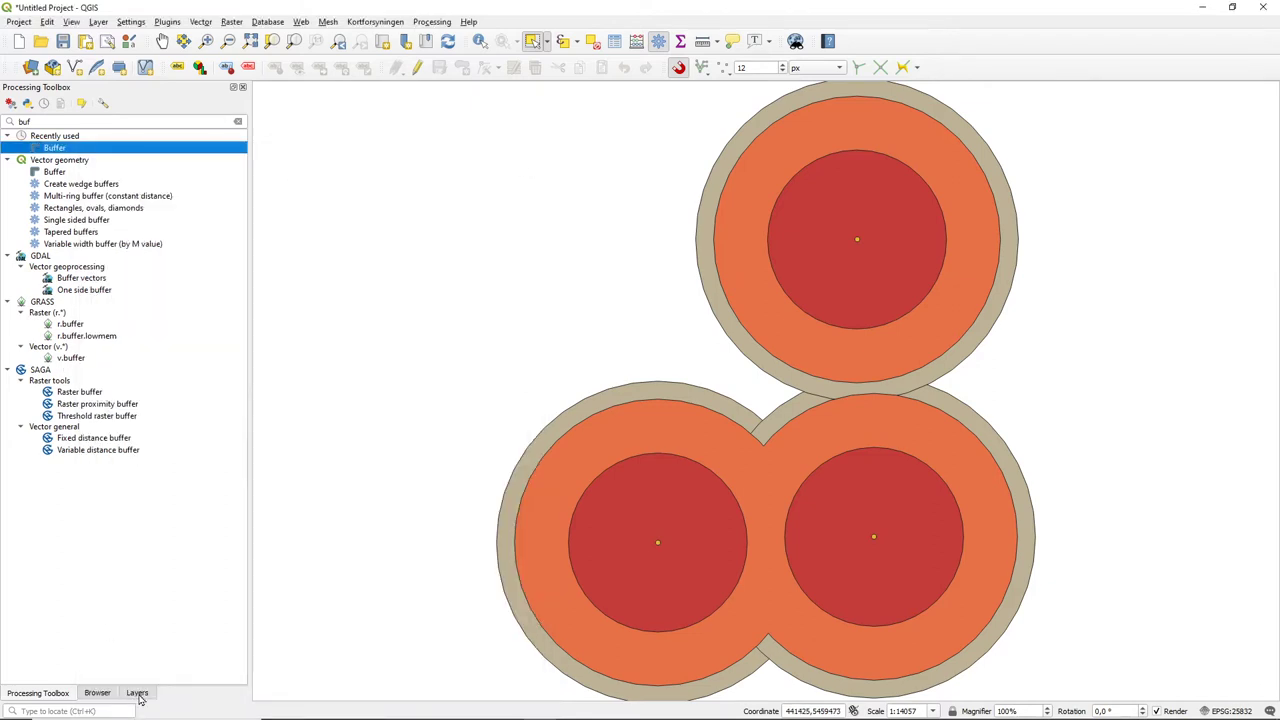
Rename the new inward buffer layer to record its negative 500 distance
{"action": "left_click", "coordinate": [136, 692]}
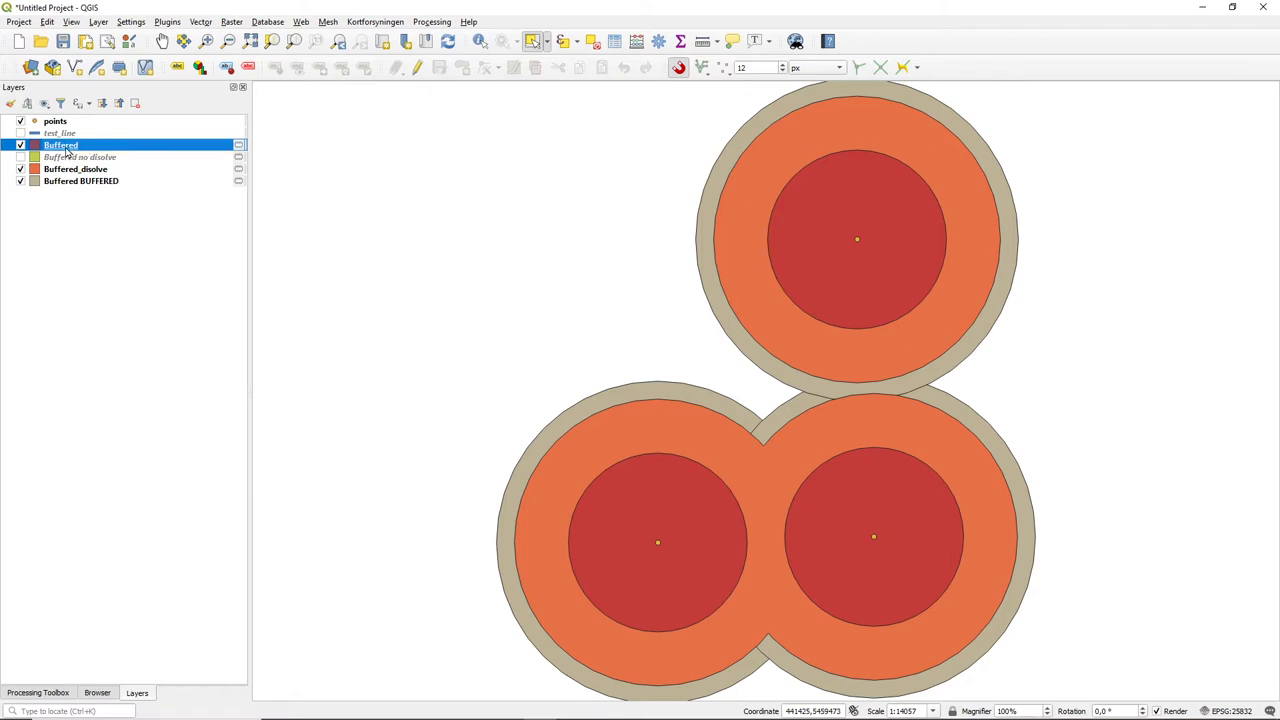
{"action": "right_click", "coordinate": [60, 144]}
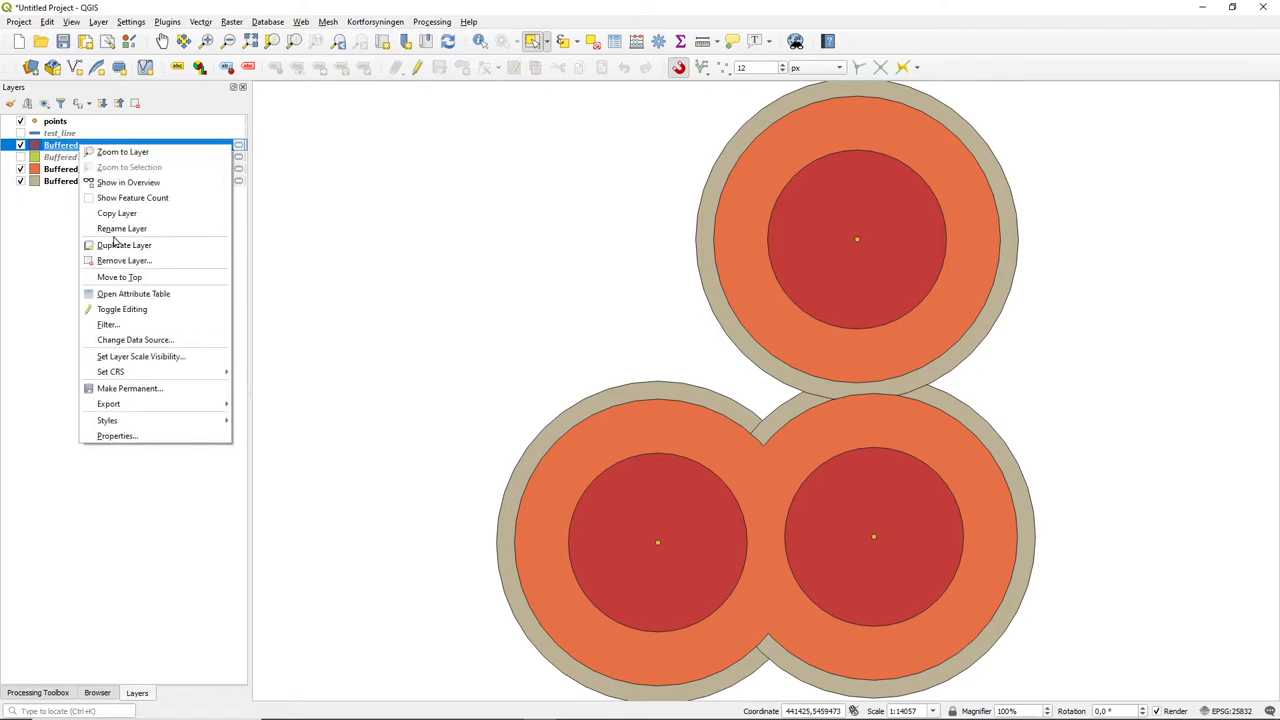
{"action": "mouse_move", "coordinate": [122, 228]}
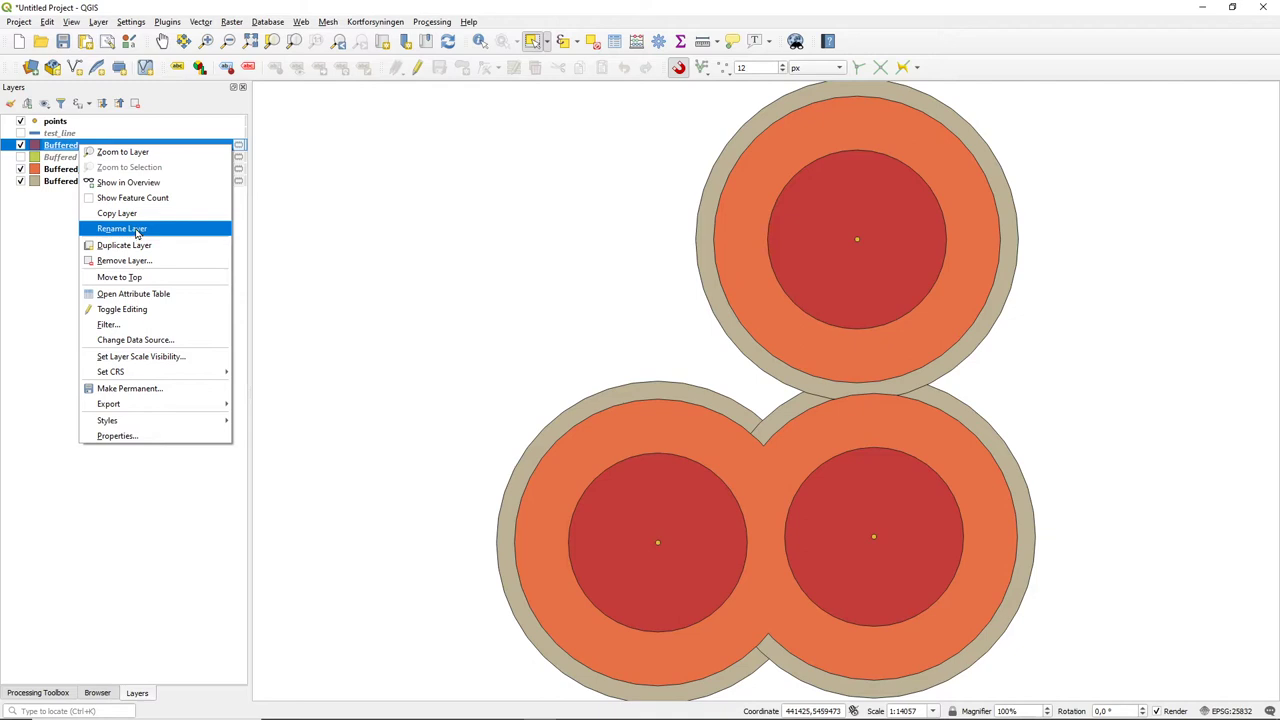
{"action": "left_click", "coordinate": [122, 228]}
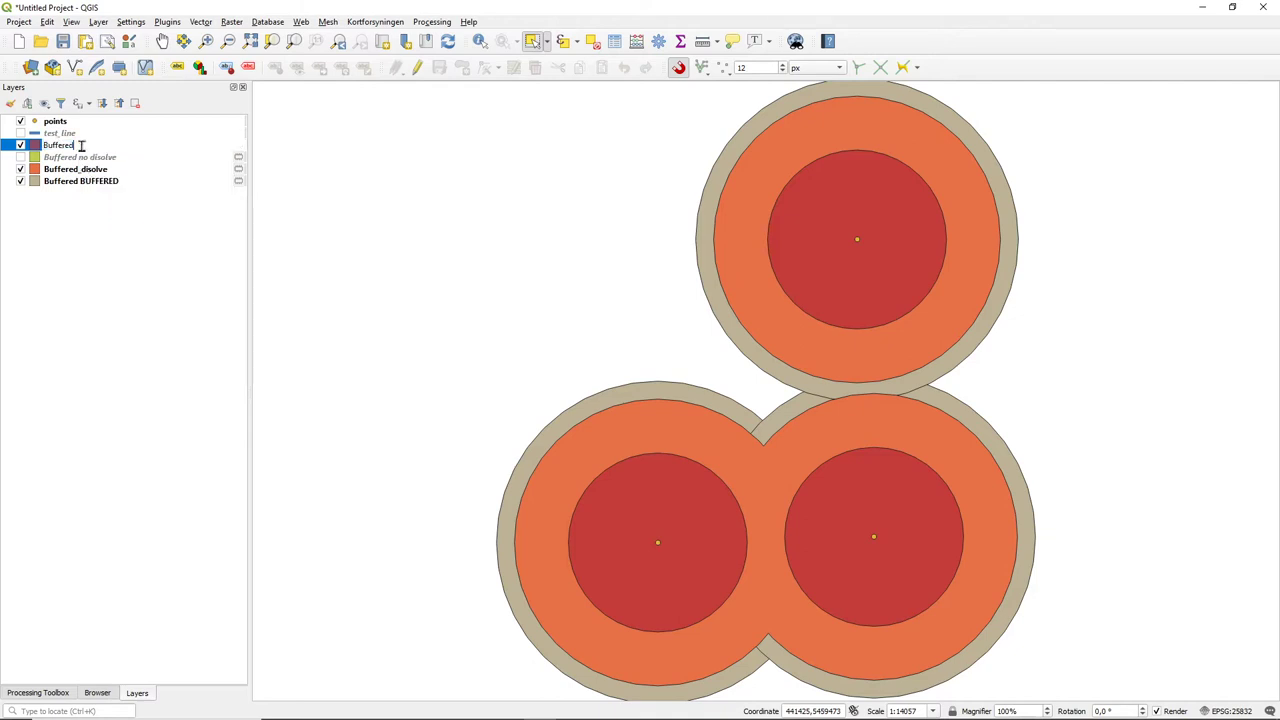
{"action": "mouse_move", "coordinate": [120, 144]}
{"action": "type", "text": " -"}
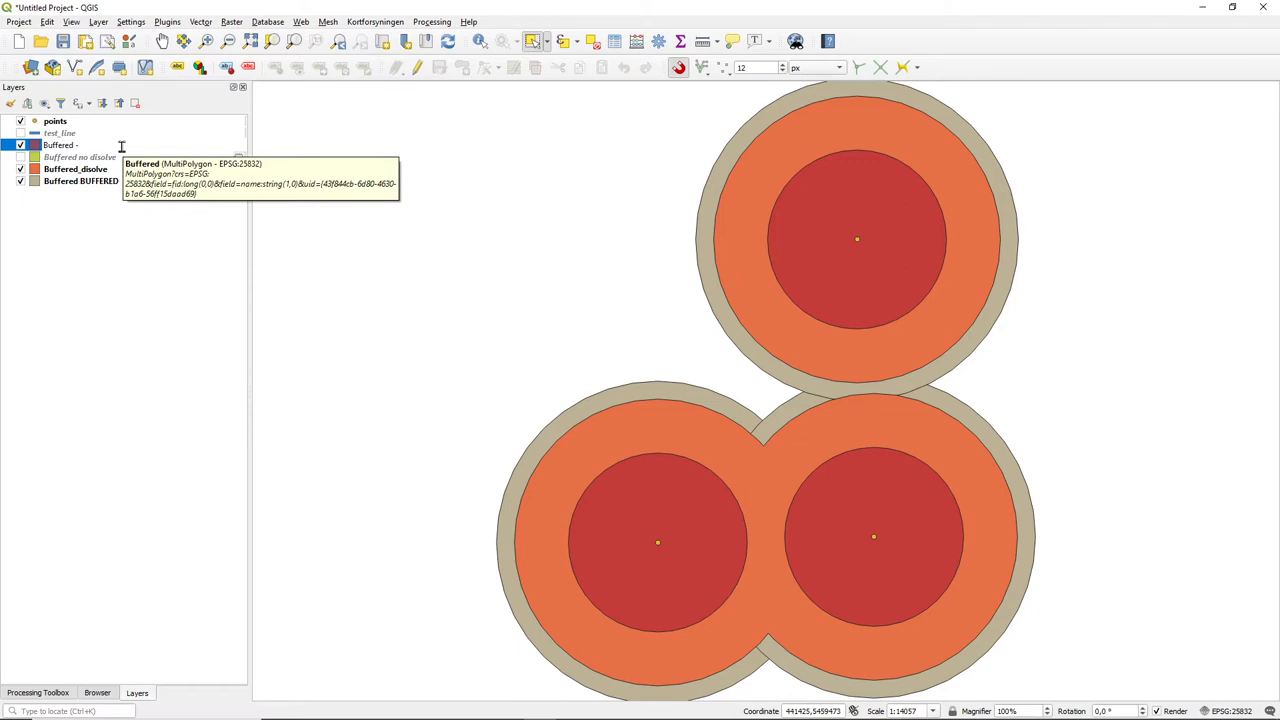
{"action": "type", "text": "500"}
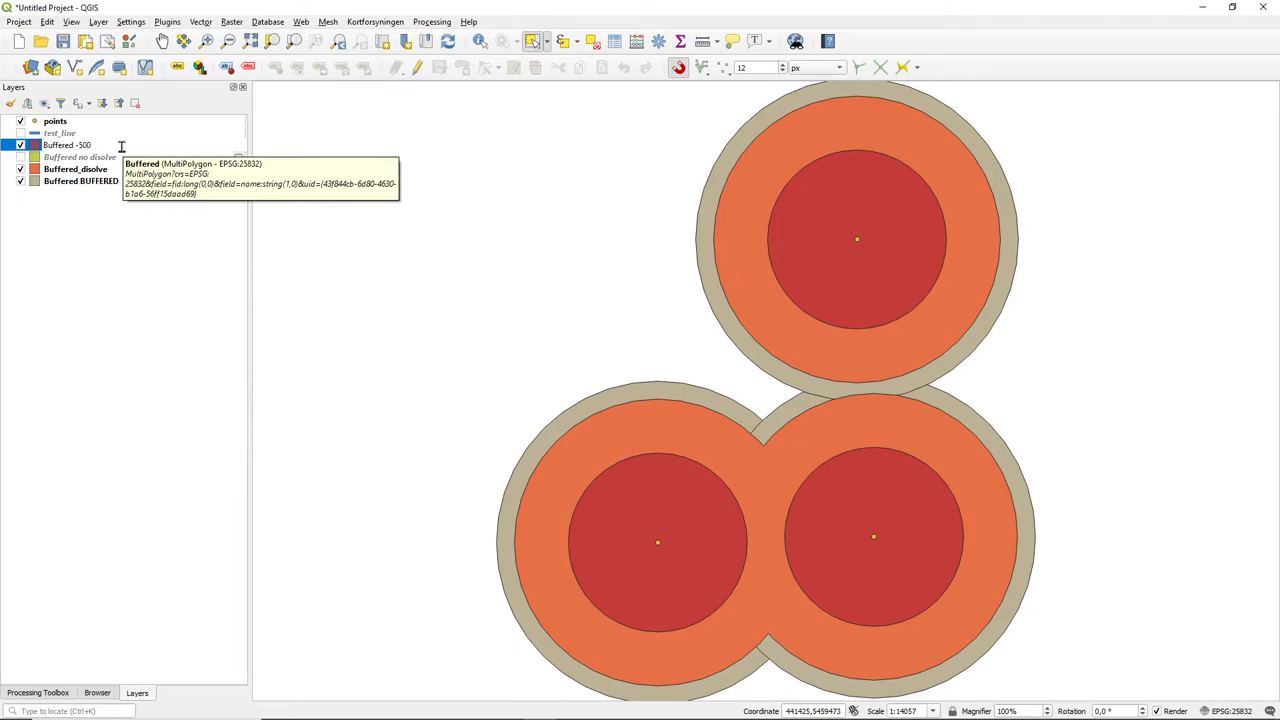
{"action": "left_click", "coordinate": [70, 144]}
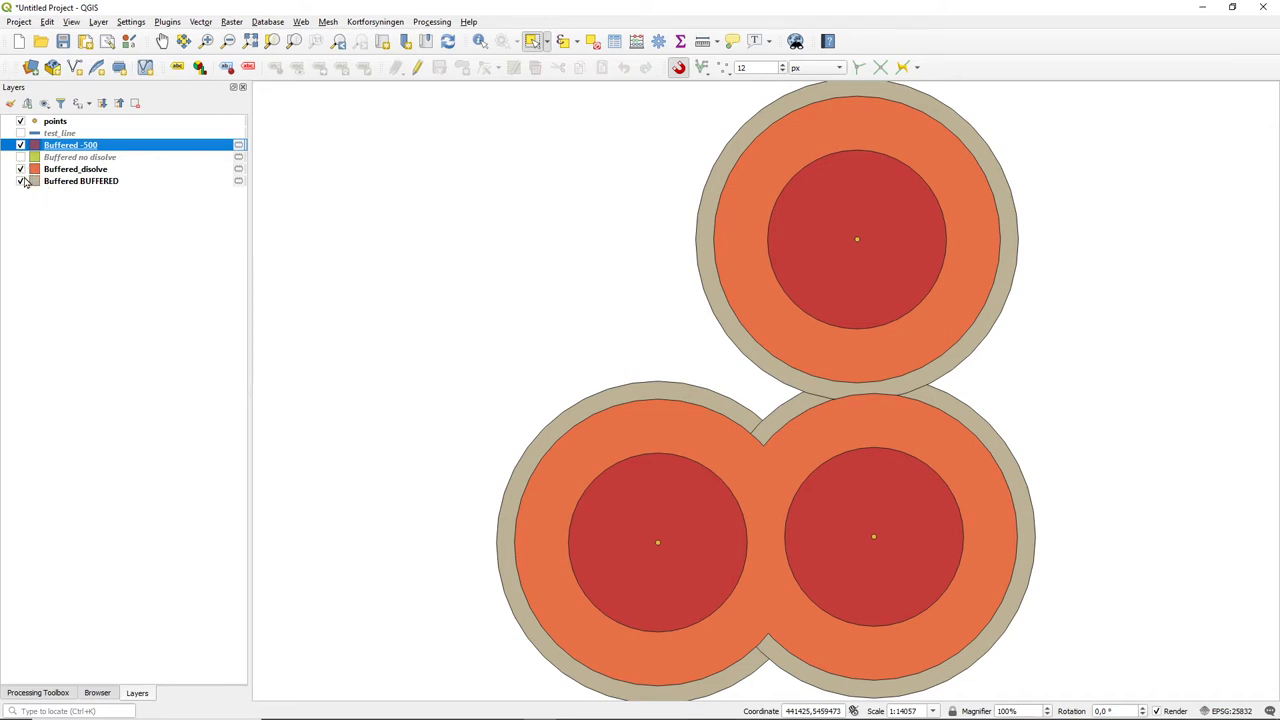
Leave only 'Buffered_dissolve' visible, hiding the -500, non-dissolved and 'Buffered BUFFERED' layers
{"action": "left_click", "coordinate": [20, 180]}
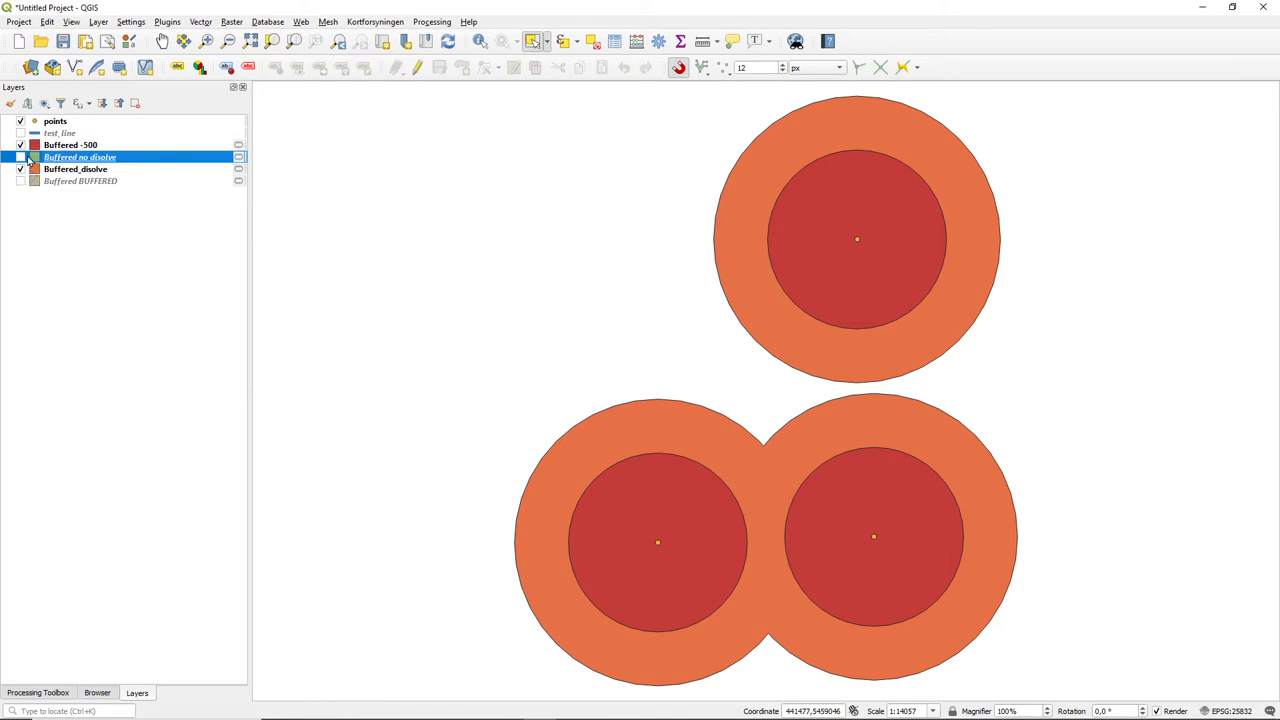
{"action": "left_click", "coordinate": [20, 156]}
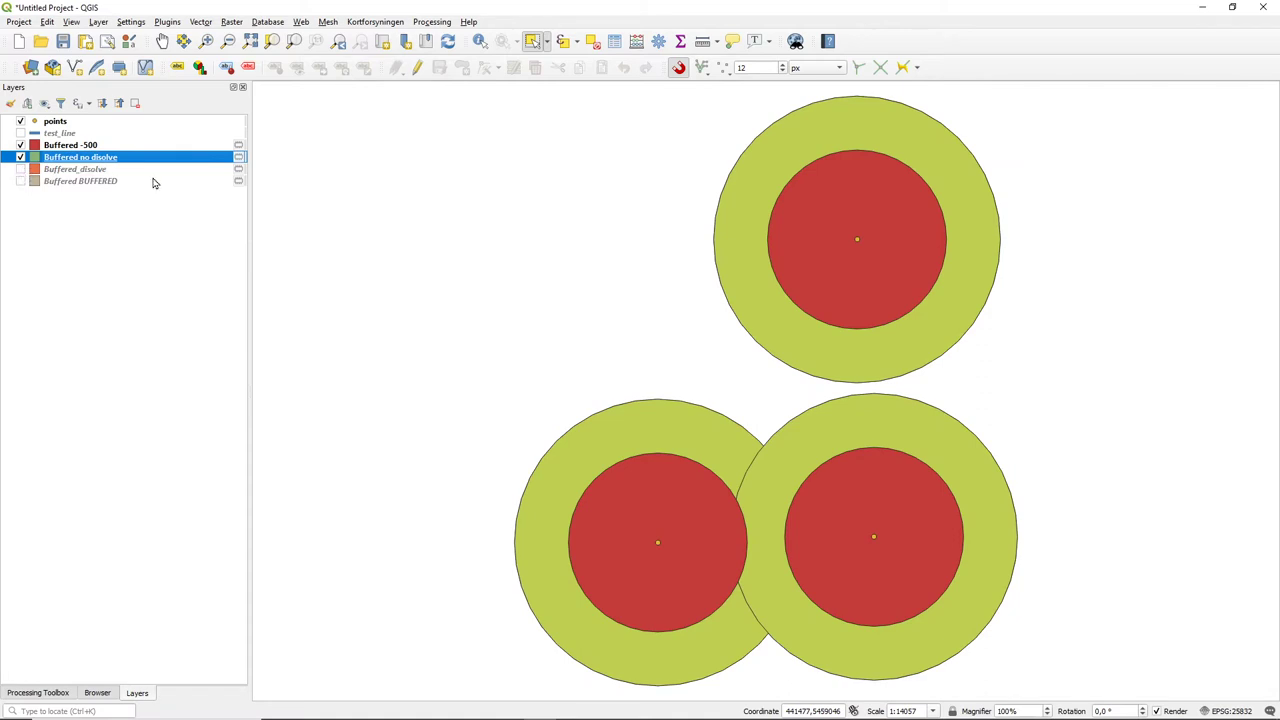
{"action": "mouse_move", "coordinate": [750, 530]}
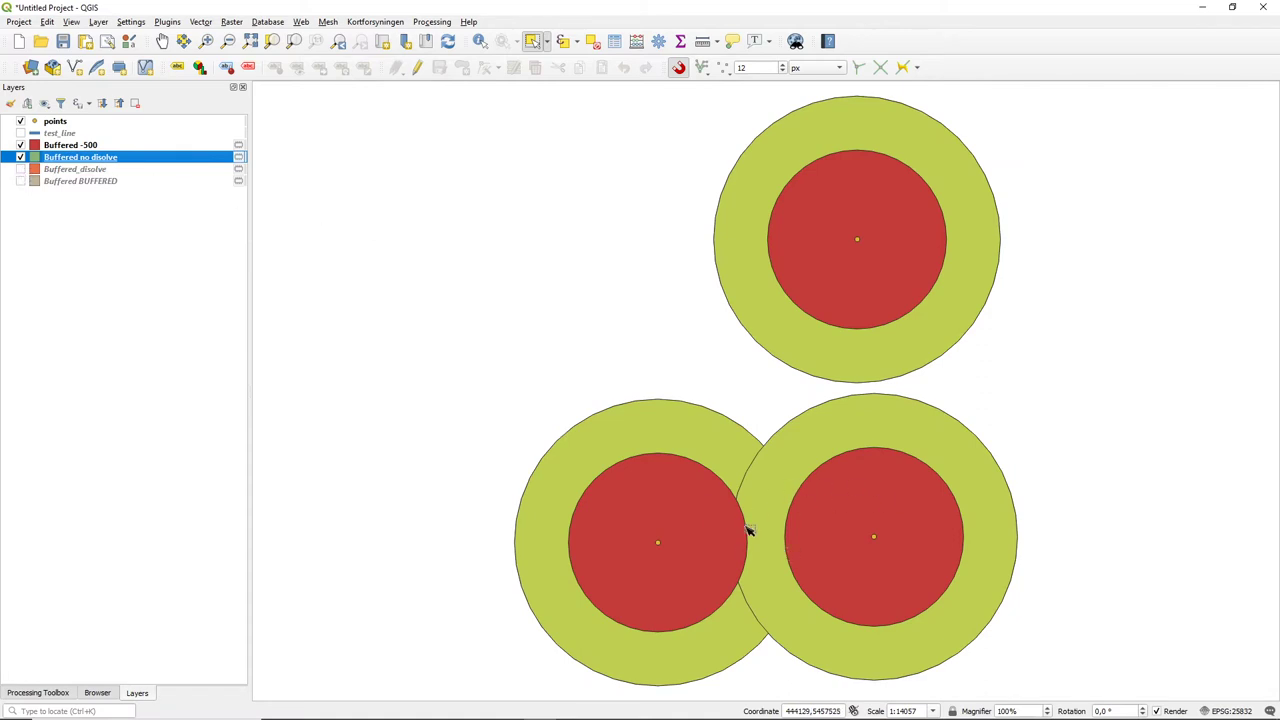
{"action": "mouse_move", "coordinate": [732, 564]}
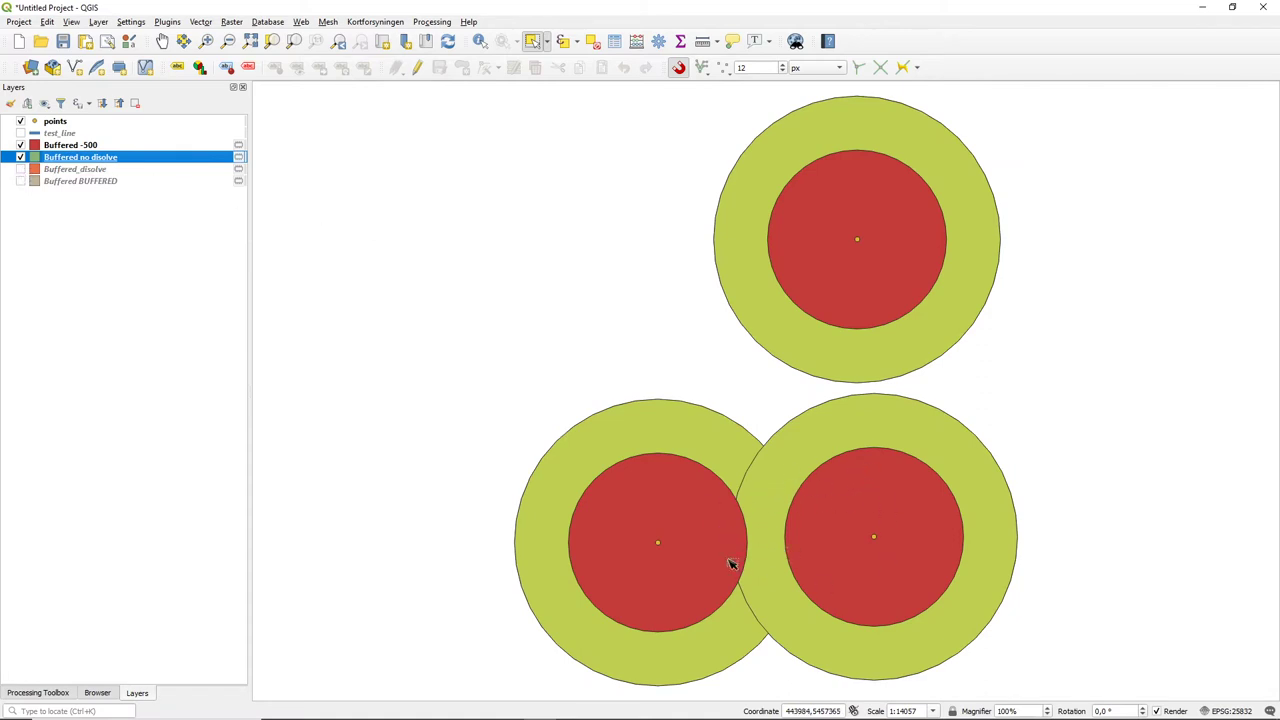
{"action": "mouse_move", "coordinate": [310, 330]}
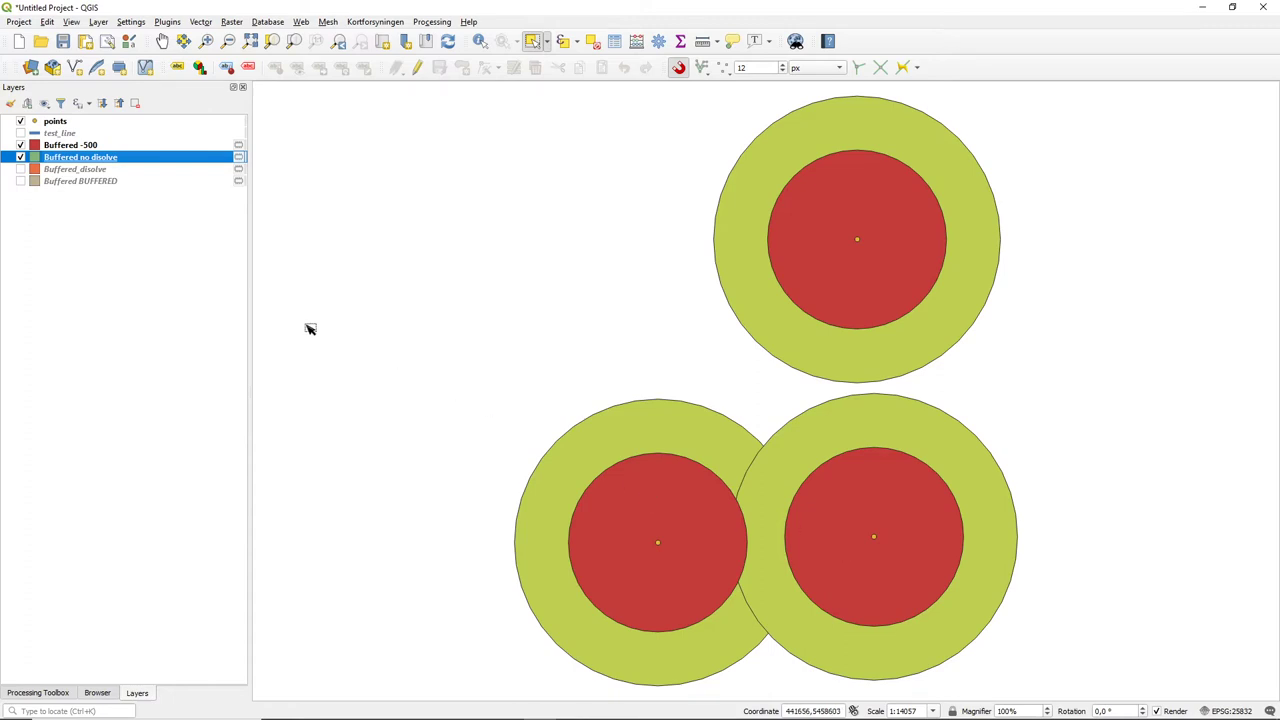
{"action": "left_click", "coordinate": [20, 156]}
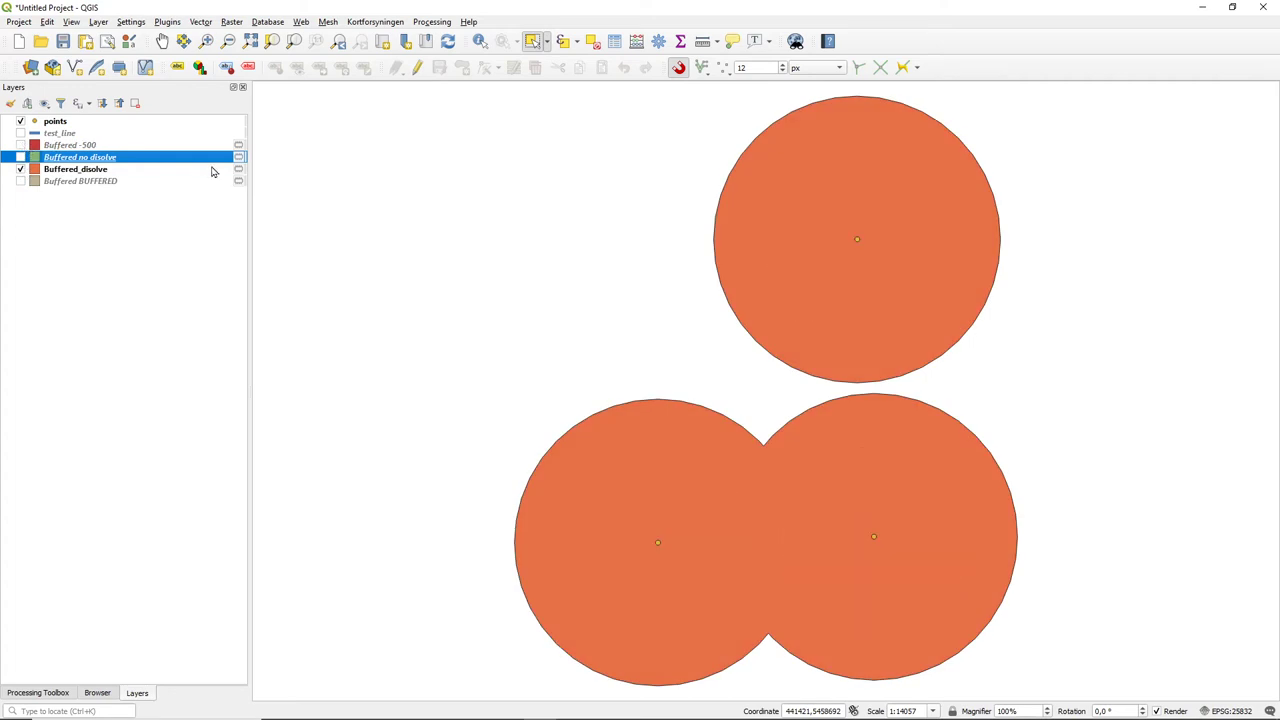
{"action": "mouse_move", "coordinate": [118, 204]}
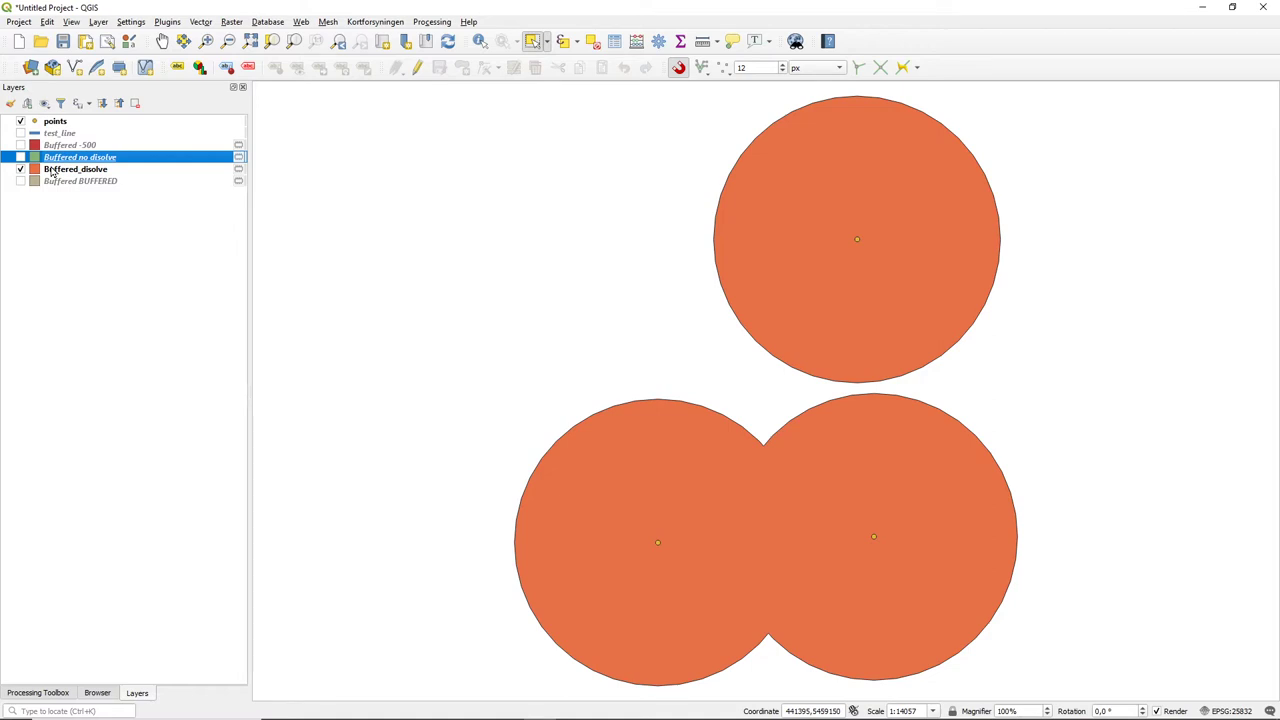
{"action": "mouse_move", "coordinate": [76, 180]}
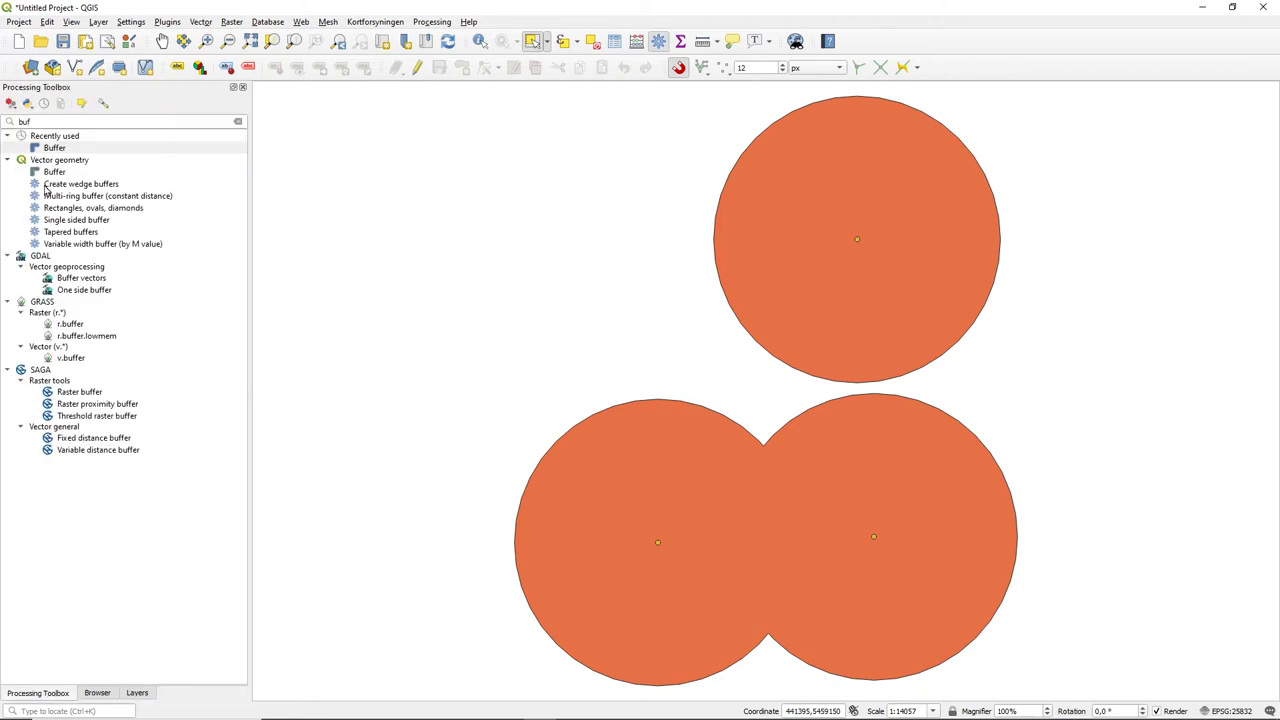
Buffer 'Buffered_dissolve' inward by -500 metres, adding smaller yellow inner shapes
{"action": "double_click", "coordinate": [54, 148]}
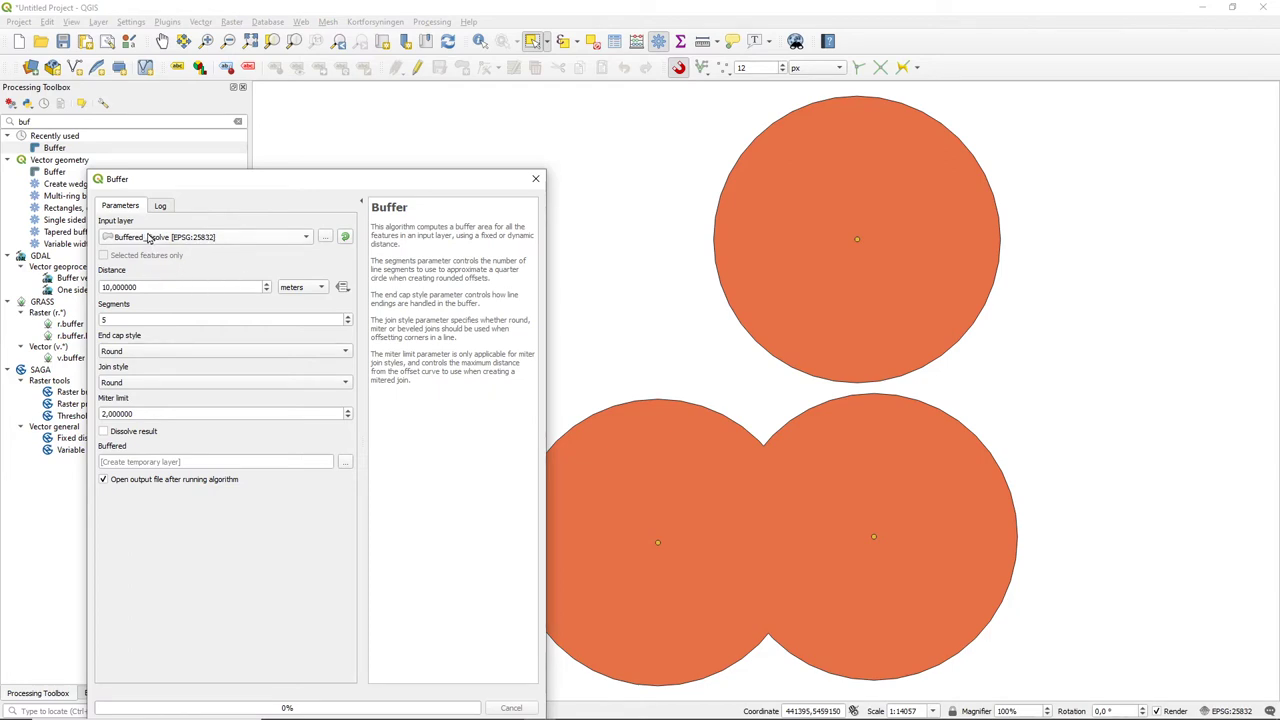
{"action": "triple_click", "coordinate": [184, 288]}
{"action": "type", "text": "-500"}
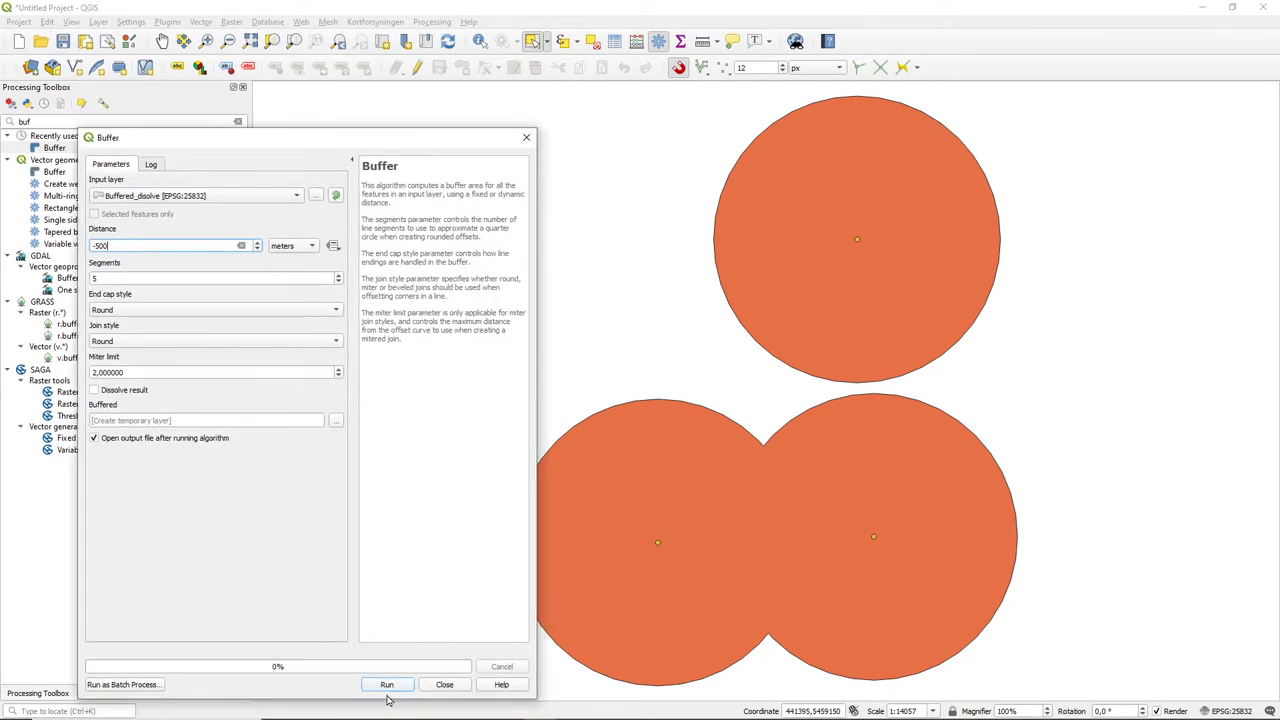
{"action": "left_click", "coordinate": [388, 684]}
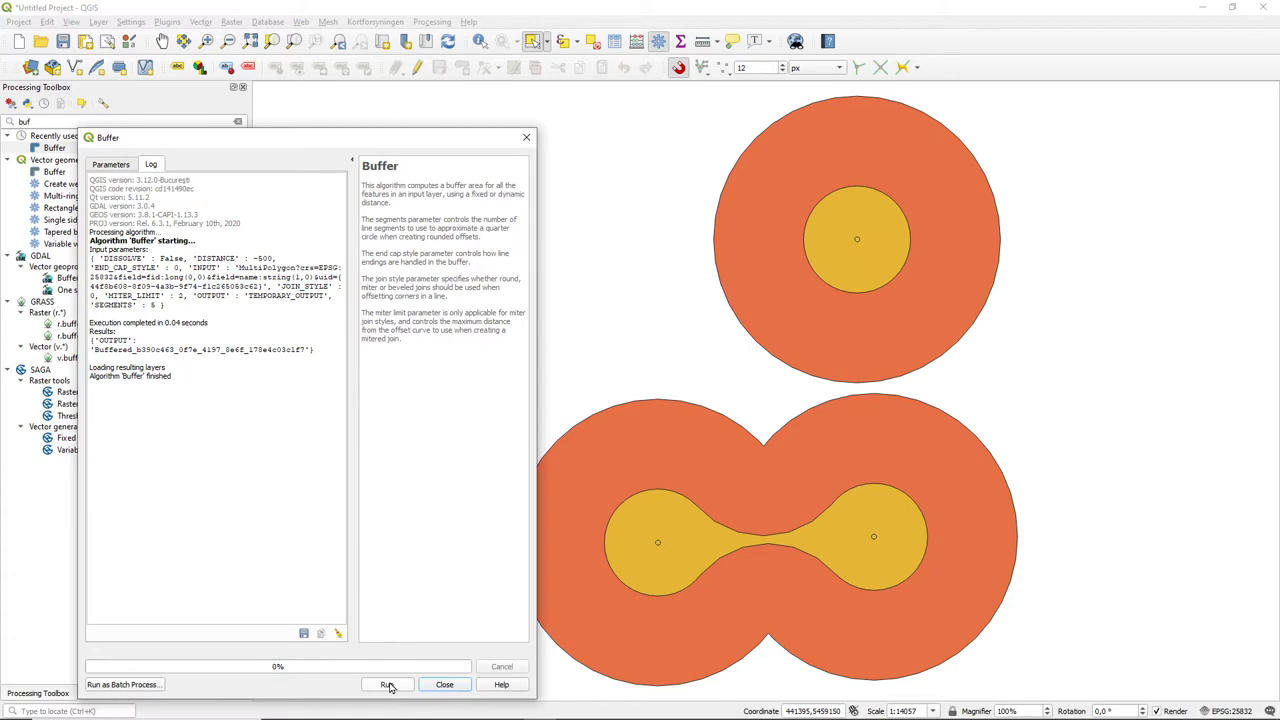
{"action": "mouse_move", "coordinate": [536, 156]}
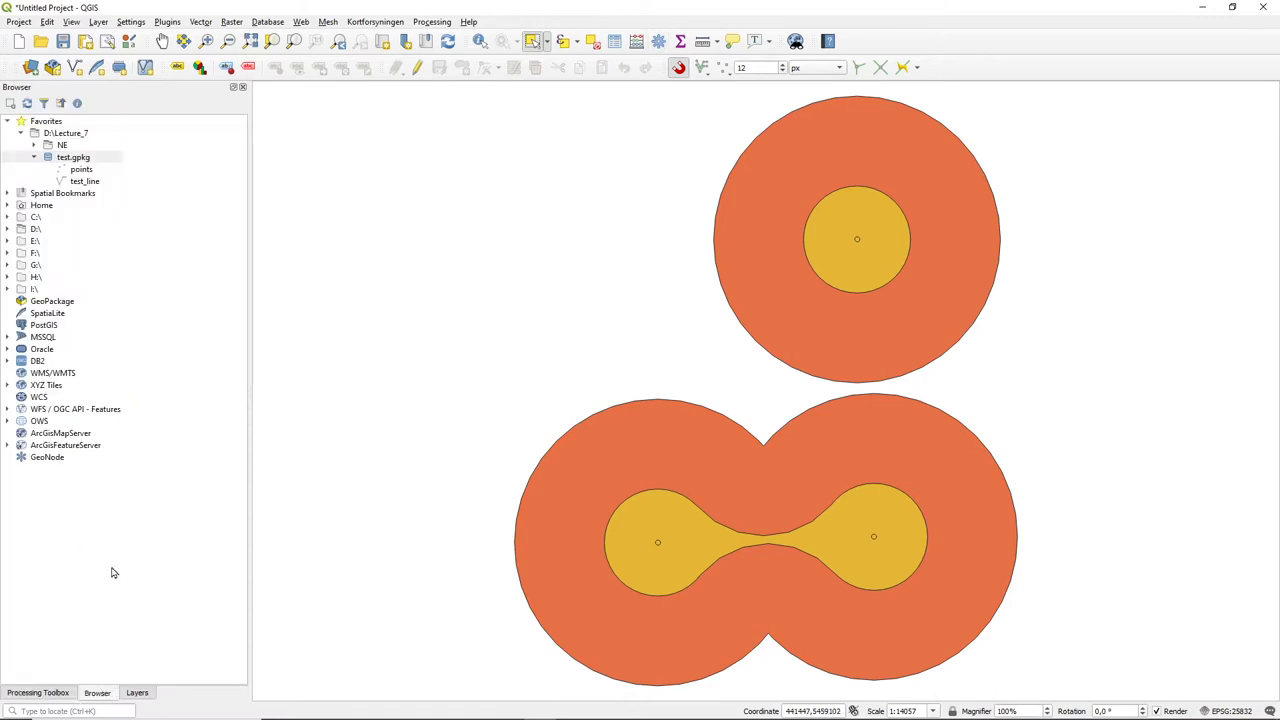
Rename the new inner buffer layer 'Buffered DISSOLVE -500'
{"action": "left_click", "coordinate": [136, 692]}
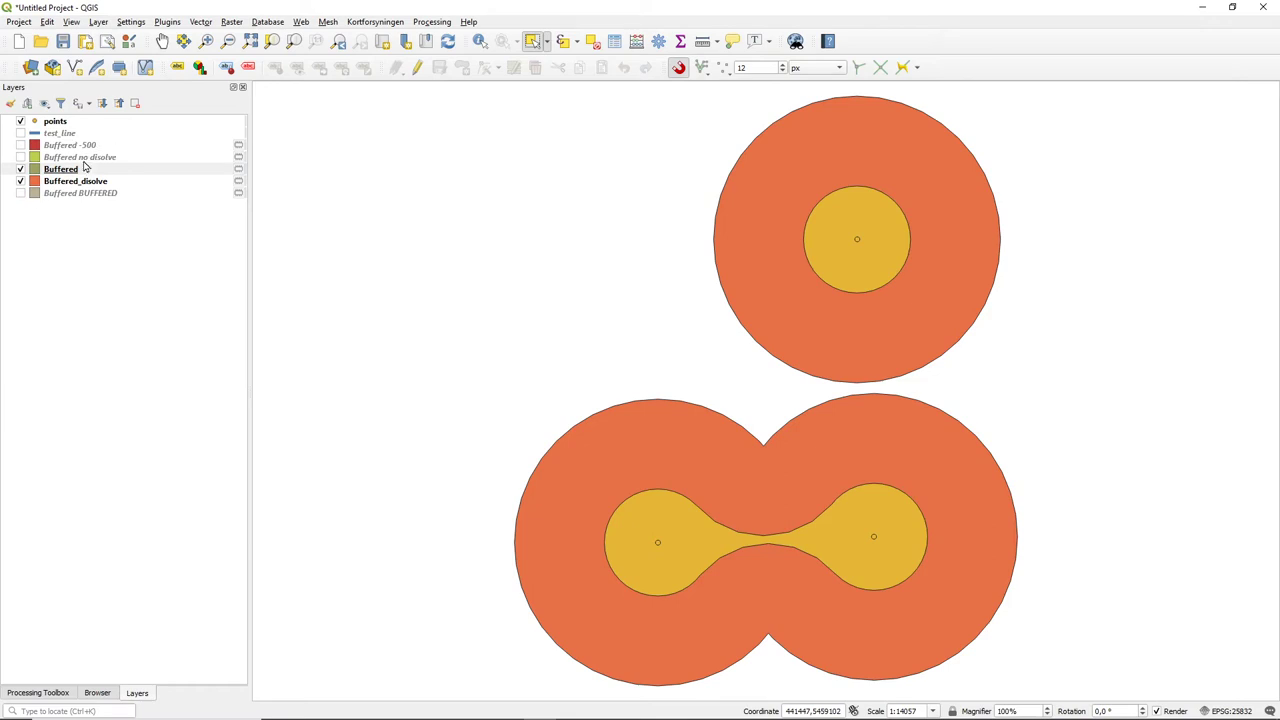
{"action": "mouse_move", "coordinate": [72, 176]}
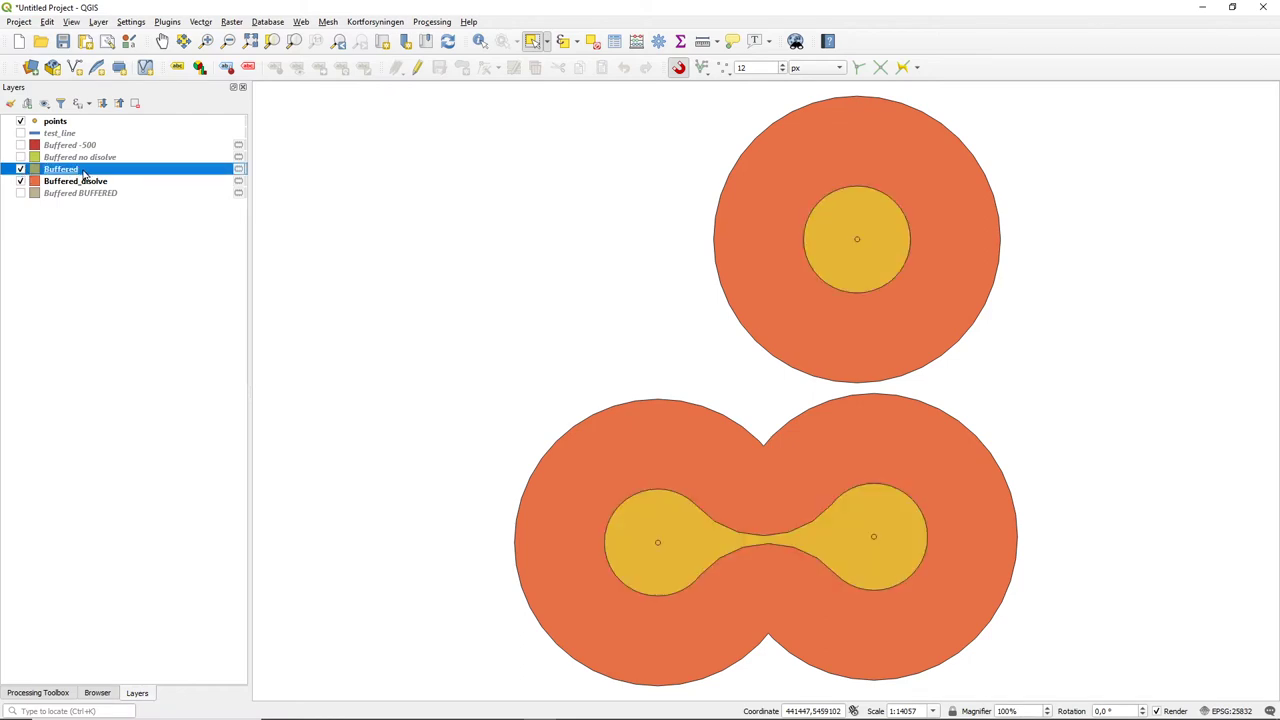
{"action": "right_click", "coordinate": [60, 168]}
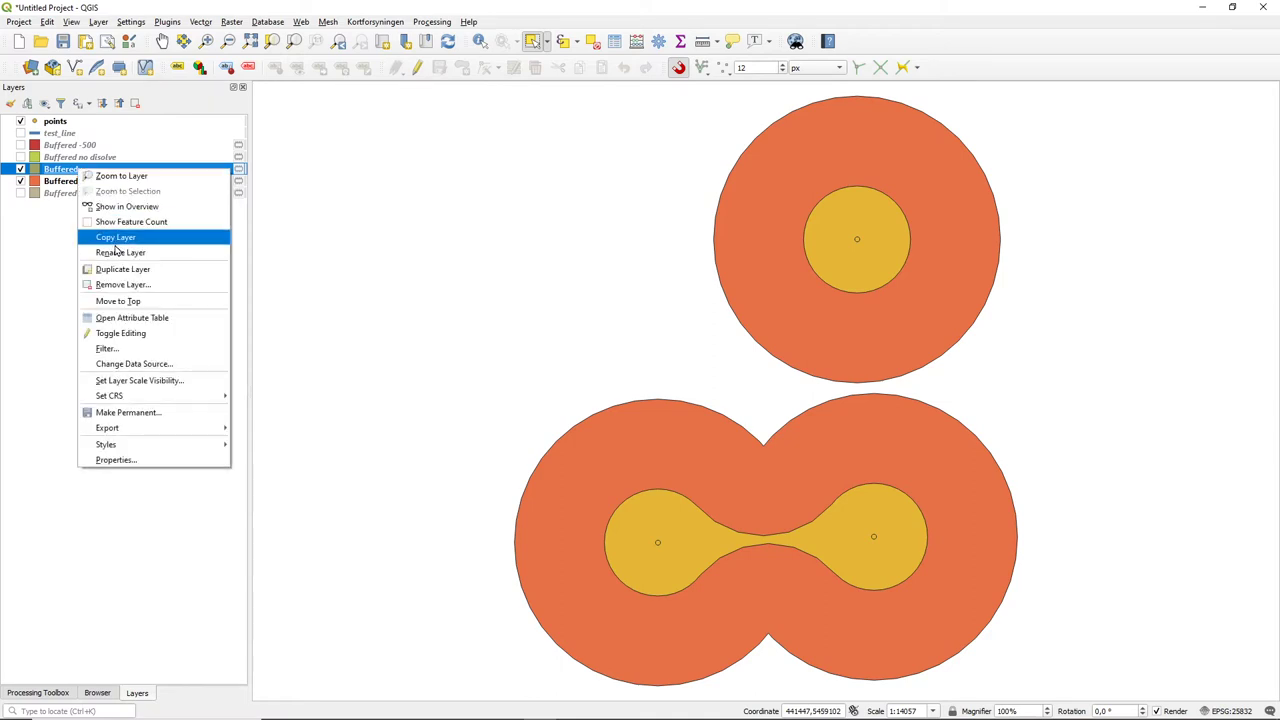
{"action": "mouse_move", "coordinate": [120, 252]}
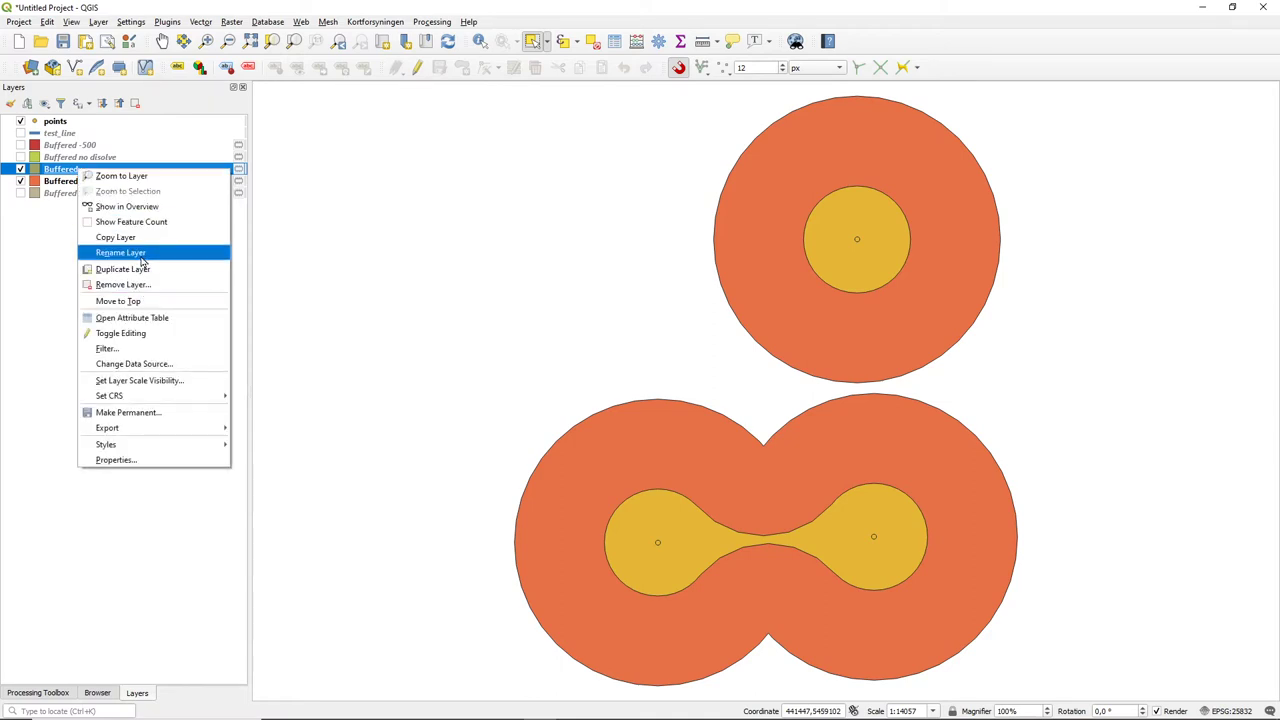
{"action": "left_click", "coordinate": [120, 252]}
{"action": "type", "text": "Buffered -DISOLVE_"}
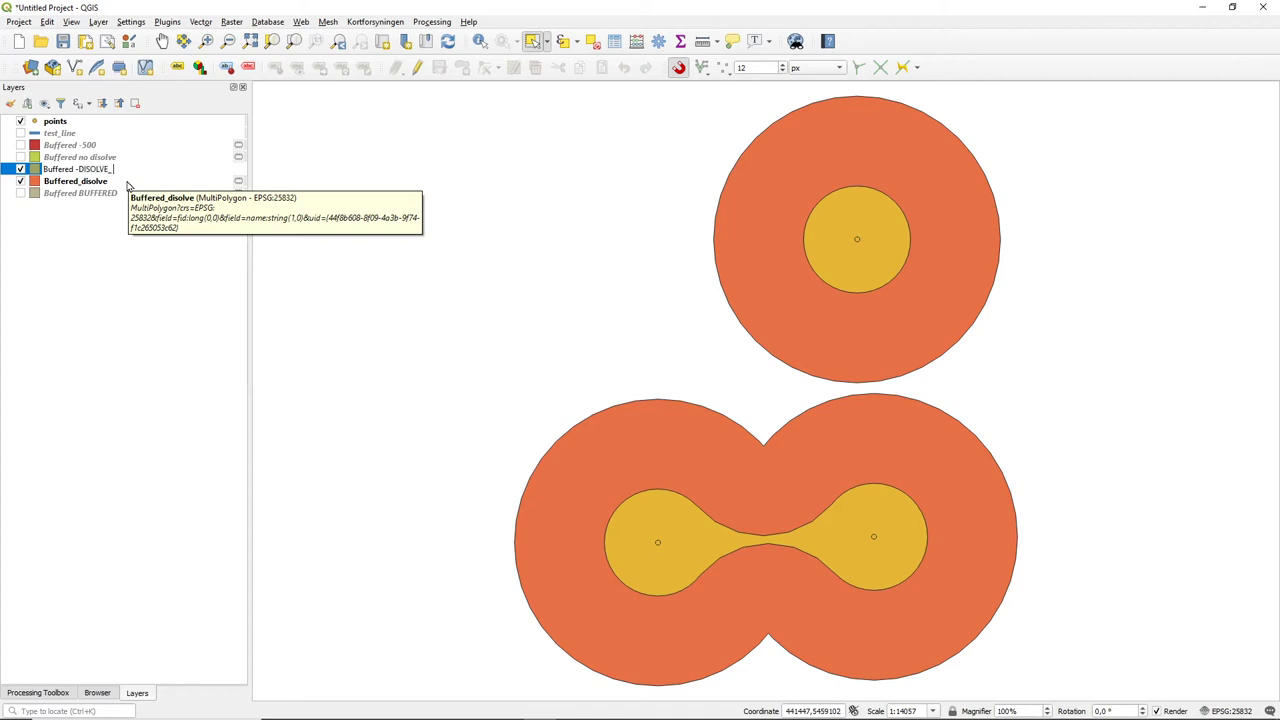
{"action": "type", "text": "500"}
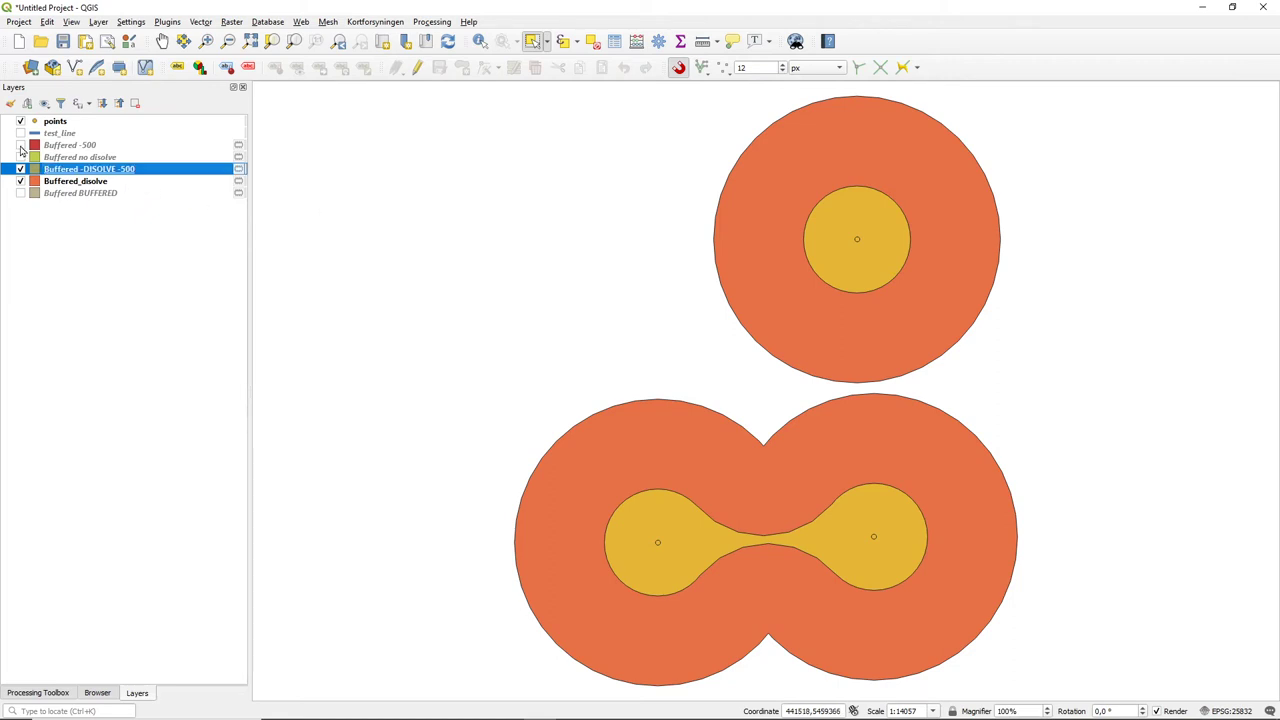
Briefly show the non-dissolved Buffered -500 circles for comparison, then hide them again
{"action": "left_click", "coordinate": [20, 144]}
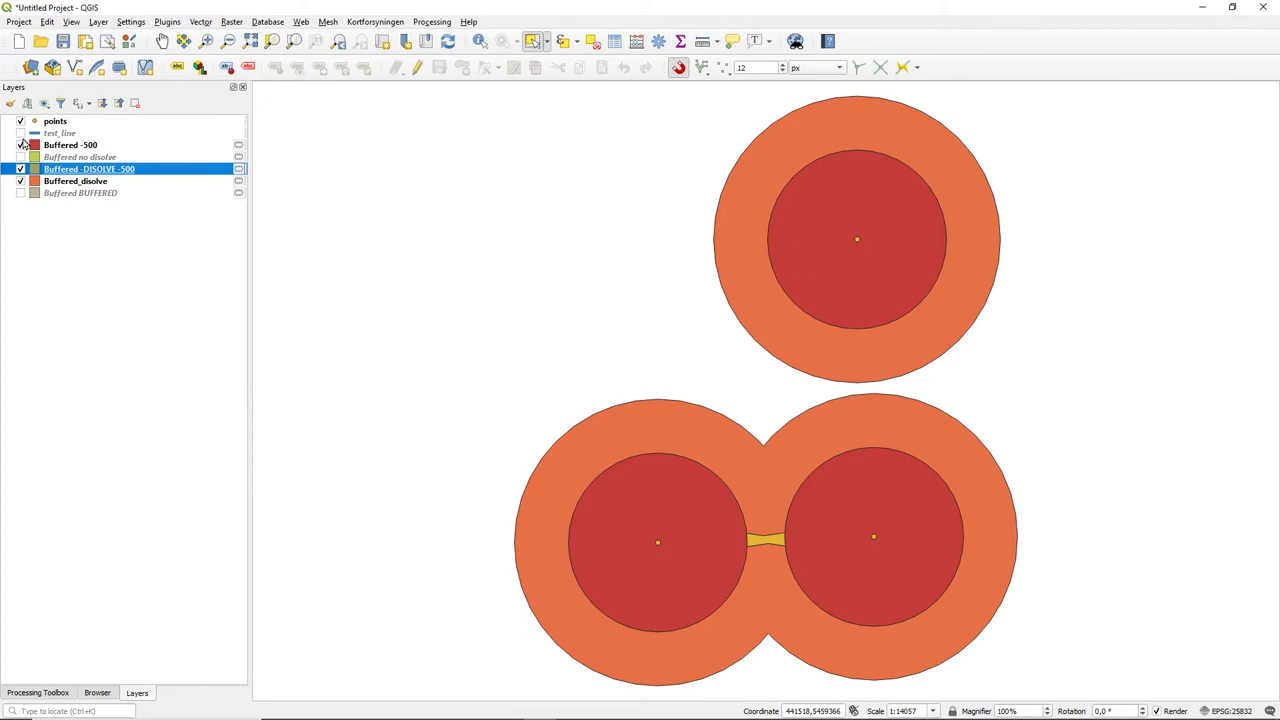
{"action": "mouse_move", "coordinate": [60, 132]}
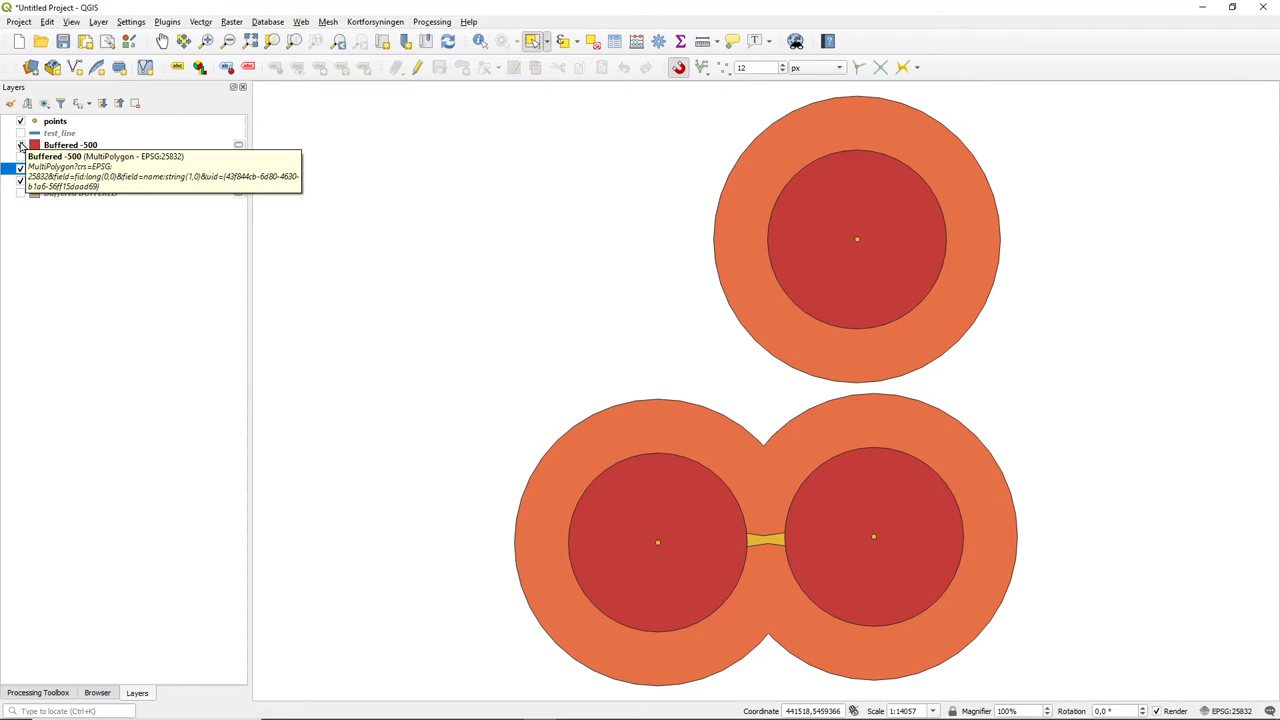
{"action": "left_click", "coordinate": [20, 168]}
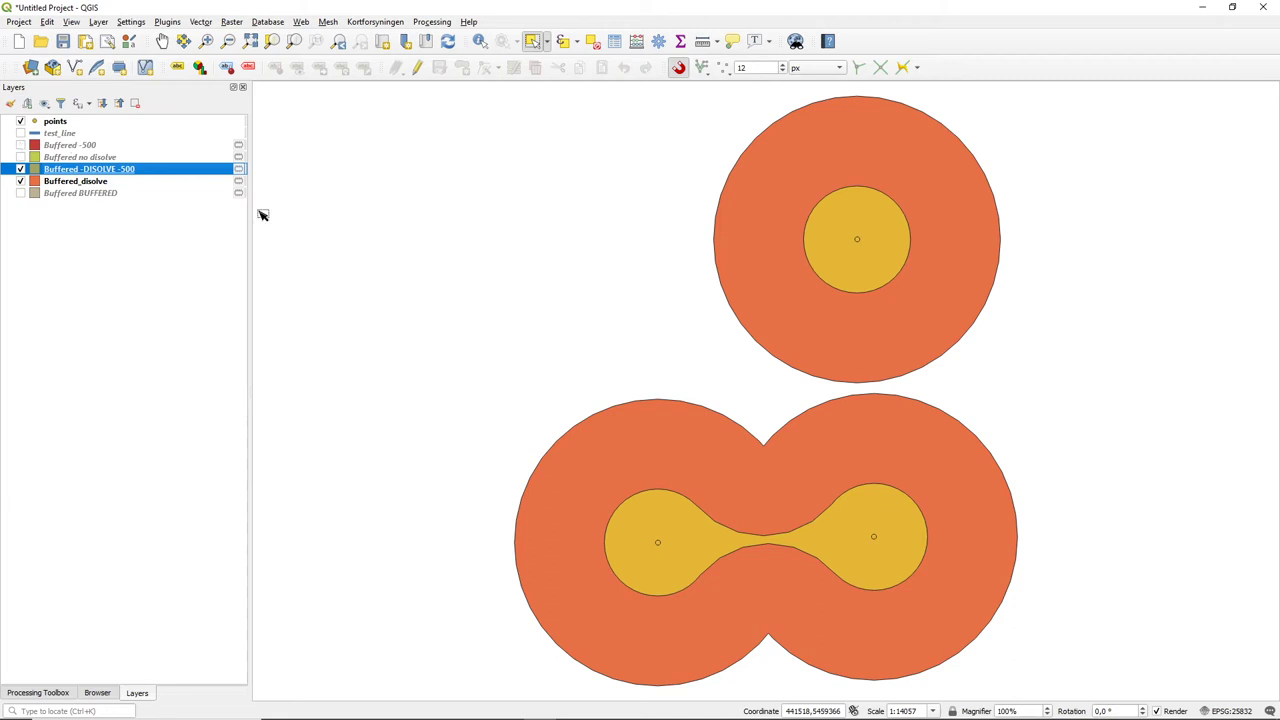
{"action": "mouse_move", "coordinate": [642, 444]}
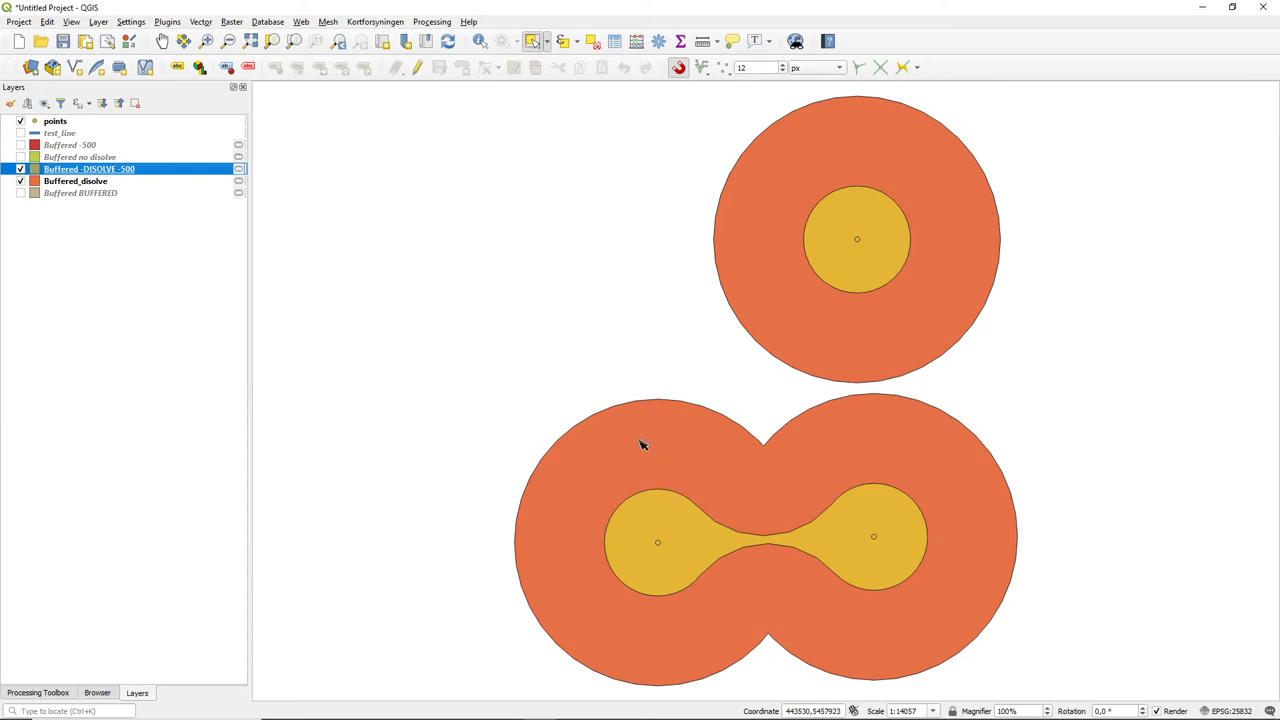
{"action": "mouse_move", "coordinate": [732, 432]}
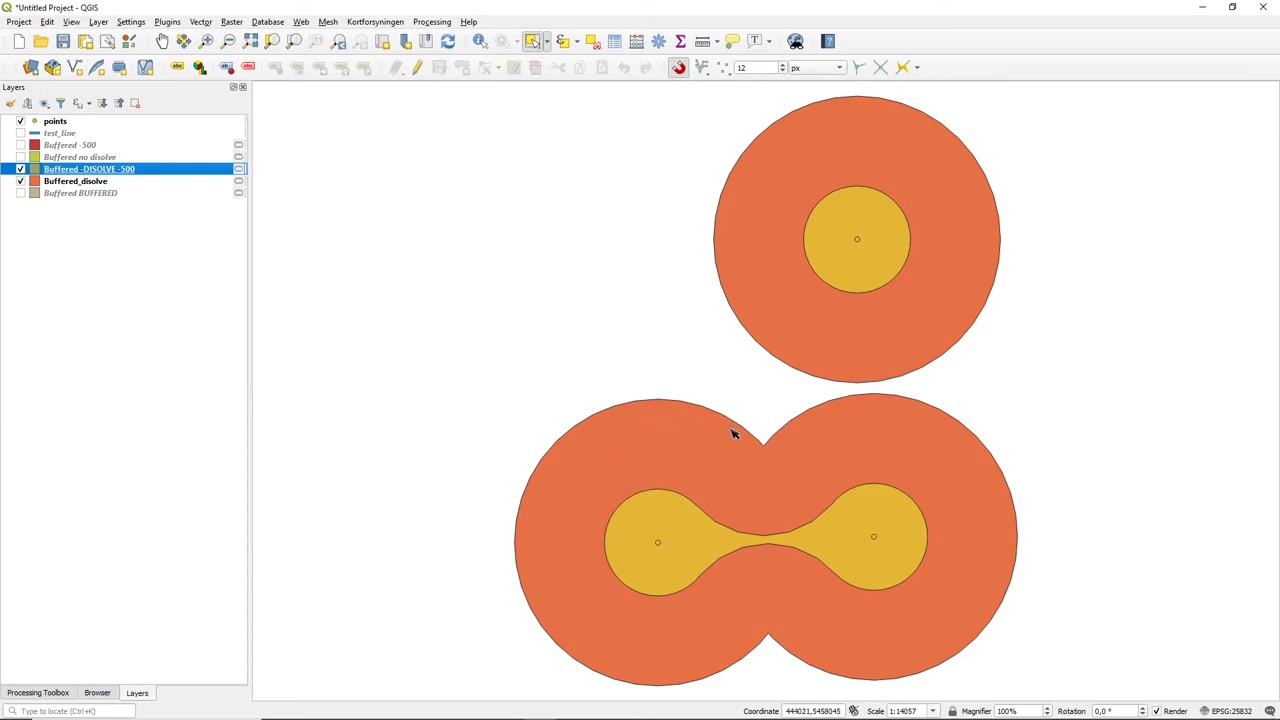
{"action": "mouse_move", "coordinate": [514, 624]}
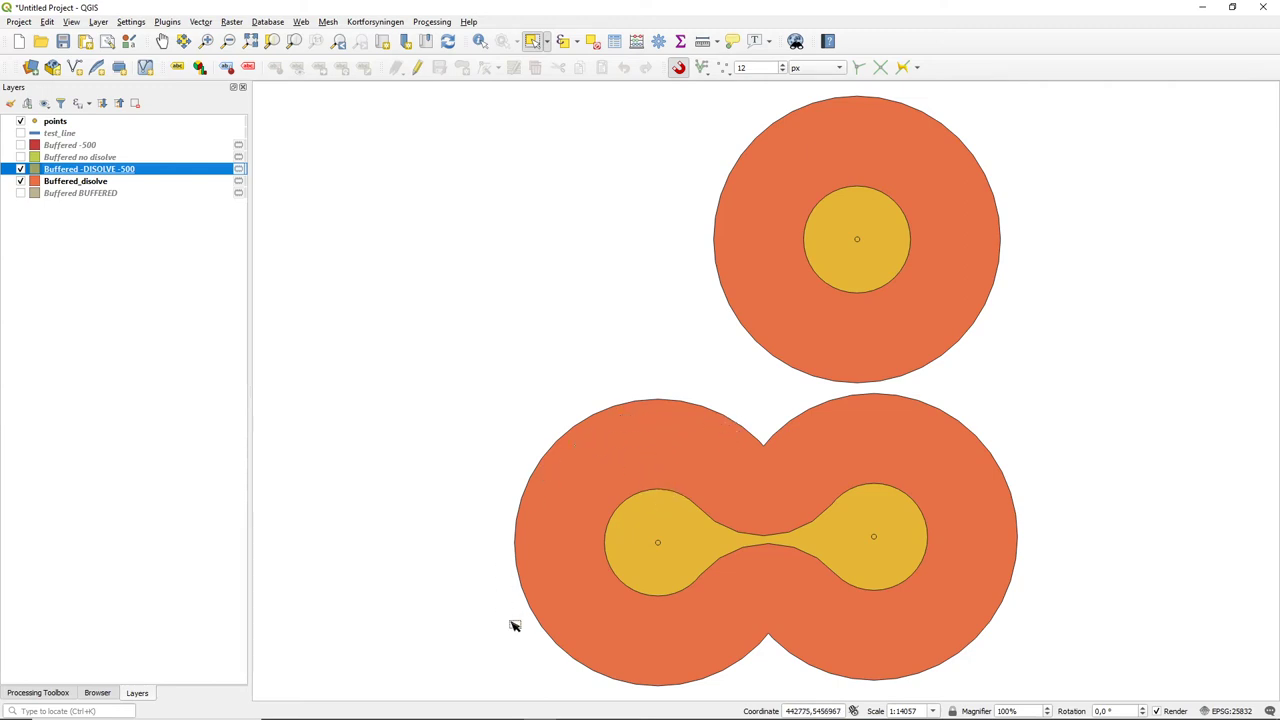
{"action": "mouse_move", "coordinate": [820, 622]}
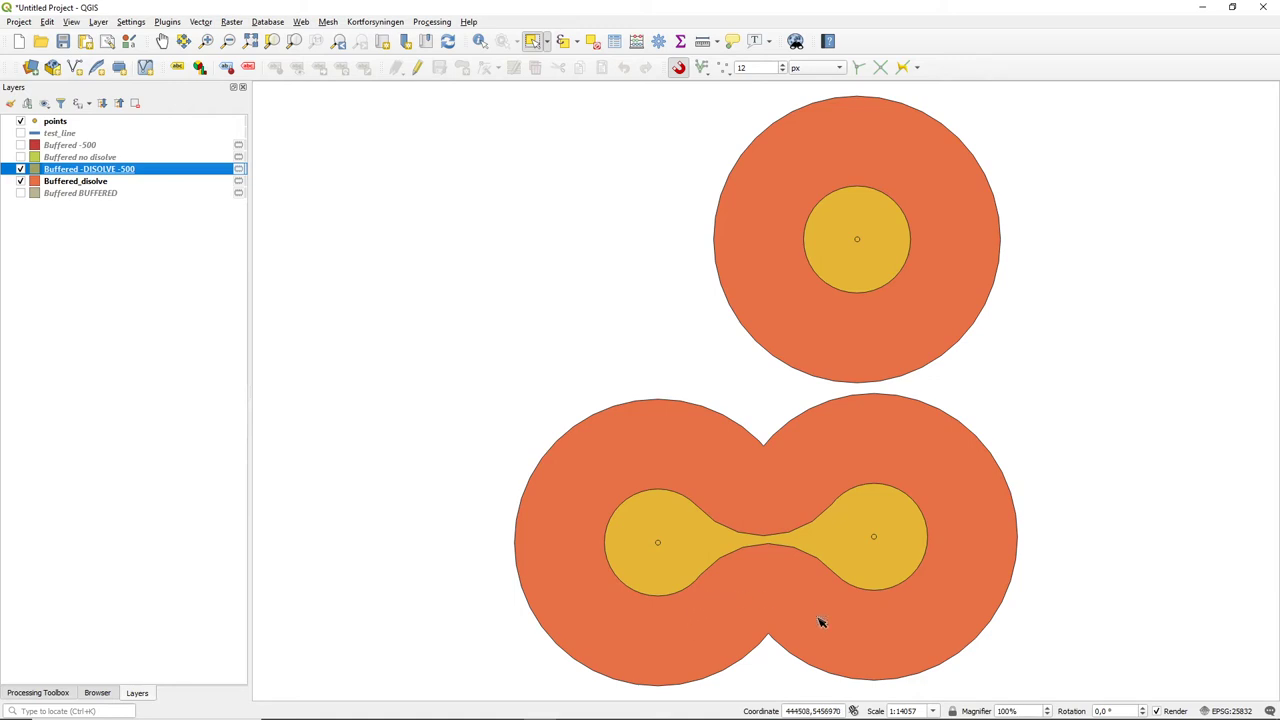
{"action": "mouse_move", "coordinate": [940, 410]}
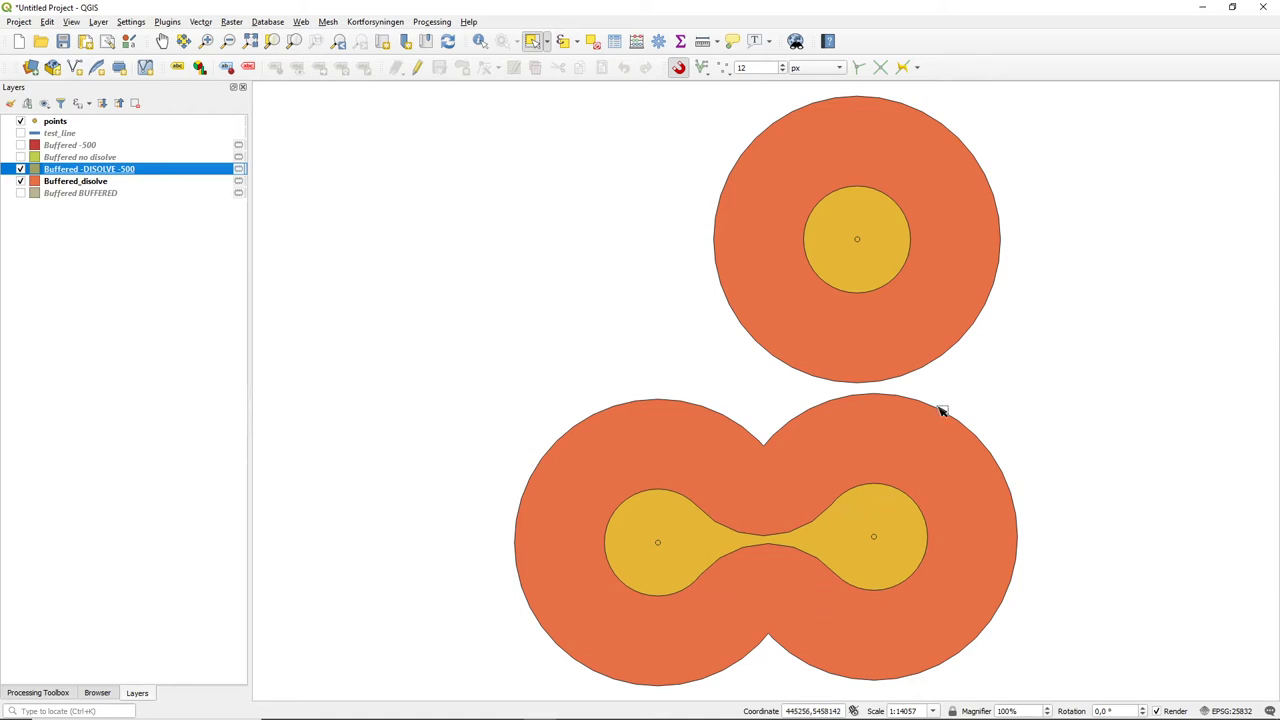
{"action": "mouse_move", "coordinate": [908, 458]}
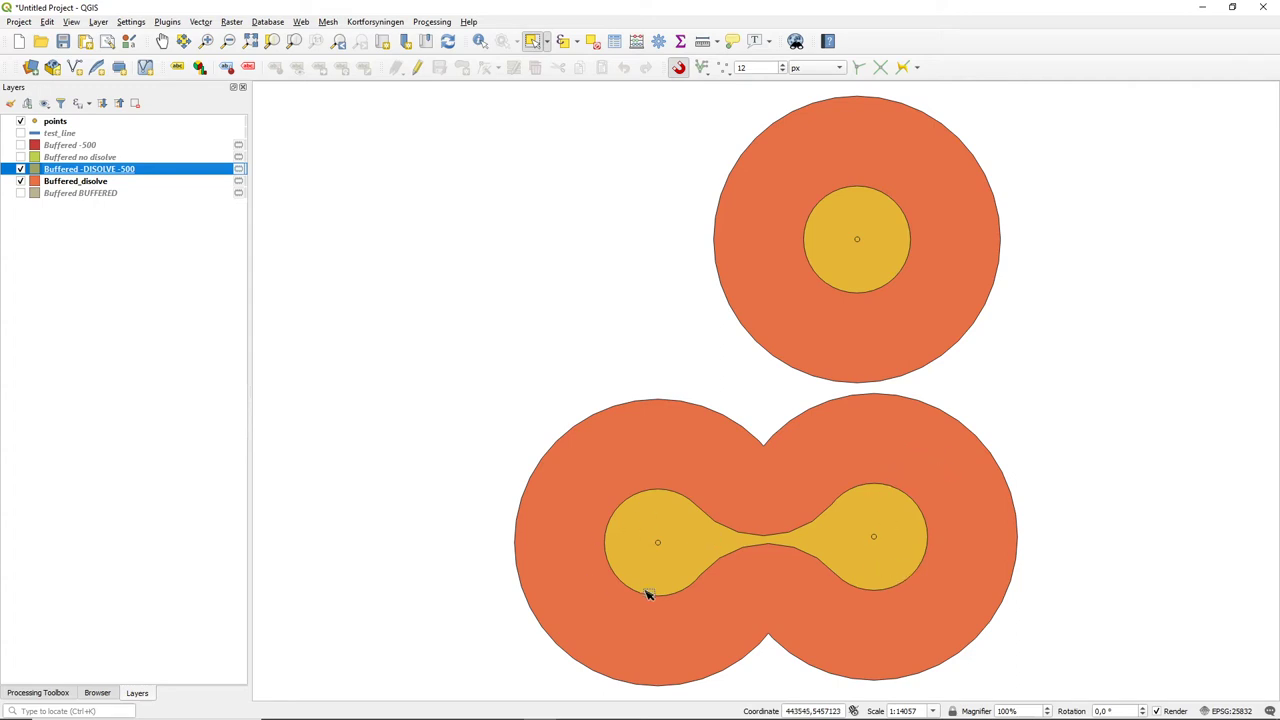
{"action": "mouse_move", "coordinate": [796, 536]}
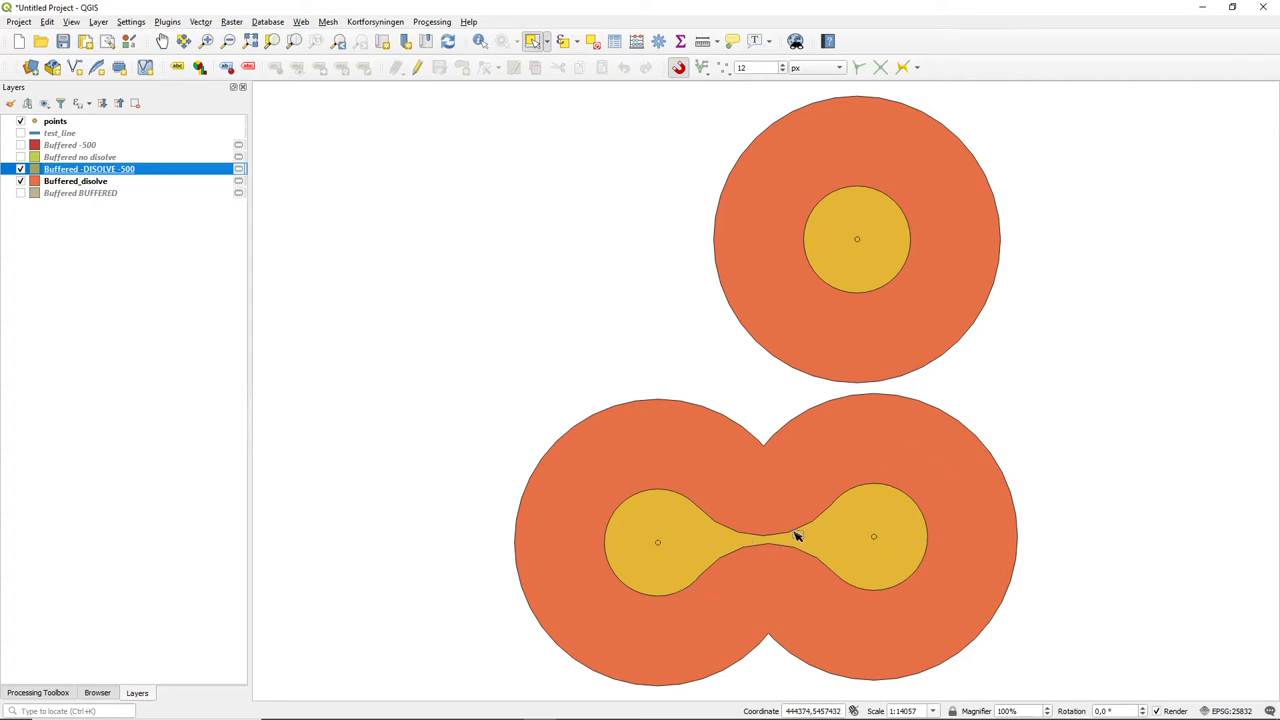
{"action": "mouse_move", "coordinate": [772, 484]}
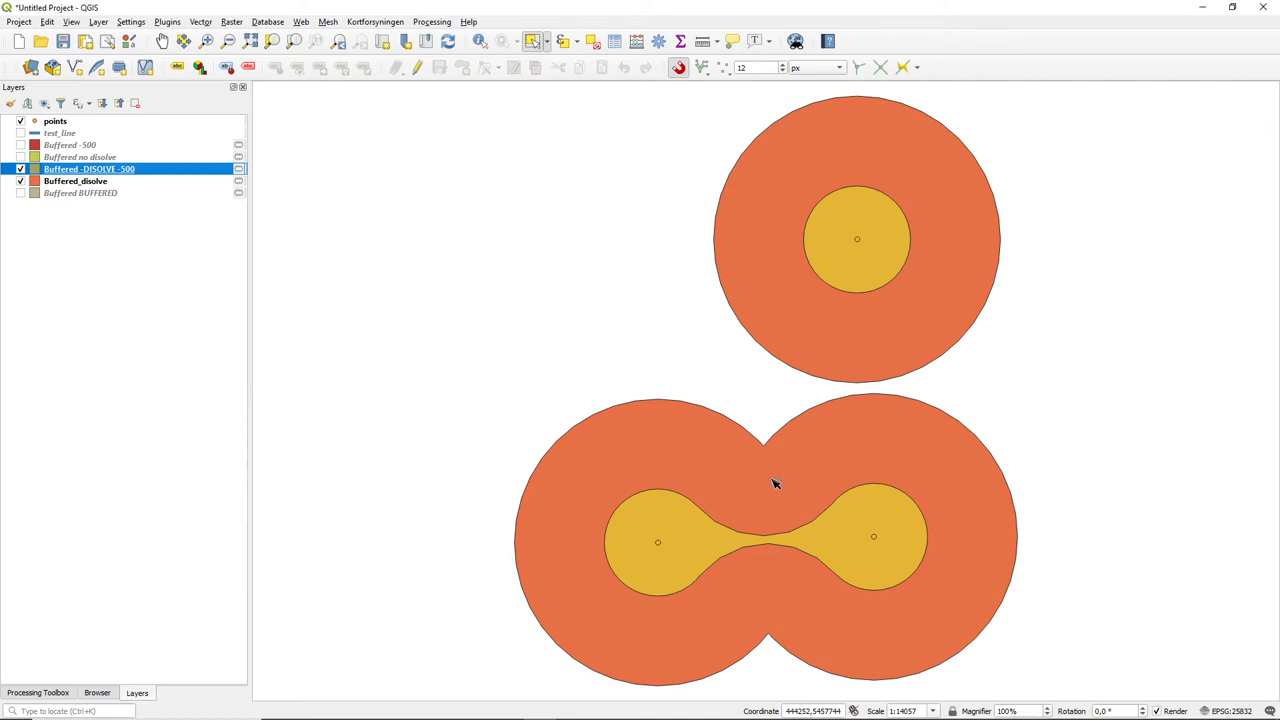
{"action": "mouse_move", "coordinate": [552, 288]}
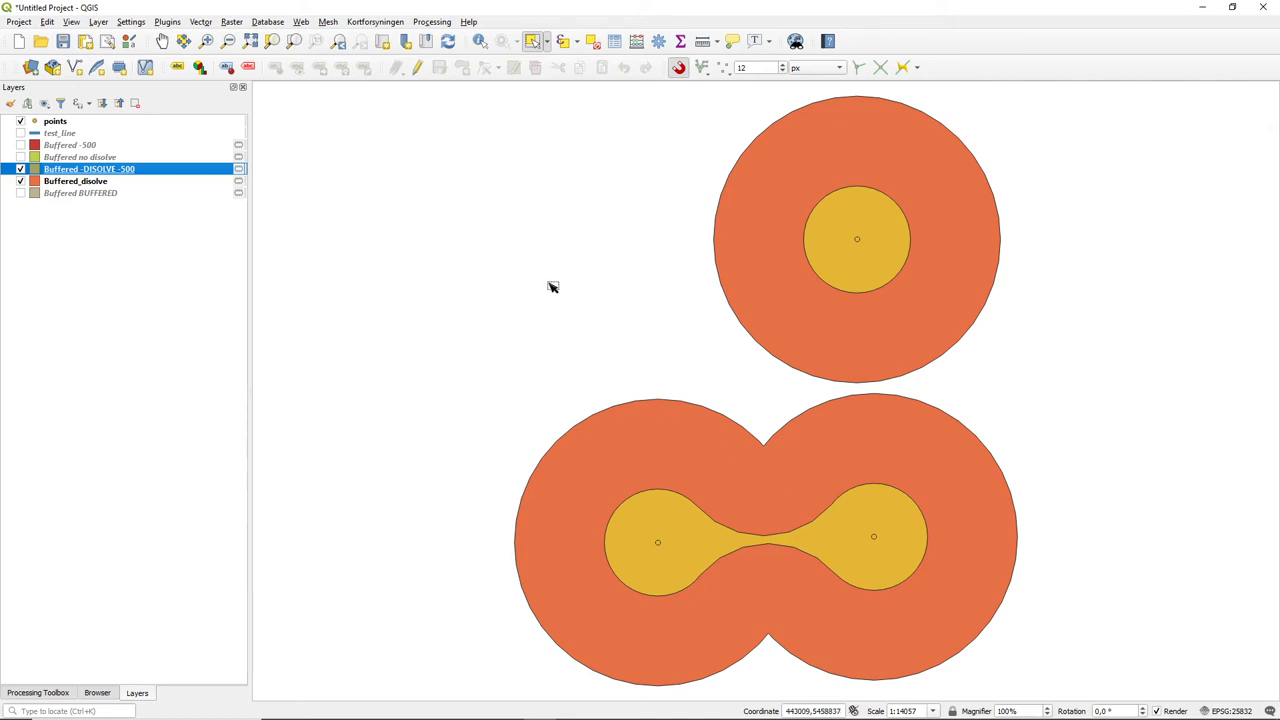
{"action": "mouse_move", "coordinate": [820, 322]}
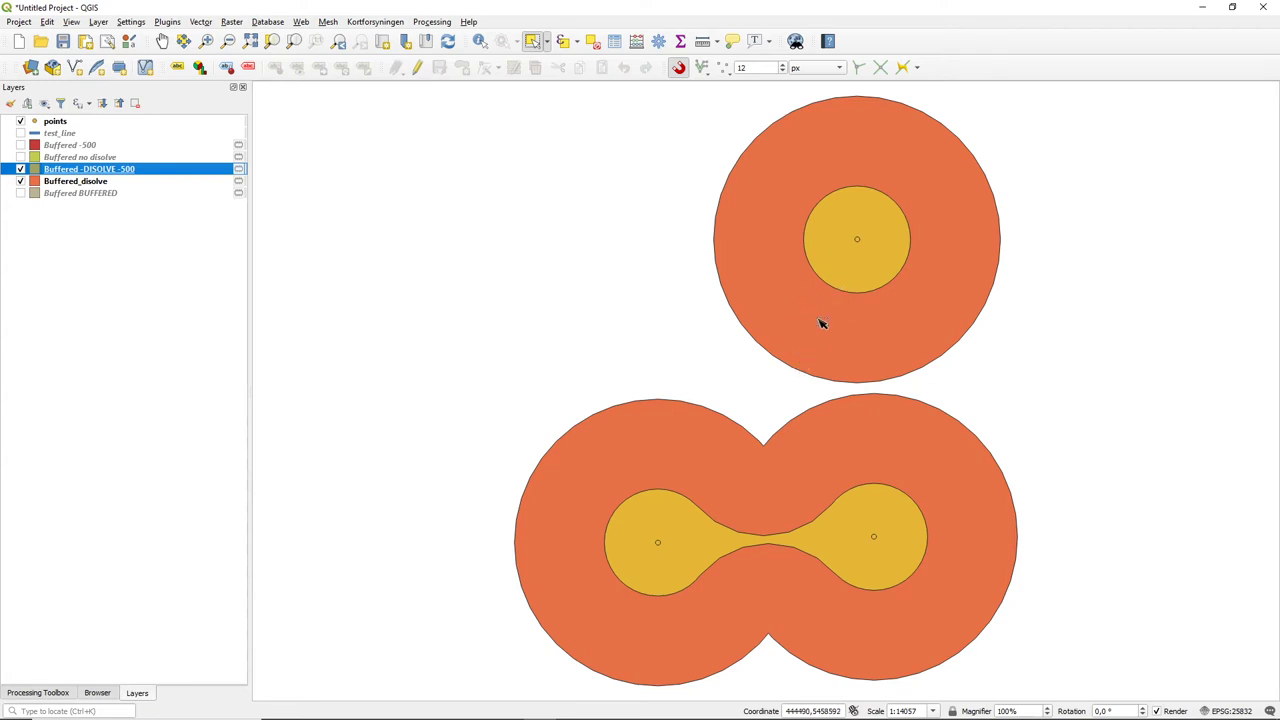
{"action": "mouse_move", "coordinate": [320, 318]}
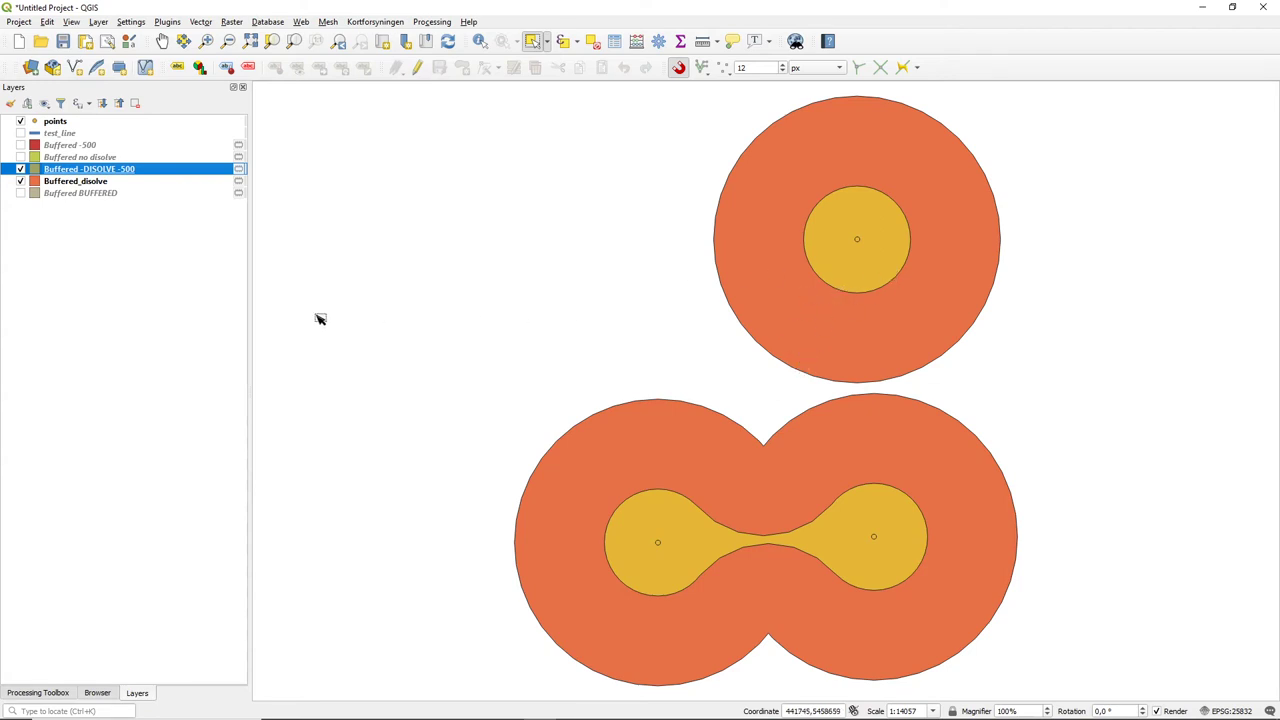
{"action": "mouse_move", "coordinate": [108, 214]}
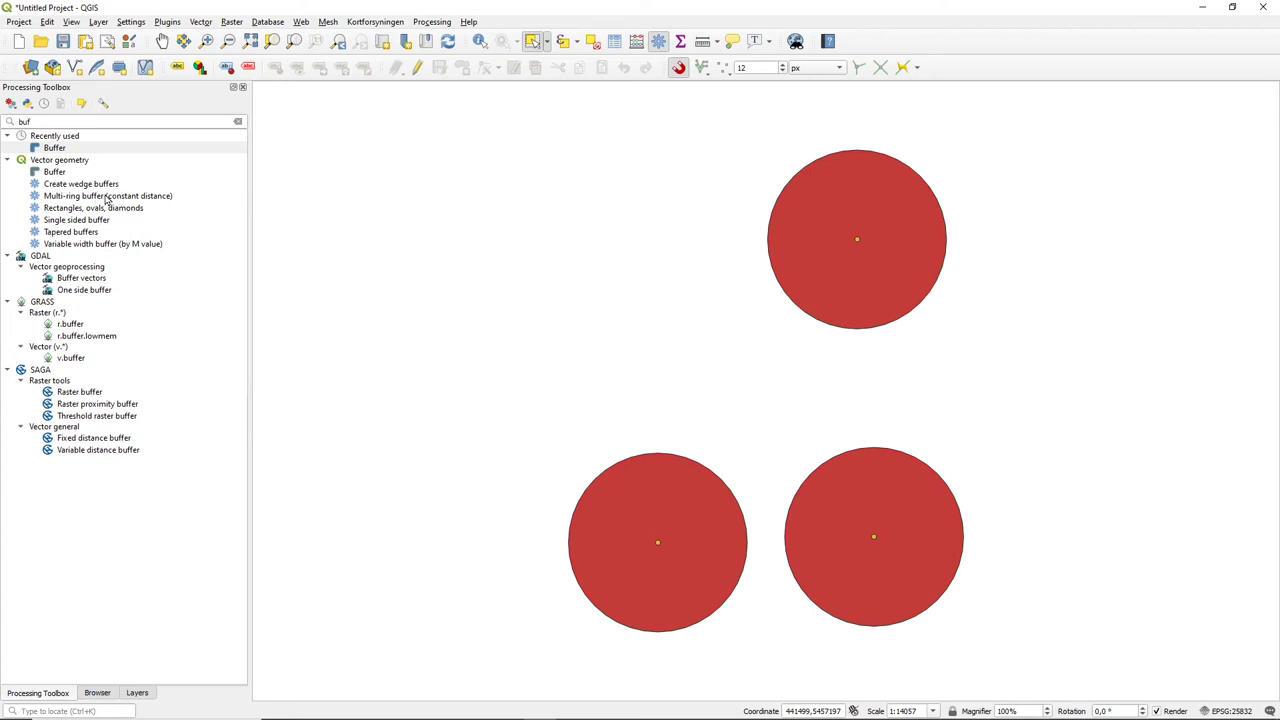
Launch the Multi-ring buffer (constant distance) tool from the Processing Toolbox
{"action": "double_click", "coordinate": [108, 196]}
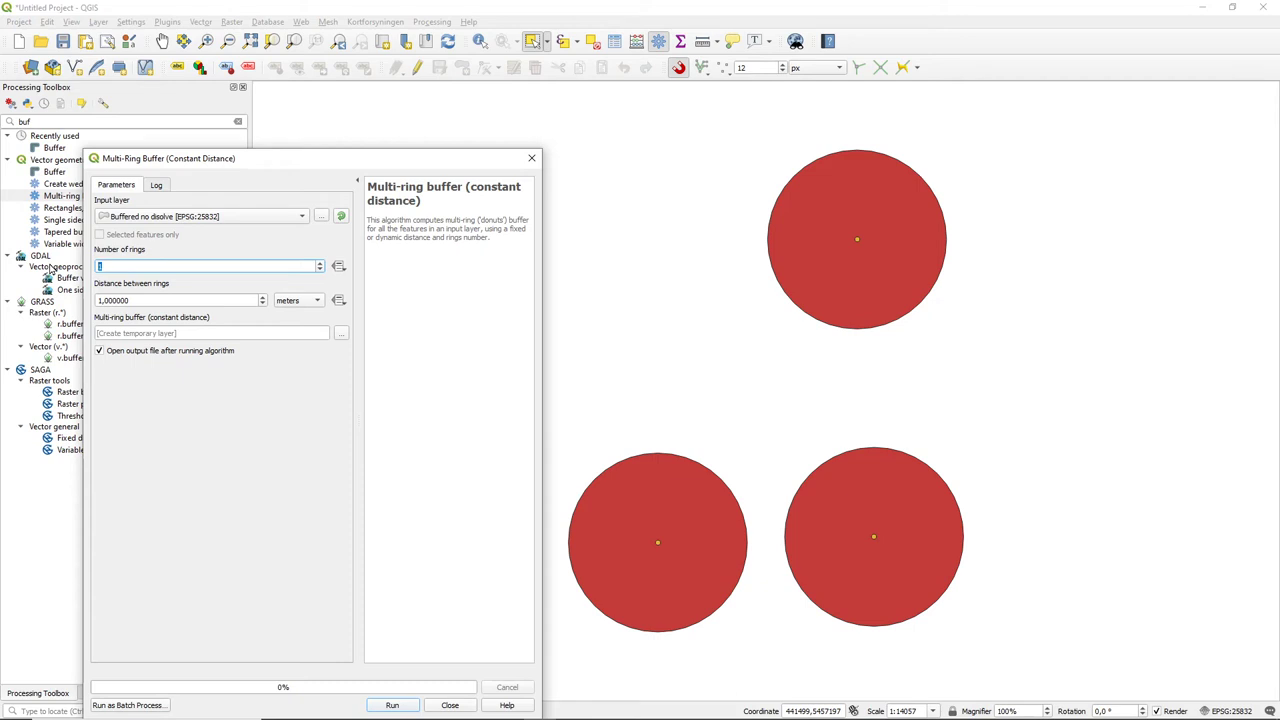
{"action": "mouse_move", "coordinate": [350, 398]}
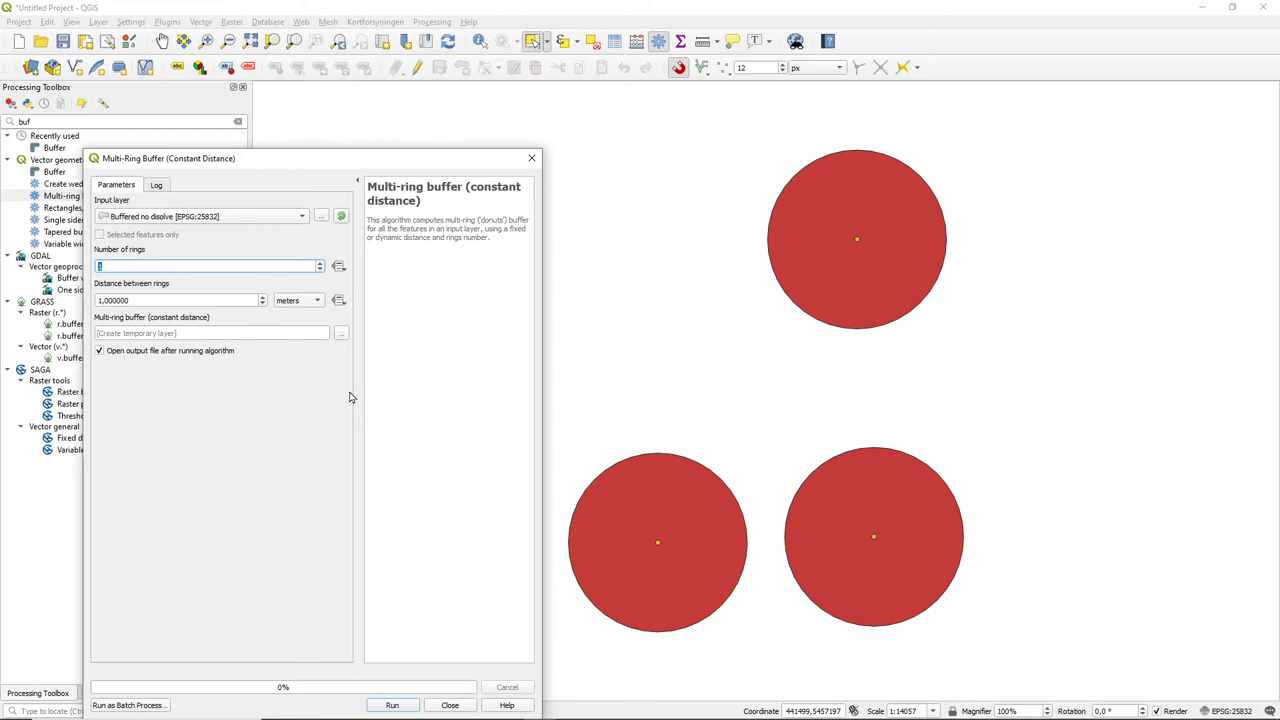
{"action": "mouse_move", "coordinate": [504, 480]}
{"action": "type", "text": "50"}
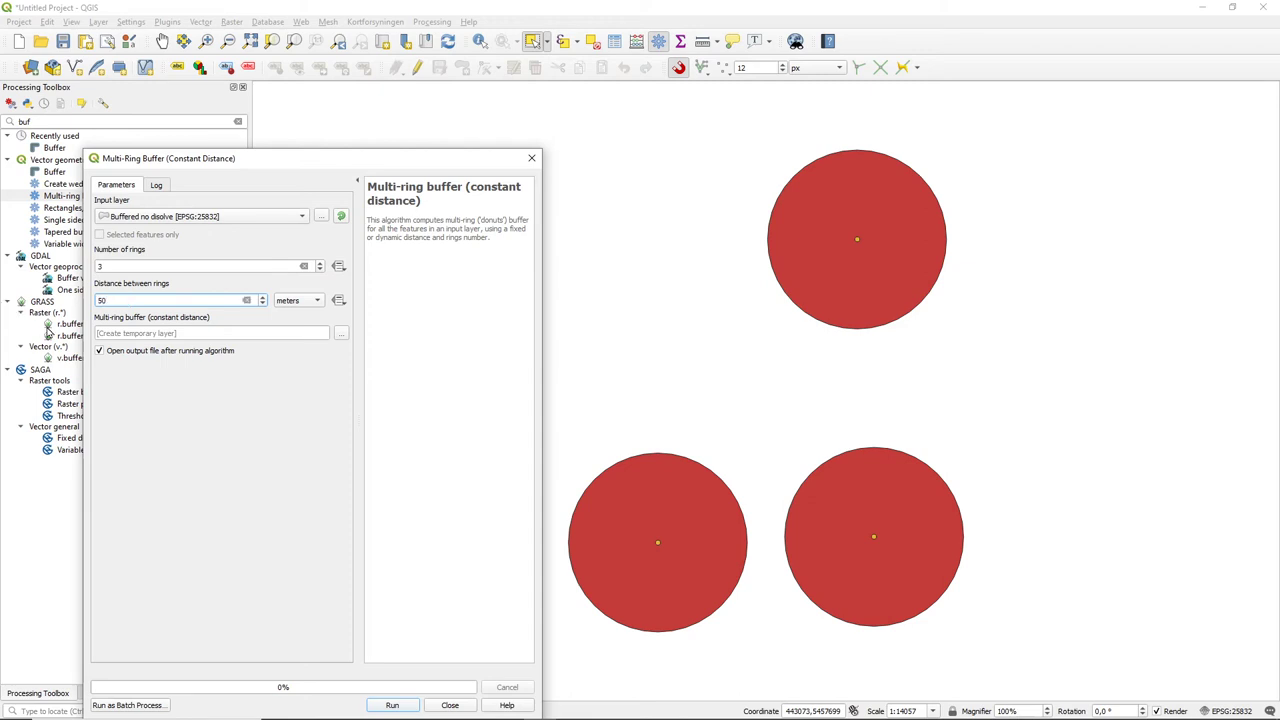
{"action": "mouse_move", "coordinate": [160, 284]}
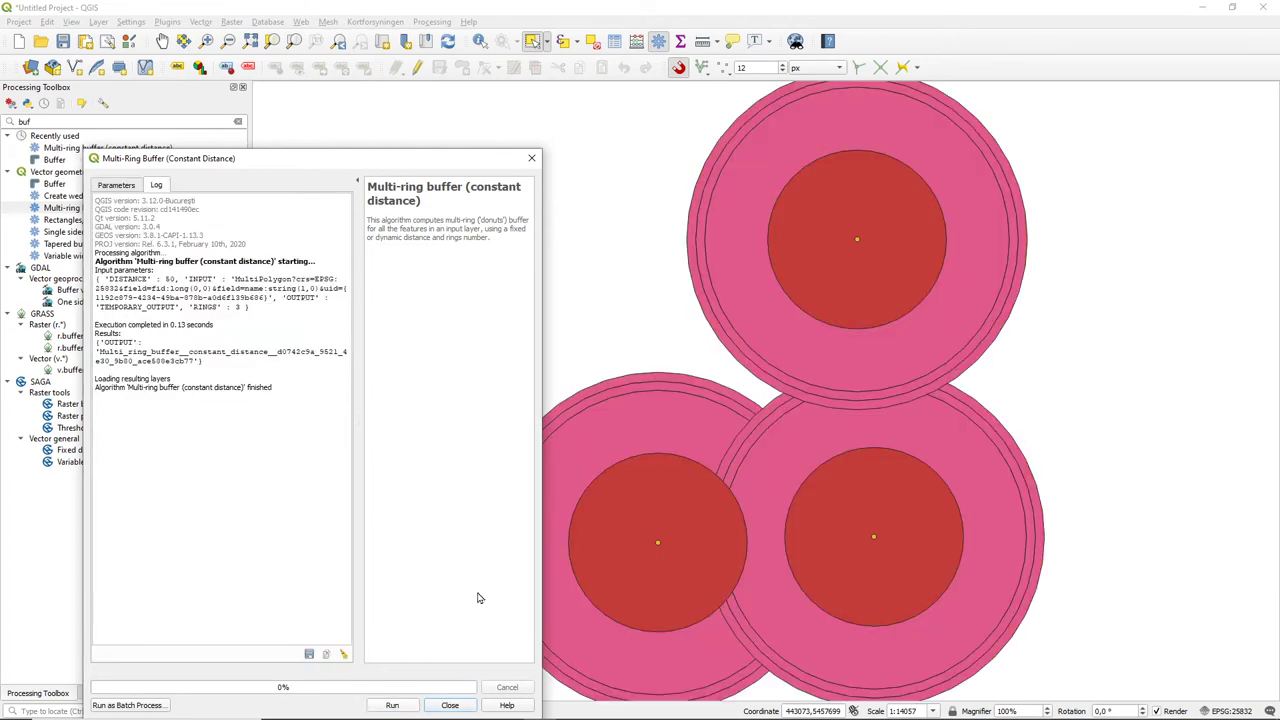
{"action": "mouse_move", "coordinate": [424, 288]}
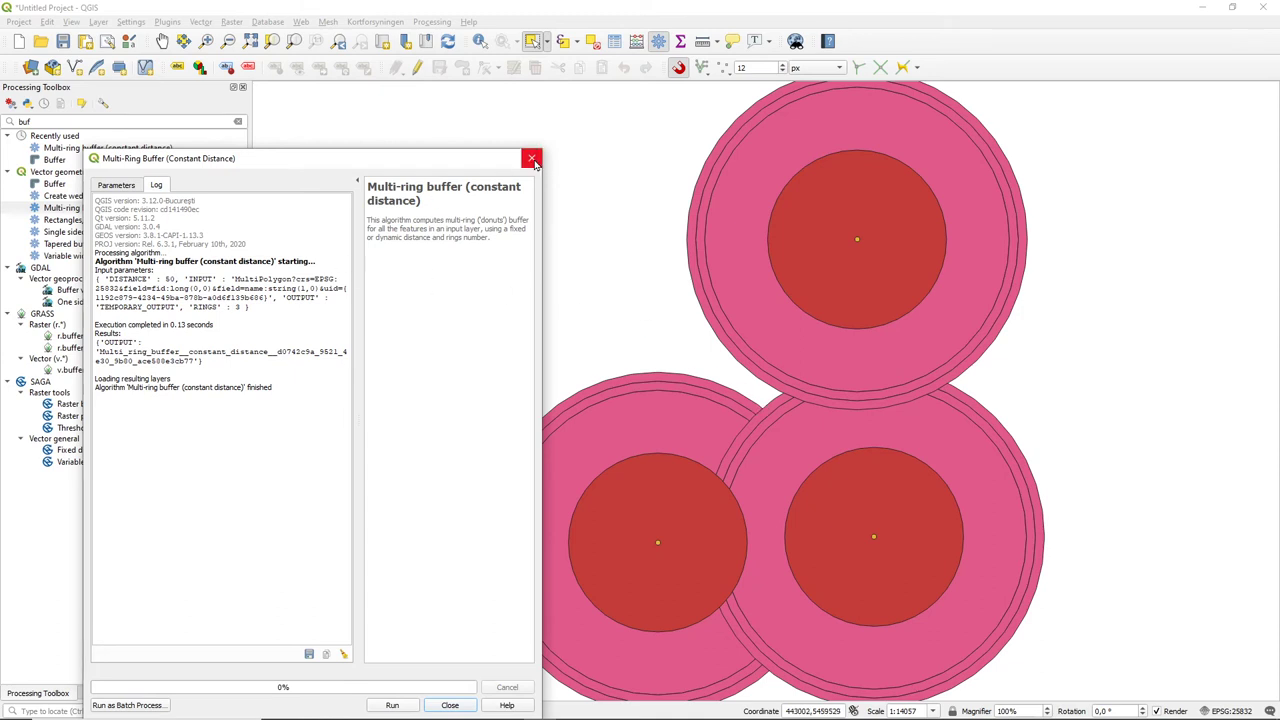
Run the multi-ring buffer (3 rings, 50 m apart) on Buffered no dissolve and close the tool
{"action": "left_click", "coordinate": [116, 184]}
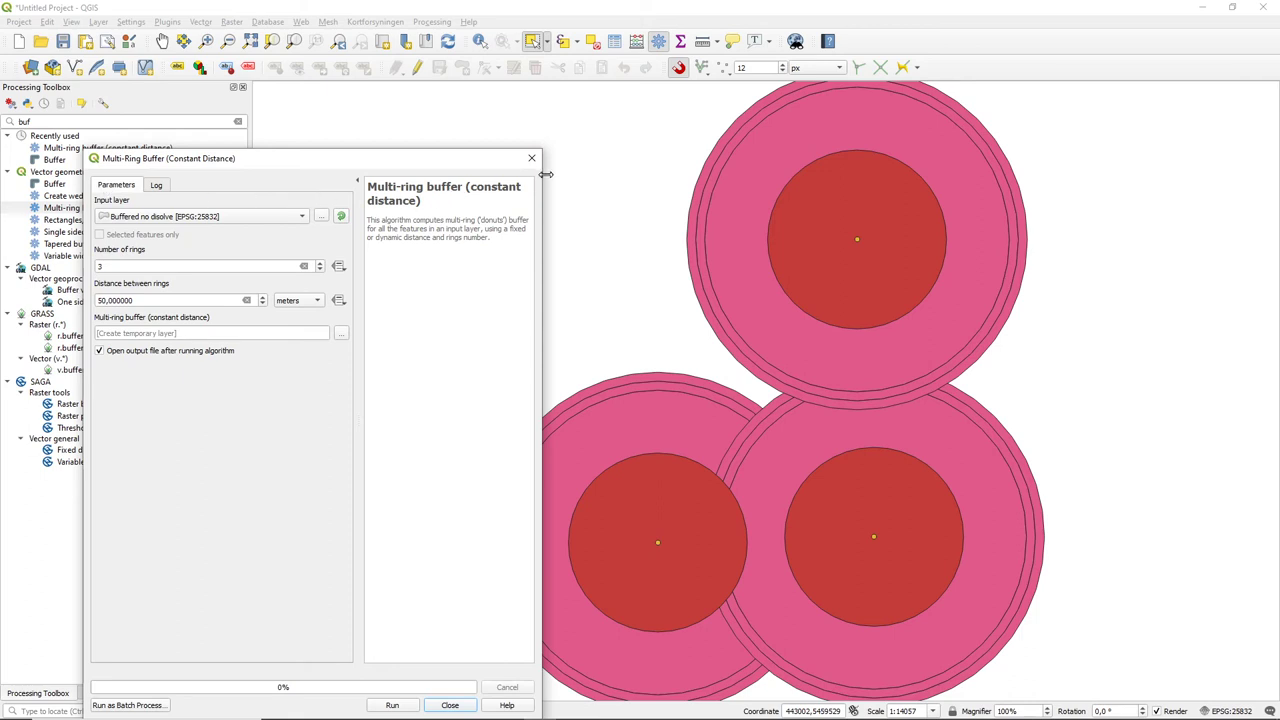
{"action": "mouse_move", "coordinate": [532, 158]}
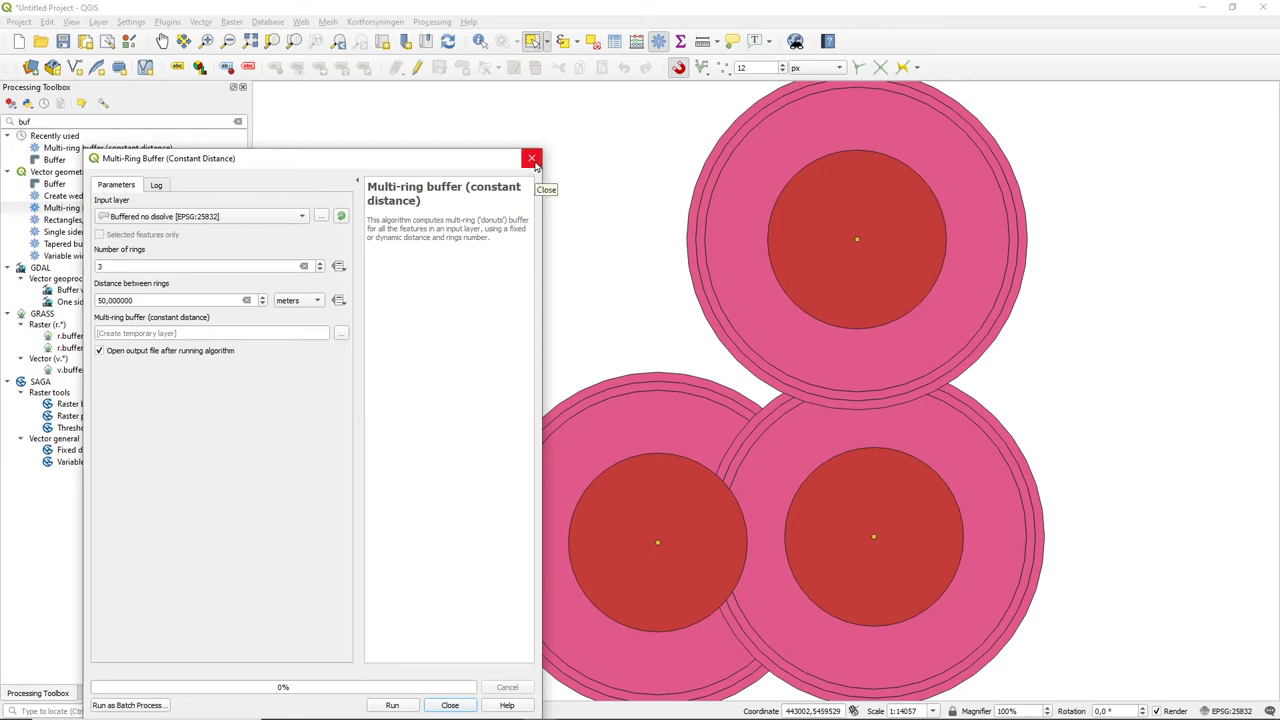
{"action": "left_click", "coordinate": [532, 158]}
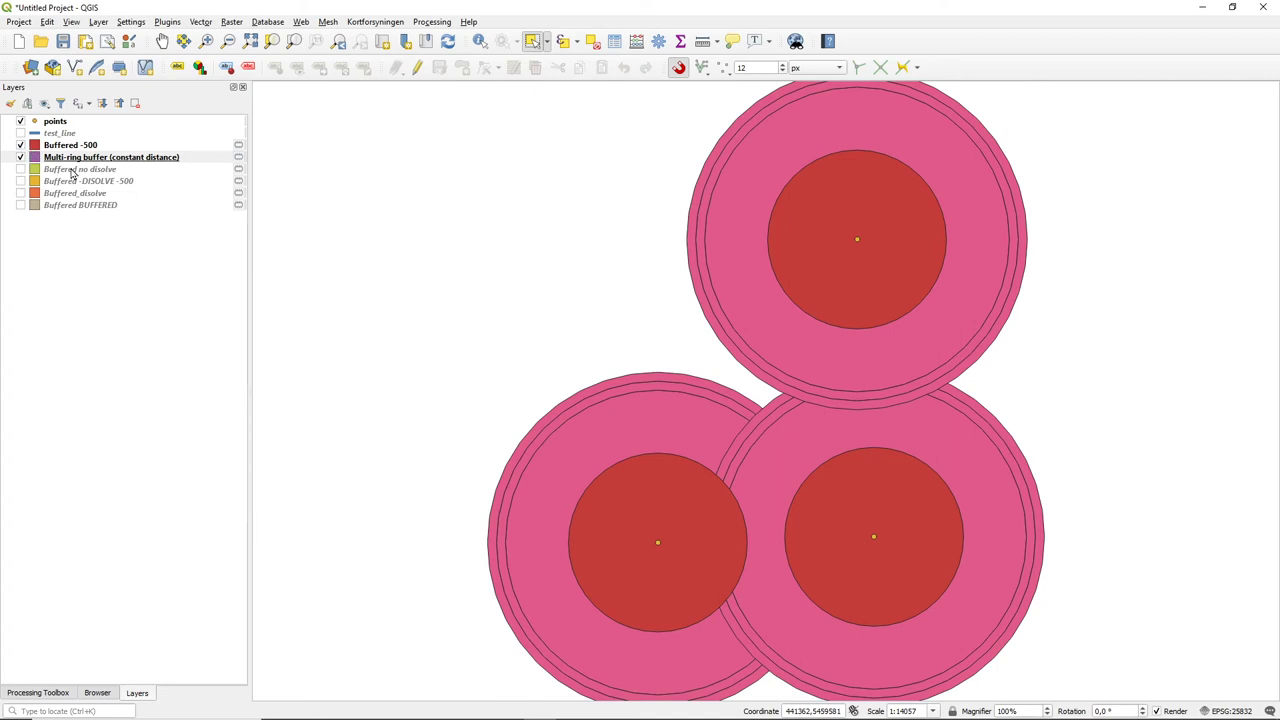
Place the multi-ring layer below Buffered no dissolve, show the green buffers and hide Buffered -500
{"action": "left_click_drag", "start_coordinate": [110, 156], "coordinate": [110, 168]}
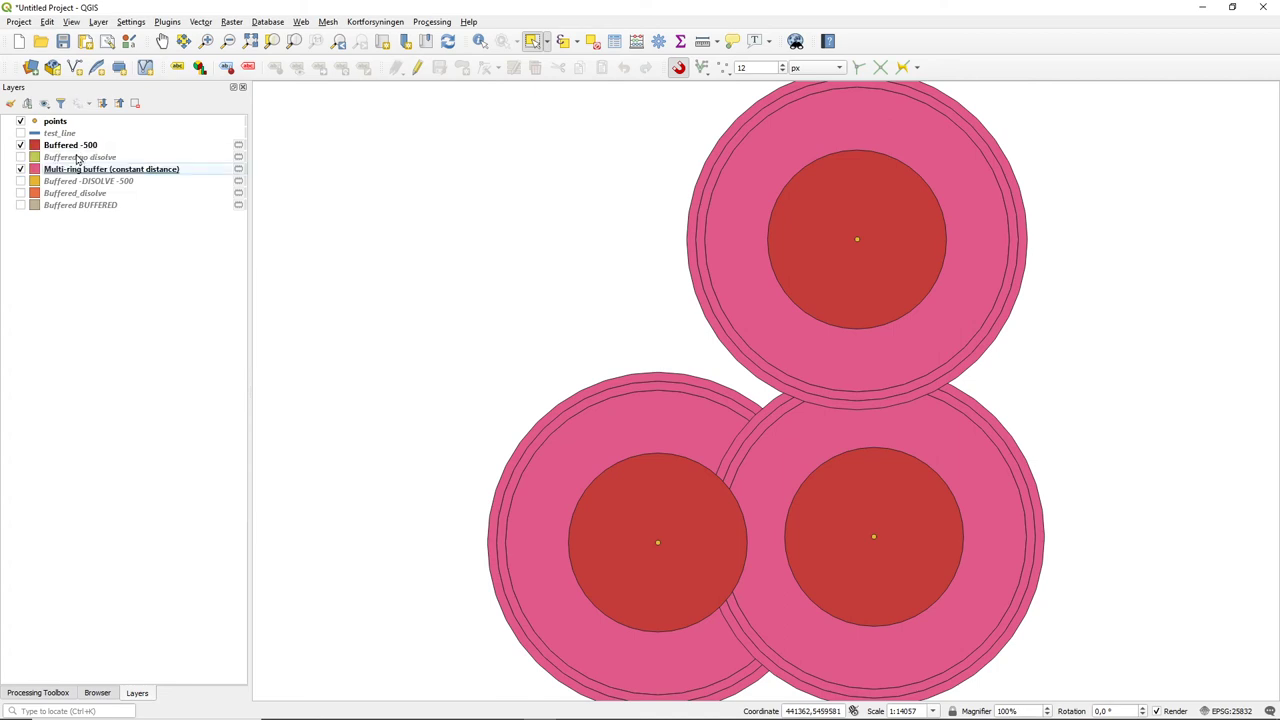
{"action": "left_click", "coordinate": [20, 156]}
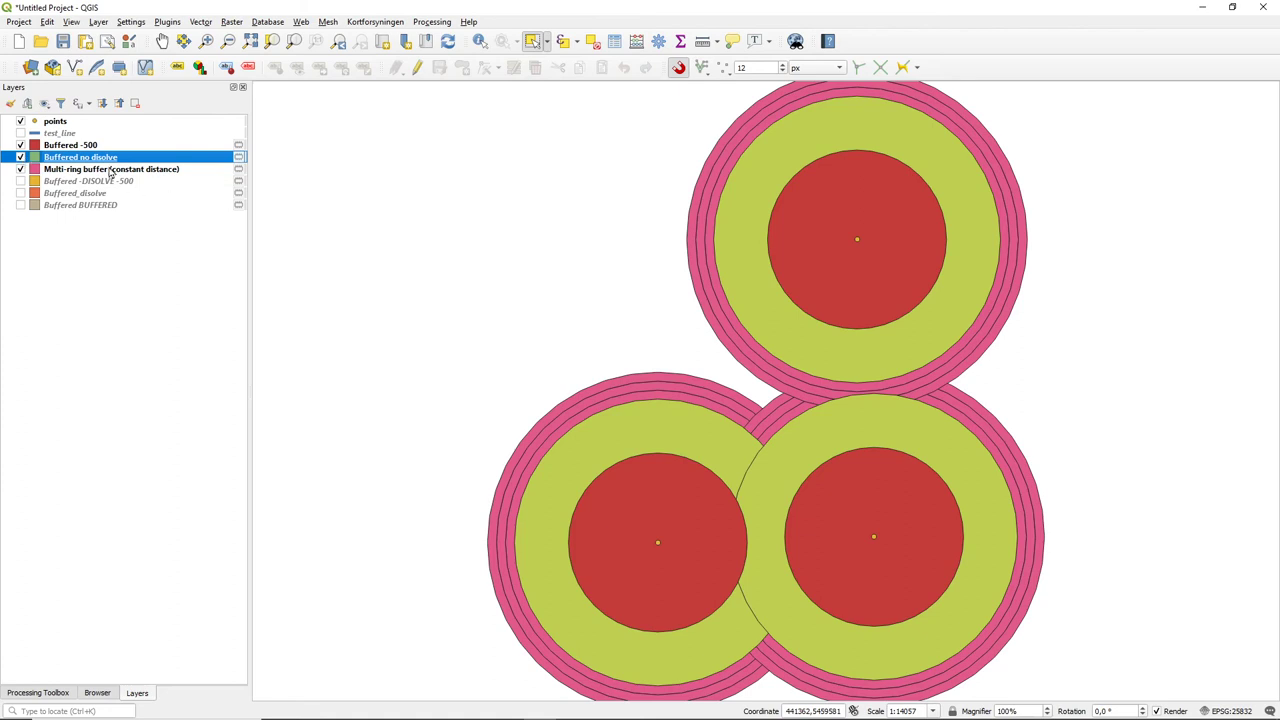
{"action": "left_click", "coordinate": [20, 144]}
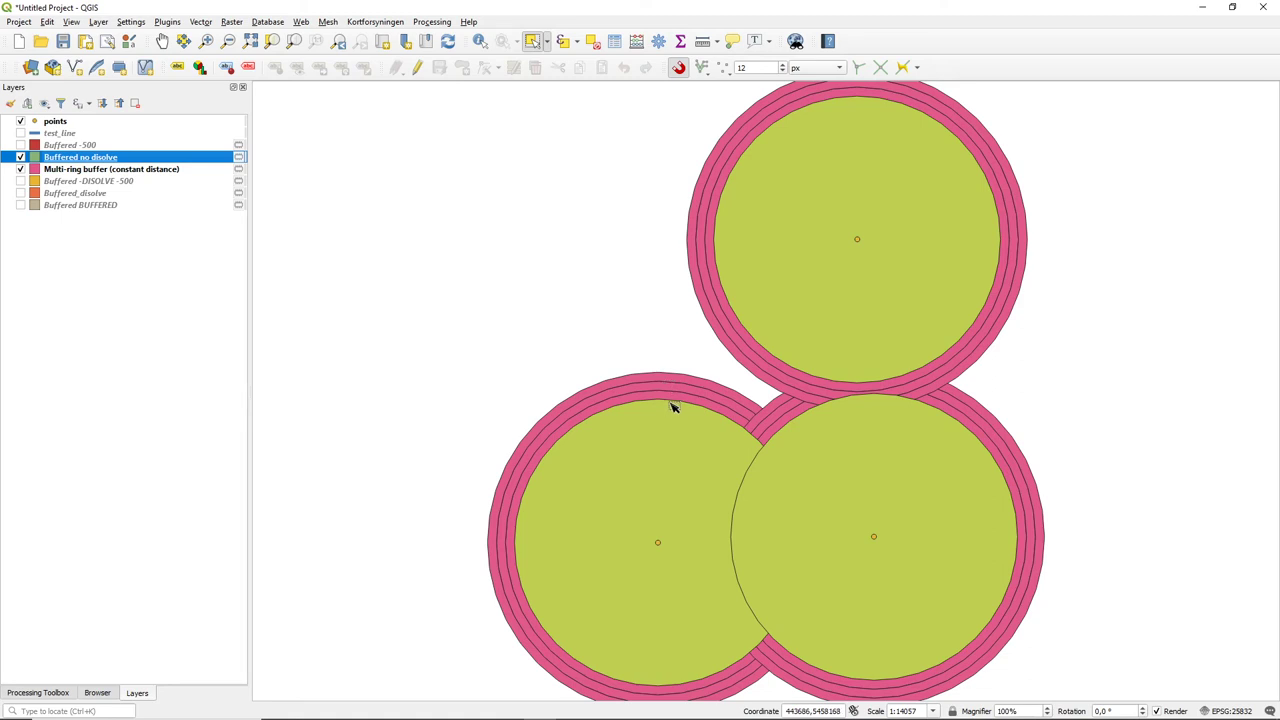
{"action": "mouse_move", "coordinate": [658, 400]}
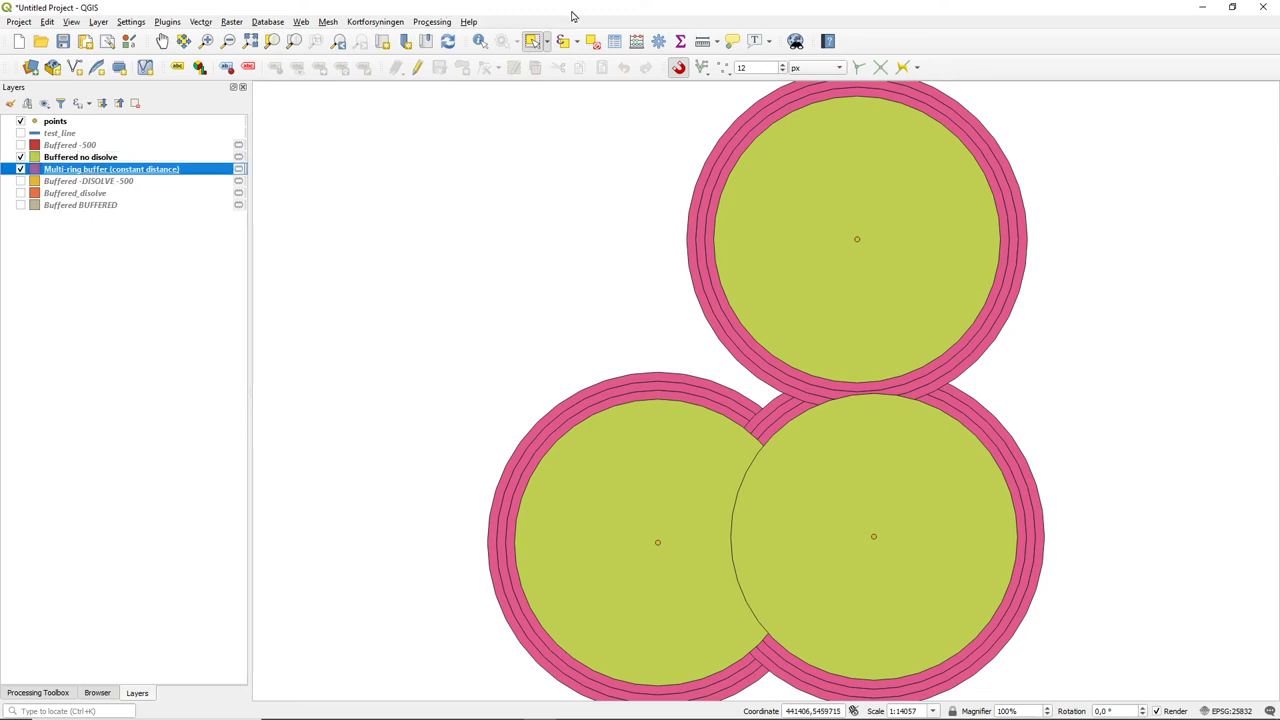
{"action": "mouse_move", "coordinate": [532, 190]}
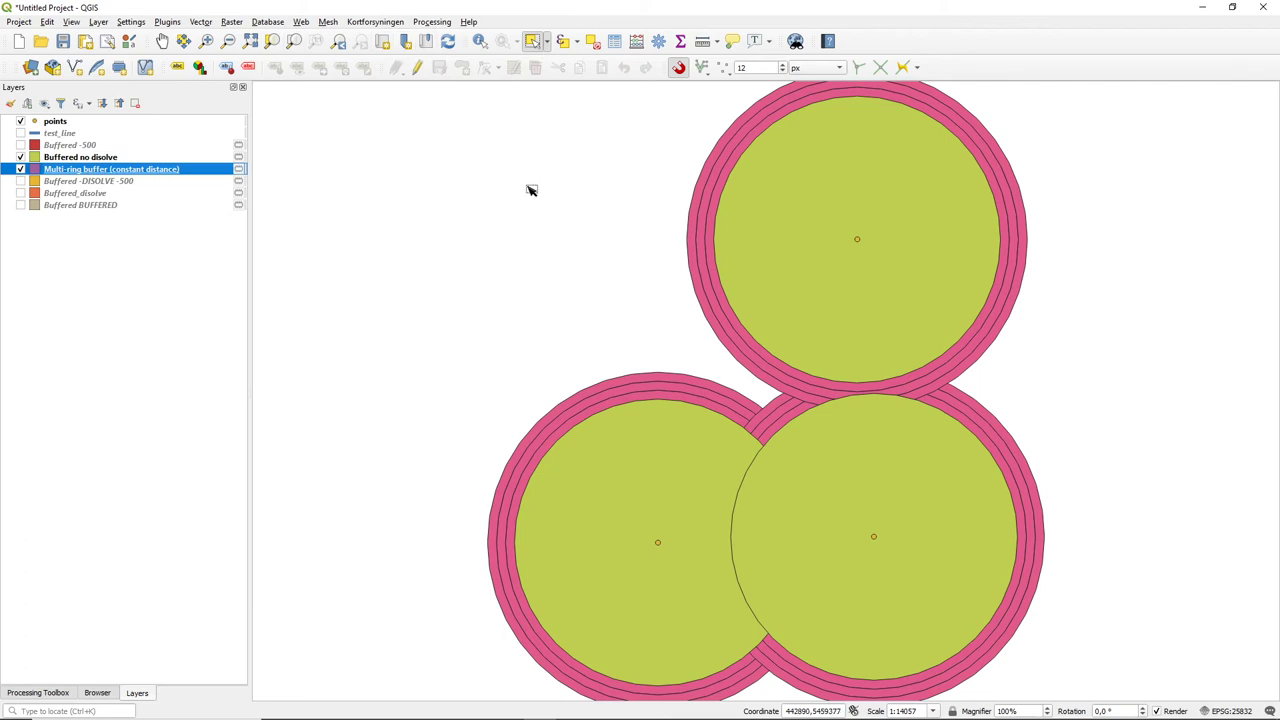
Hide the green buffers and select individual rings of the lower left and lower right circles
{"action": "left_click", "coordinate": [618, 404]}
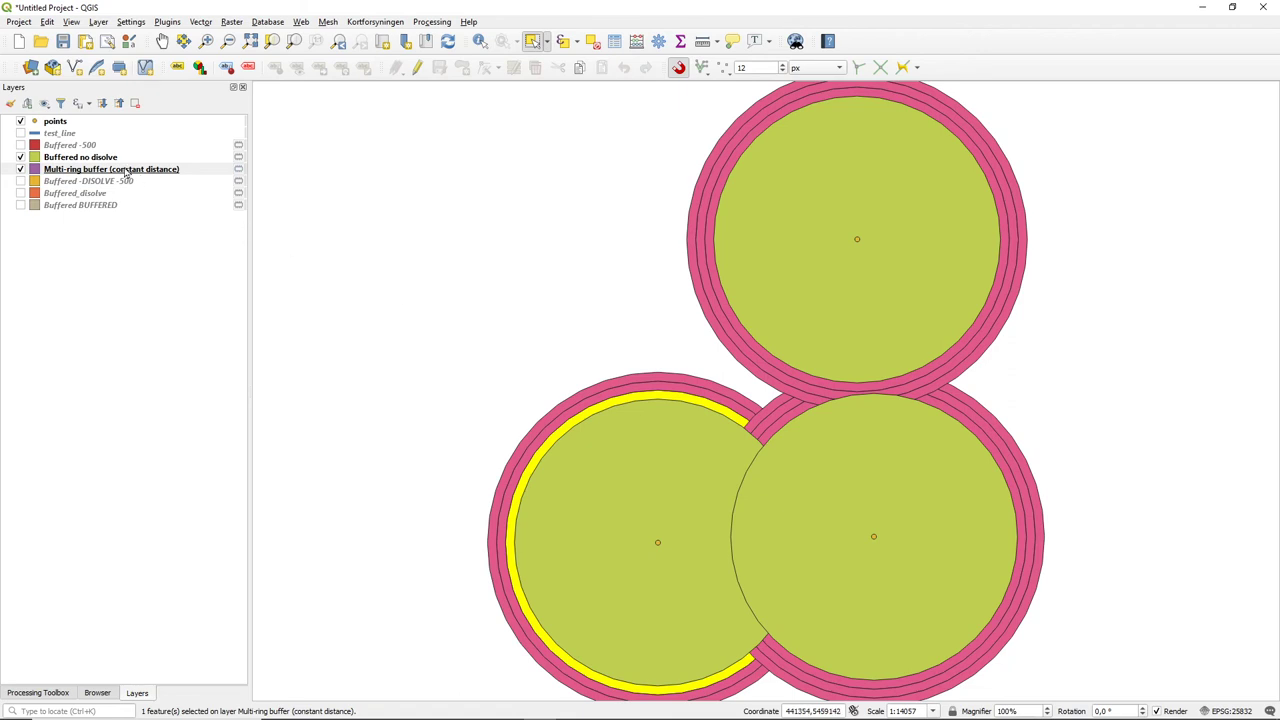
{"action": "left_click", "coordinate": [20, 156]}
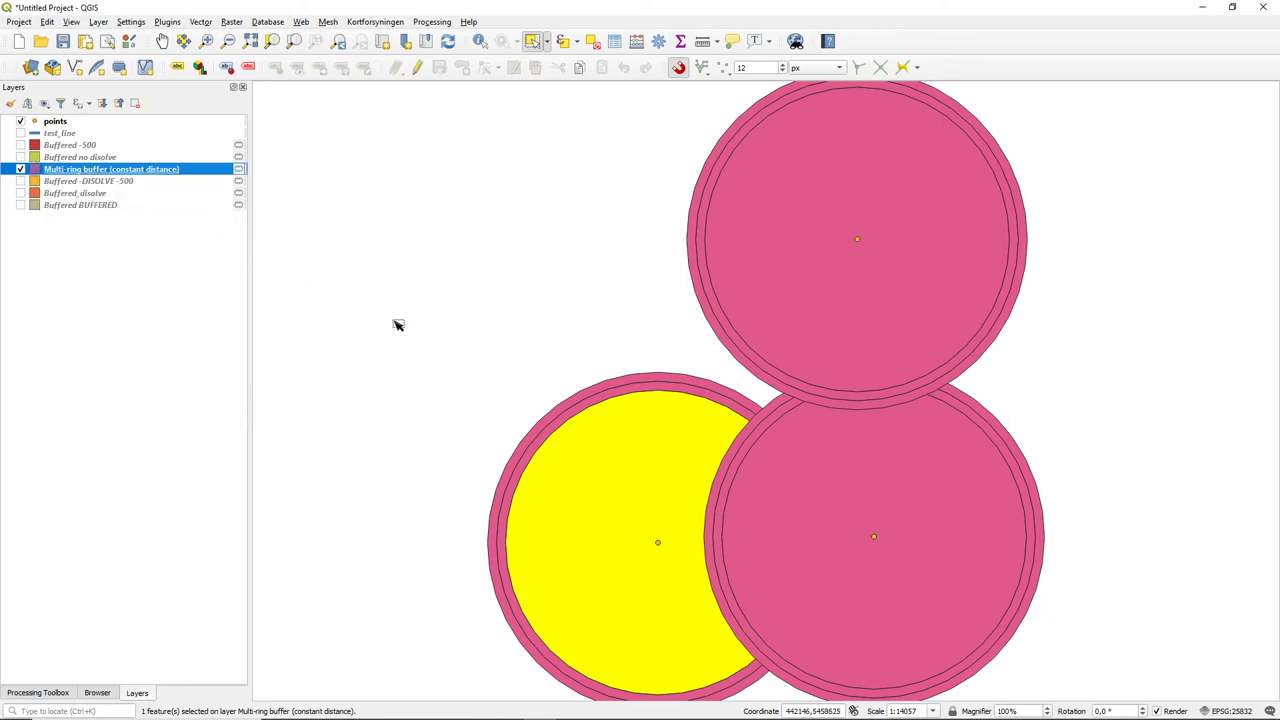
{"action": "mouse_move", "coordinate": [604, 404]}
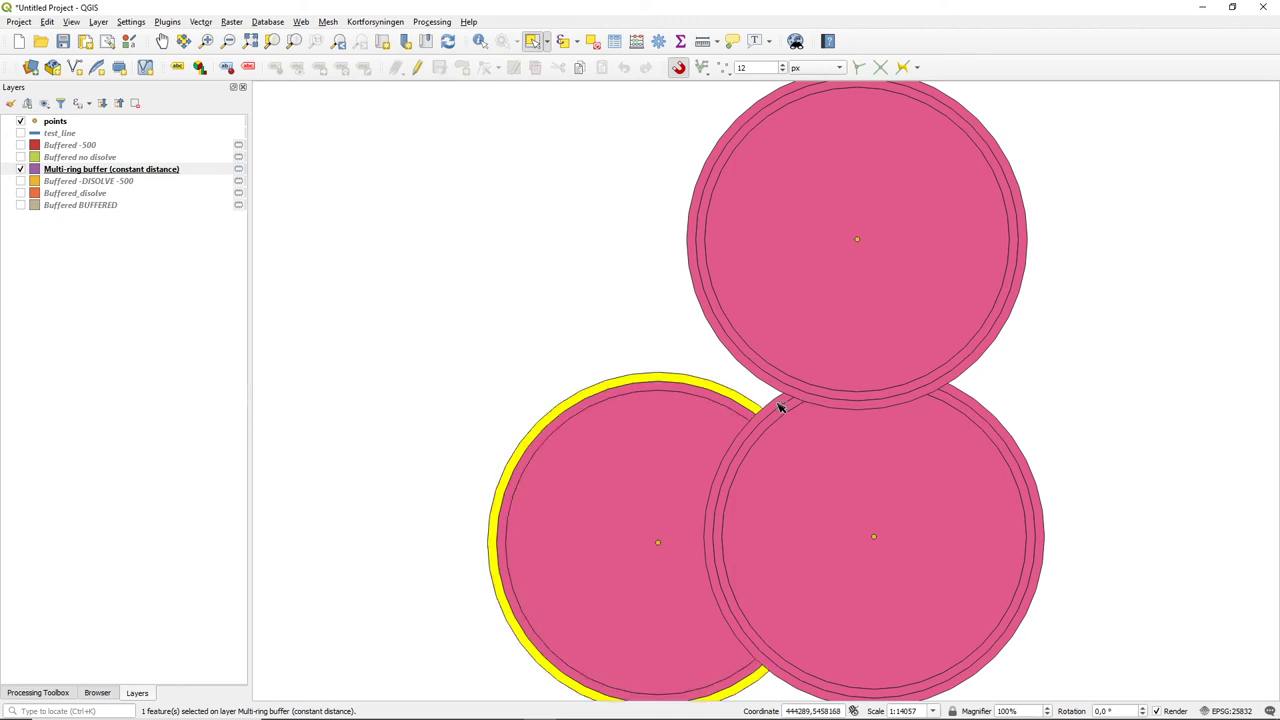
{"action": "left_click", "coordinate": [792, 420]}
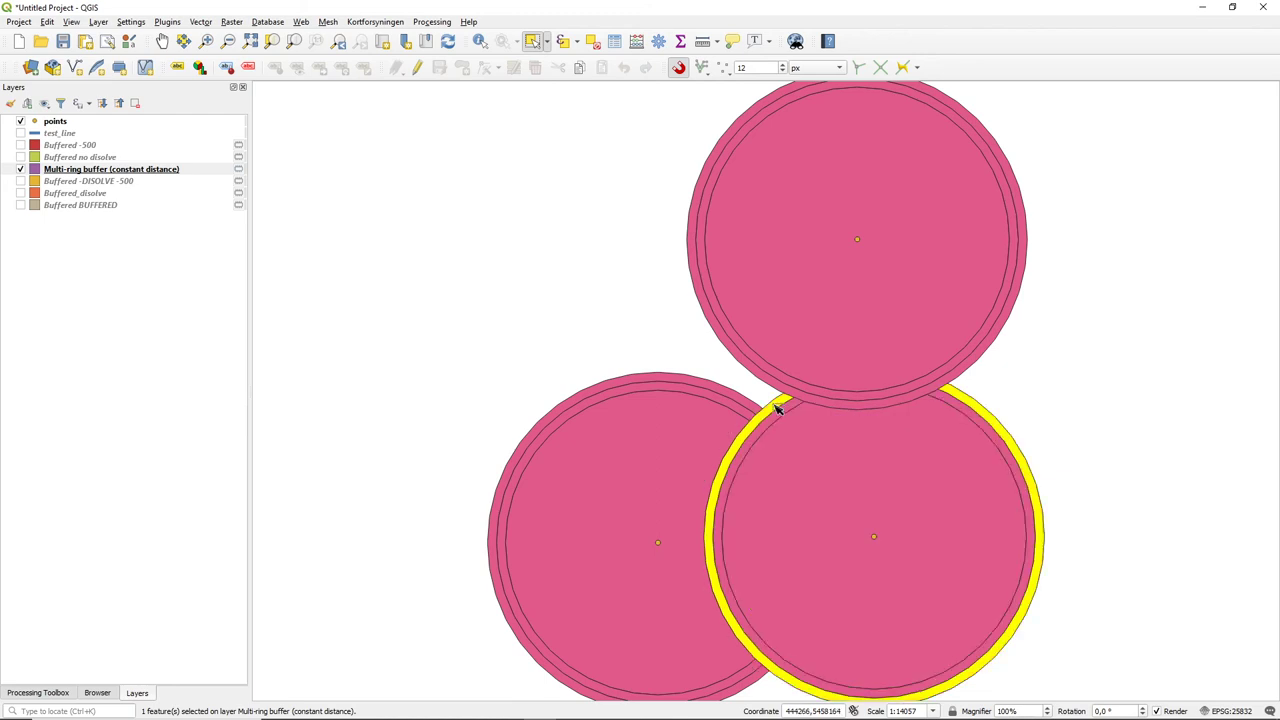
{"action": "left_click", "coordinate": [612, 436]}
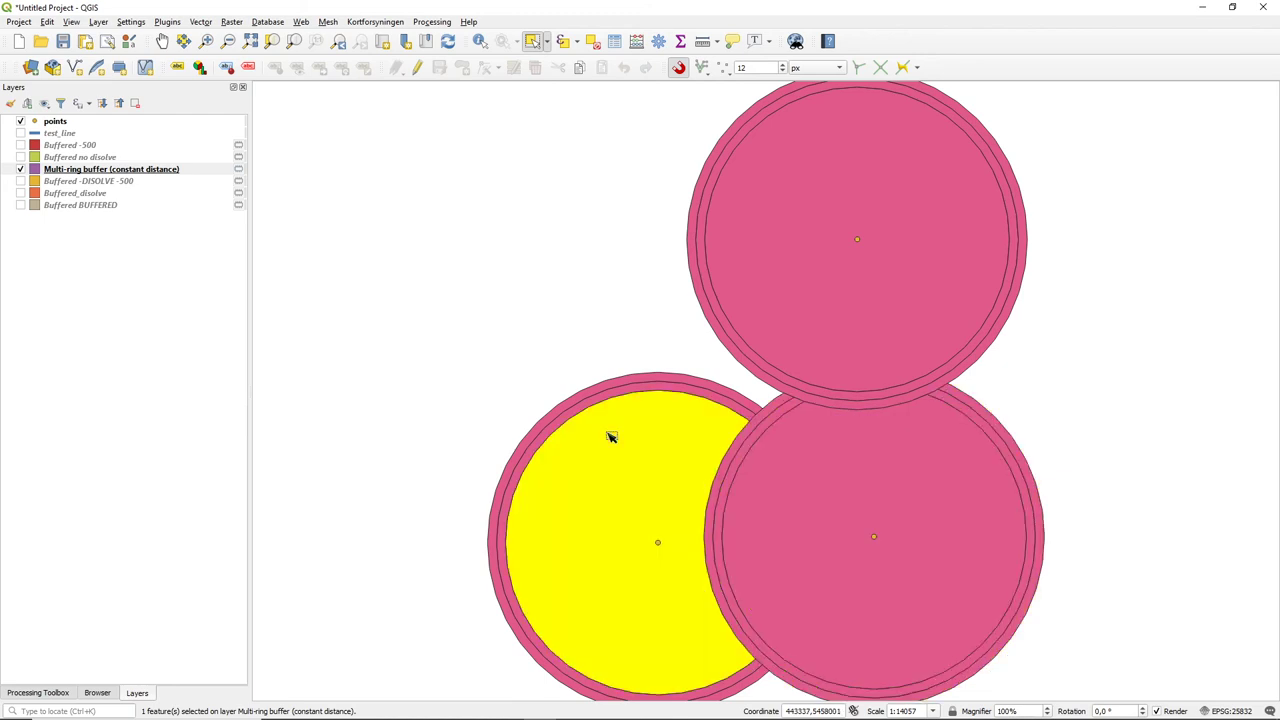
{"action": "mouse_move", "coordinate": [586, 412]}
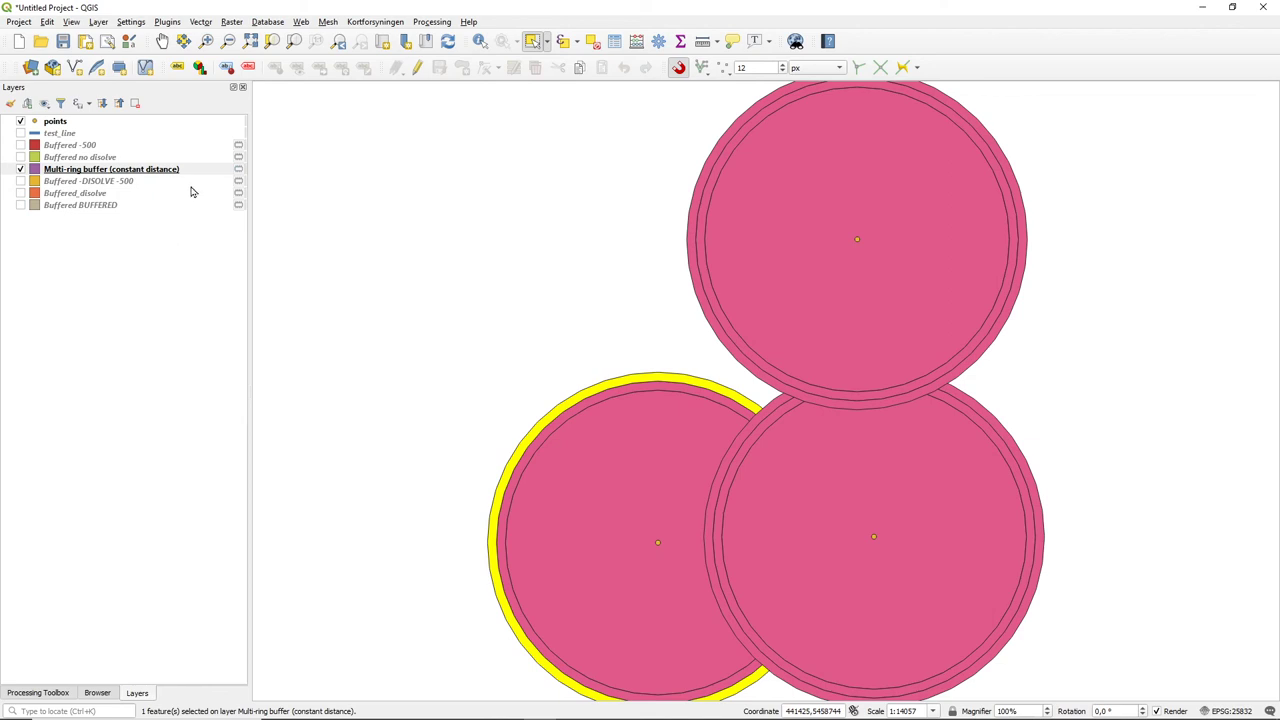
{"action": "mouse_move", "coordinate": [388, 240]}
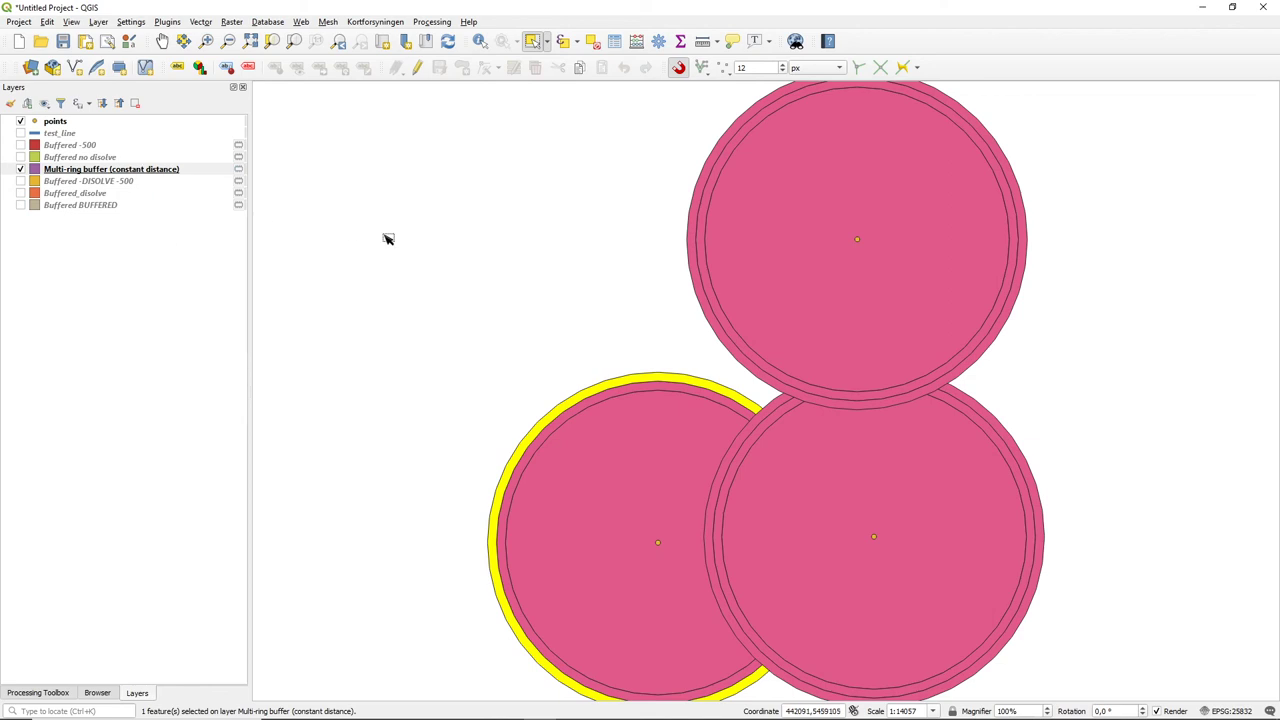
{"action": "mouse_move", "coordinate": [690, 484]}
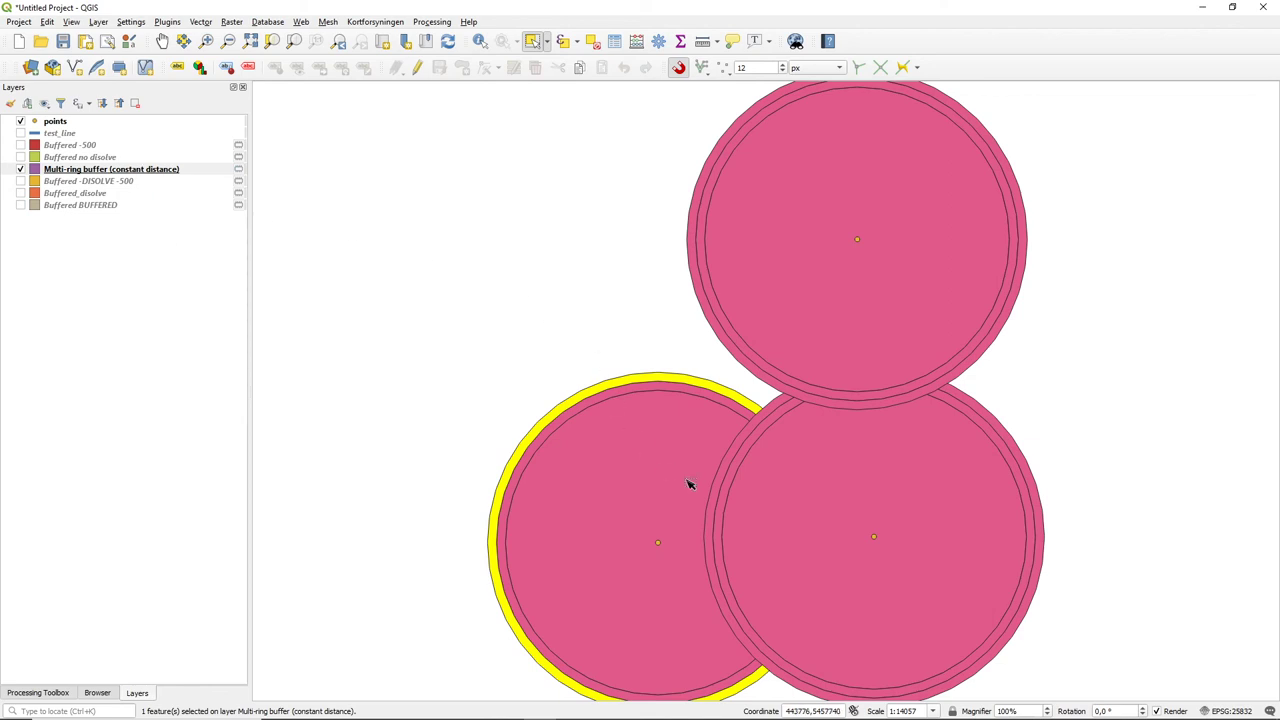
{"action": "mouse_move", "coordinate": [744, 504]}
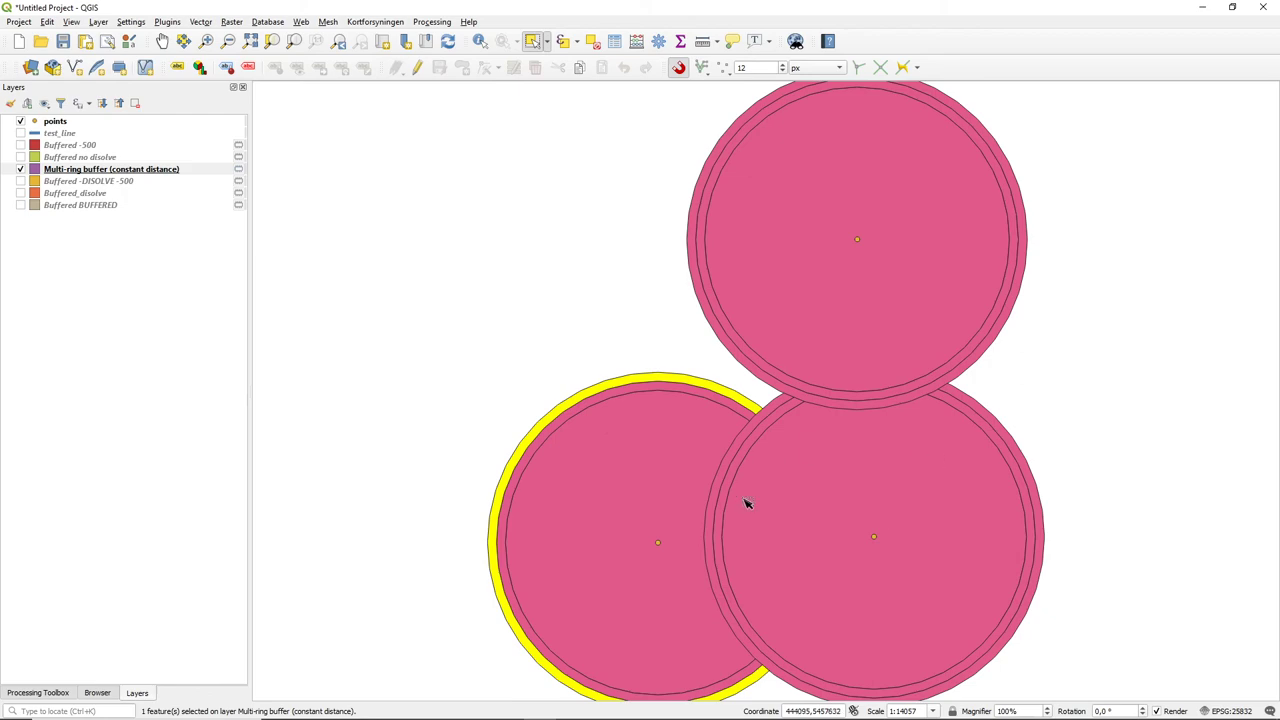